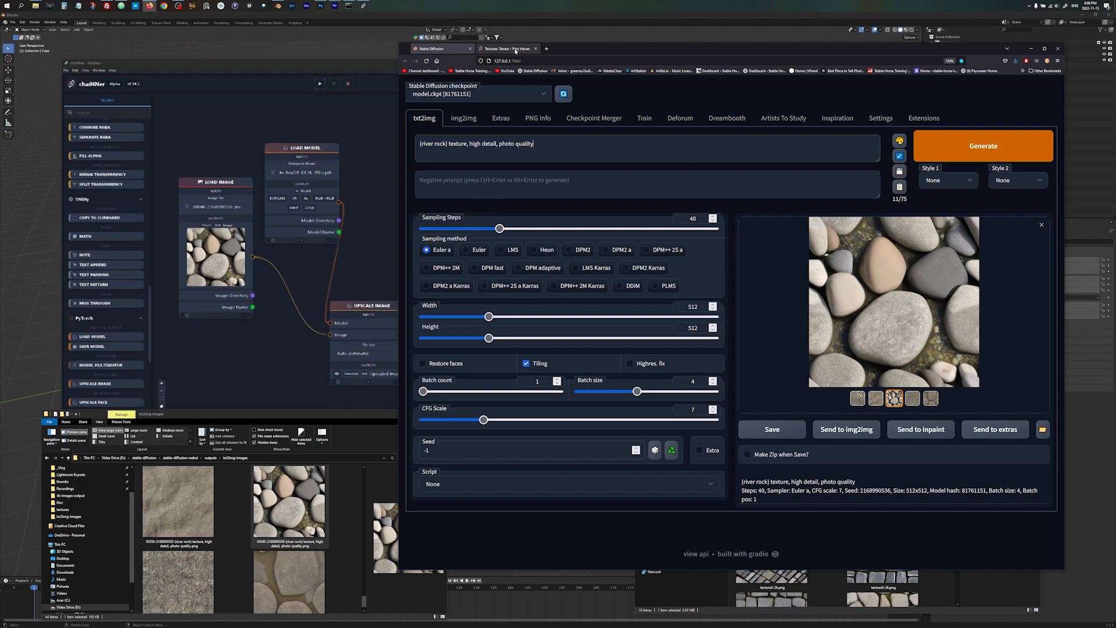
# Step: Switch to the Poly Haven Terrain textures page and scroll through its rock and soil materials
pyautogui.click(506, 48)
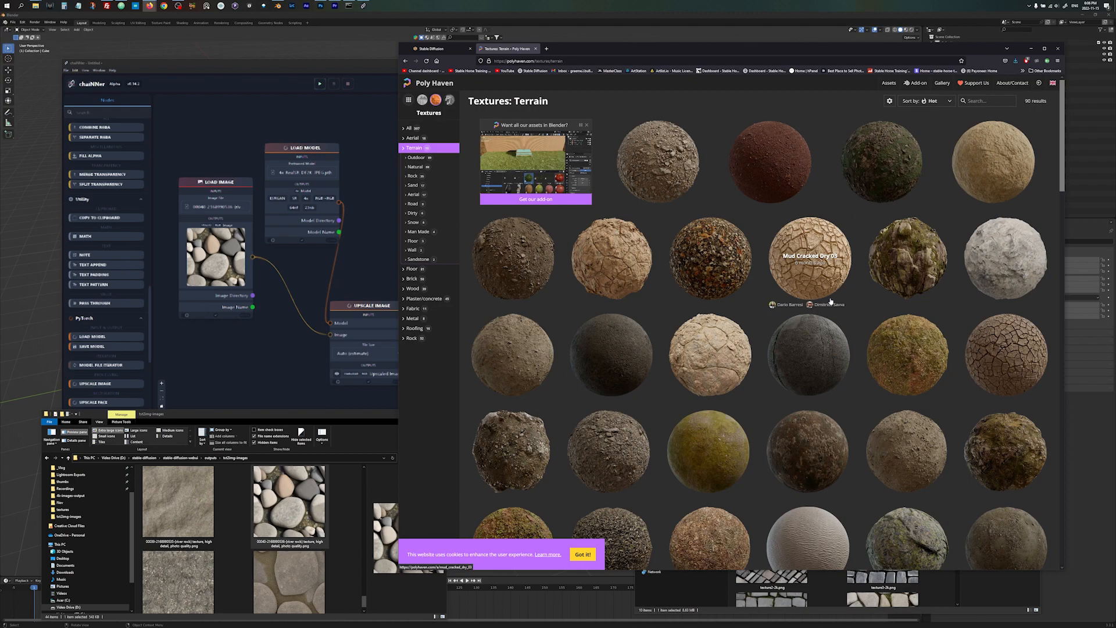
pyautogui.scroll(-3)
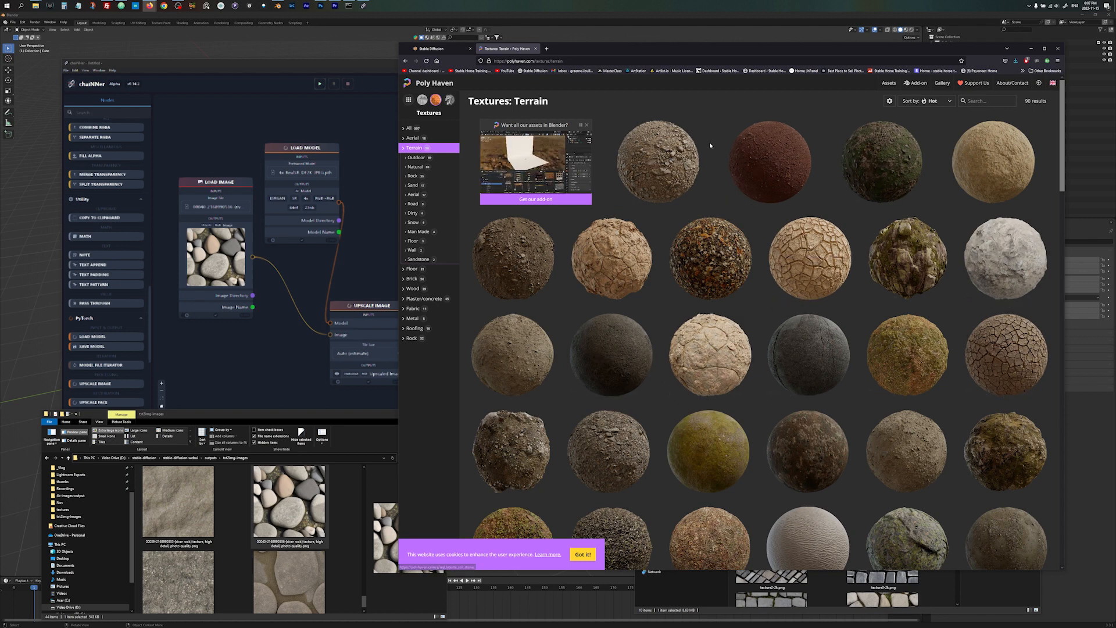
pyautogui.moveTo(705, 97)
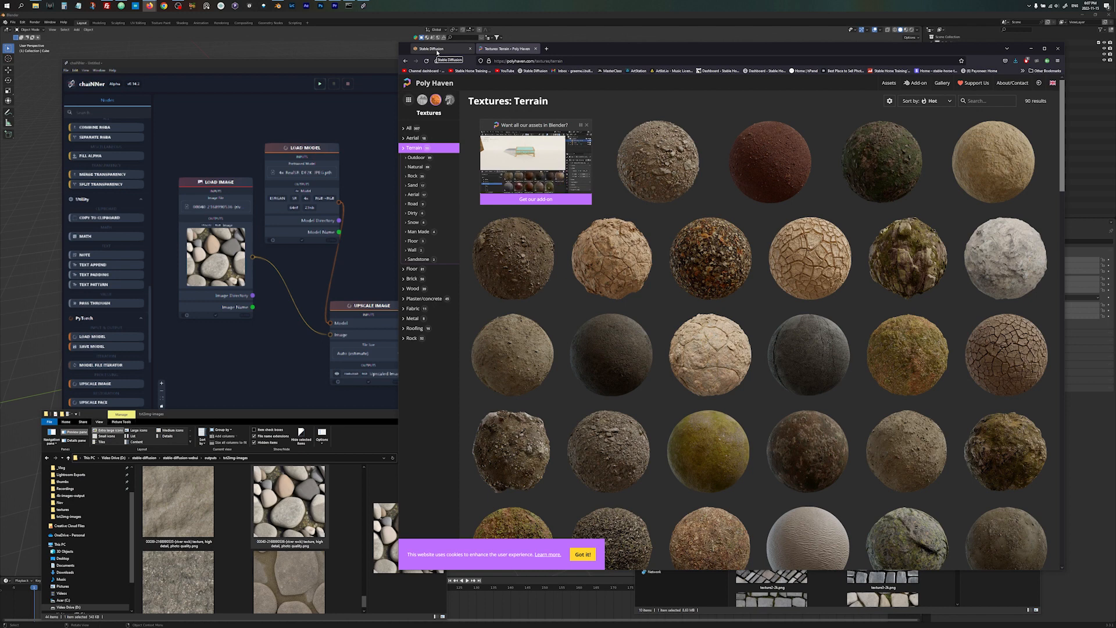
# Step: Return to Stable Diffusion and highlight the detail and river rock keywords in the prompt
pyautogui.click(431, 48)
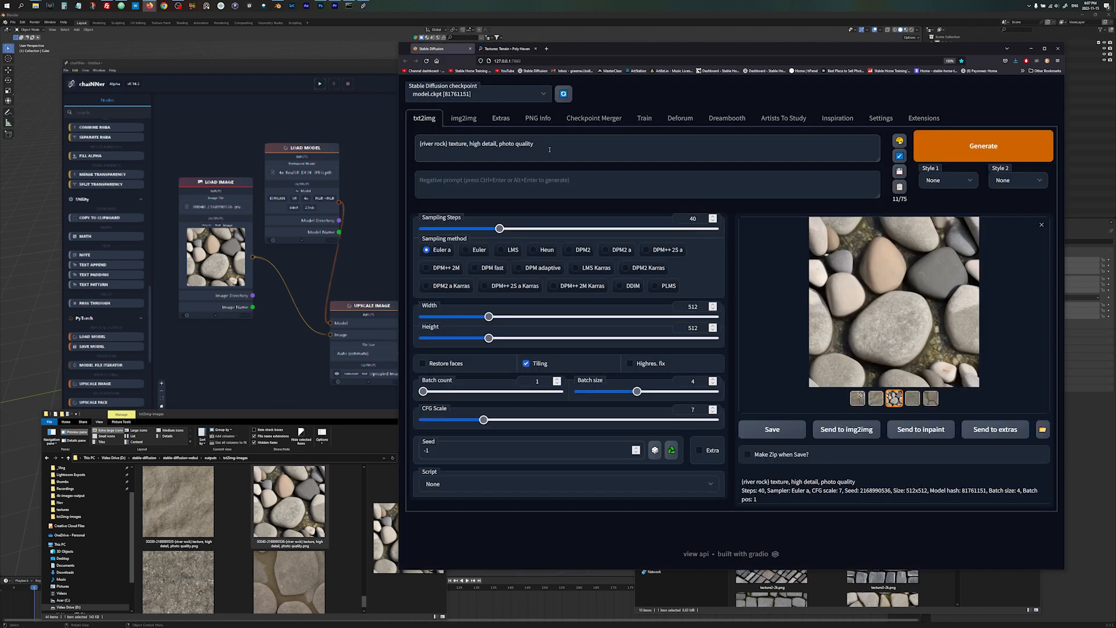
pyautogui.click(534, 143)
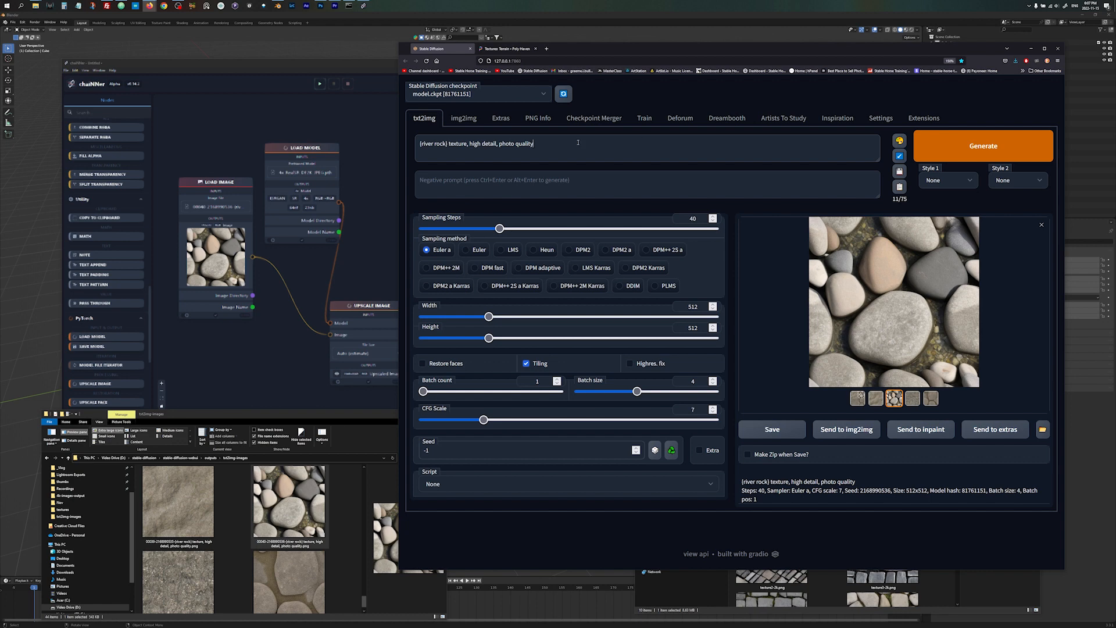
pyautogui.doubleClick(492, 143)
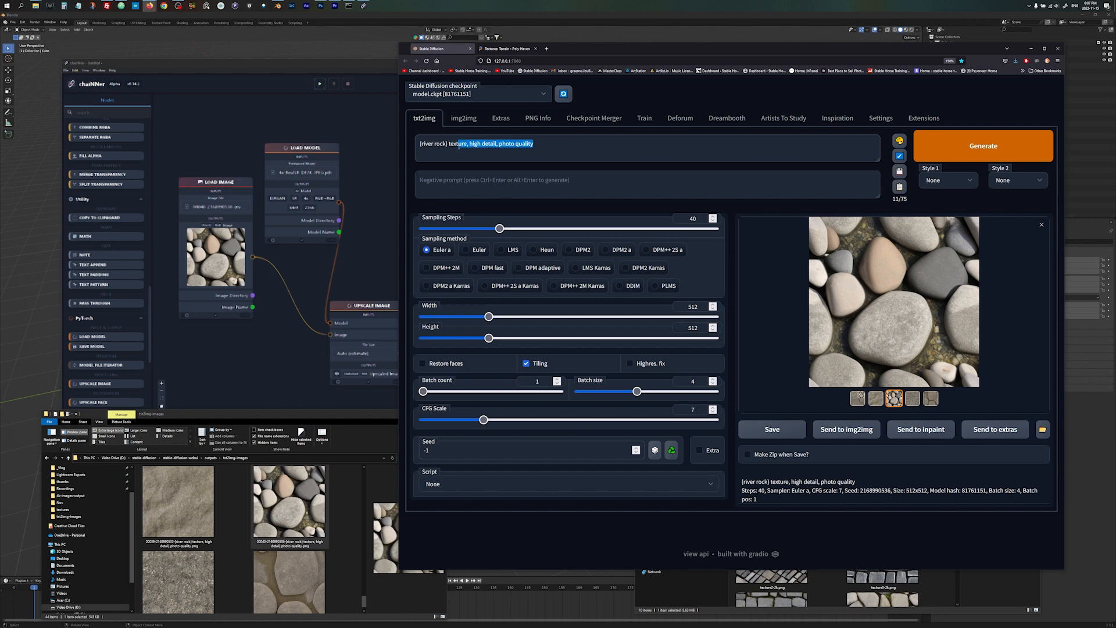
pyautogui.click(544, 144)
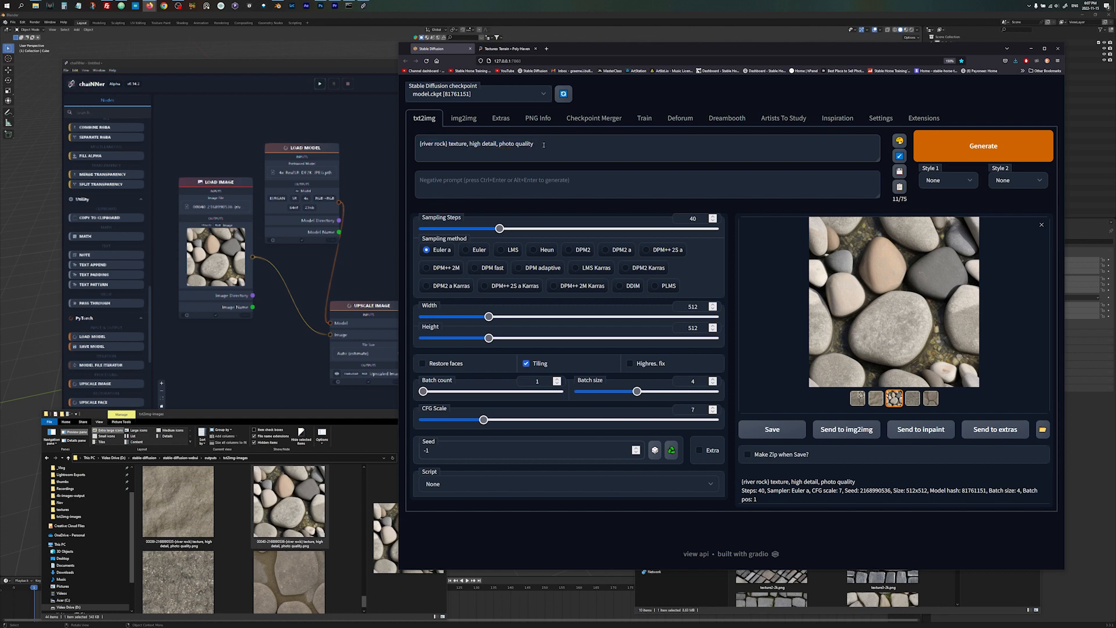
pyautogui.doubleClick(437, 143)
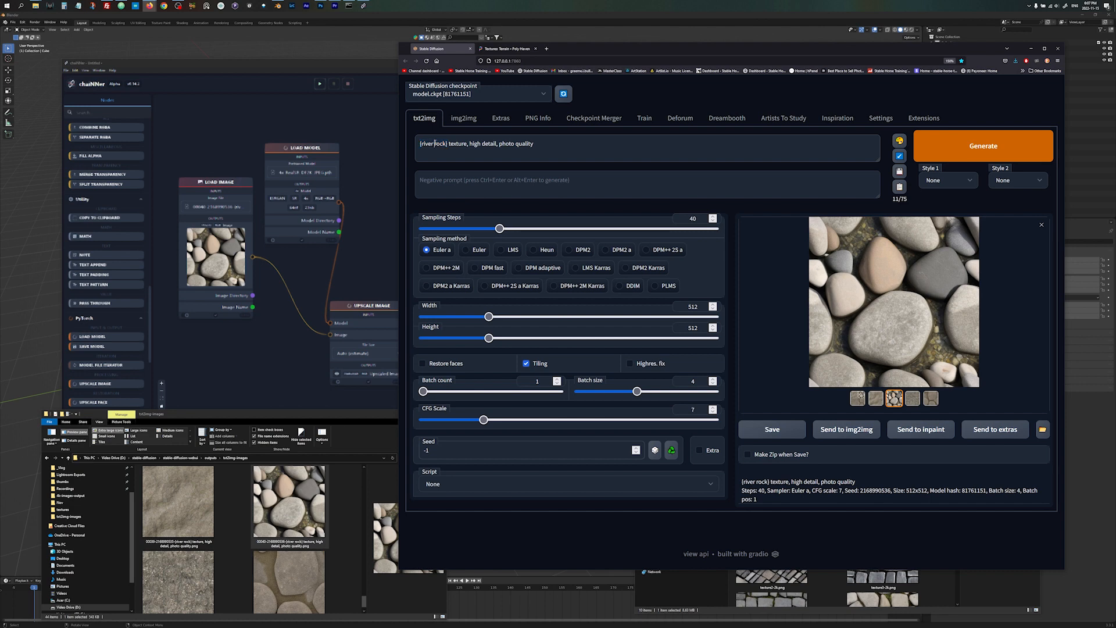
pyautogui.doubleClick(457, 143)
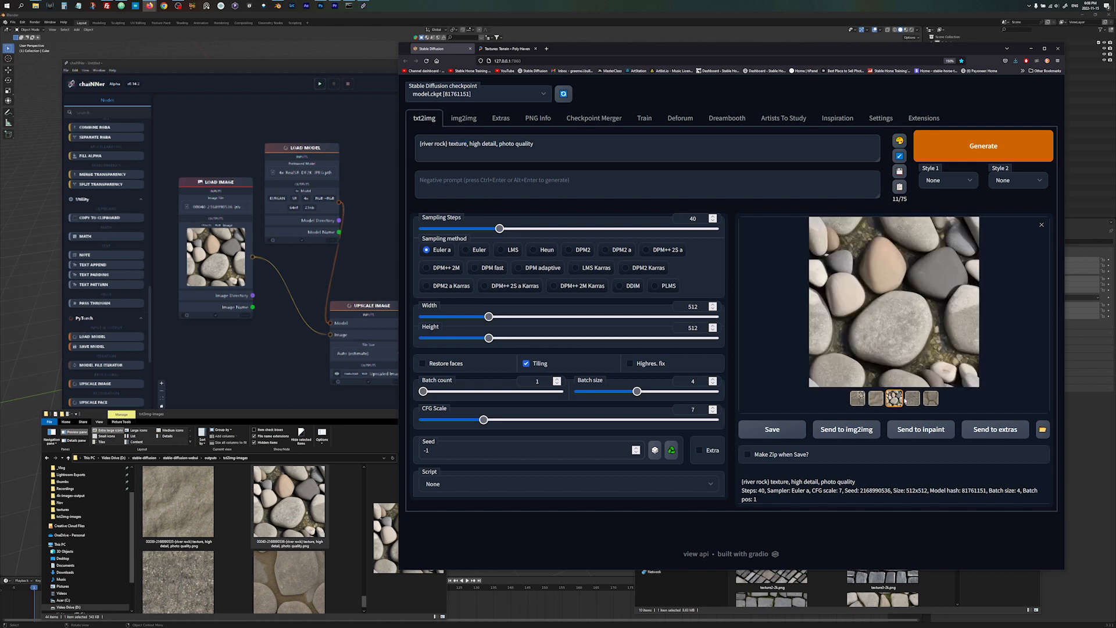
pyautogui.click(930, 397)
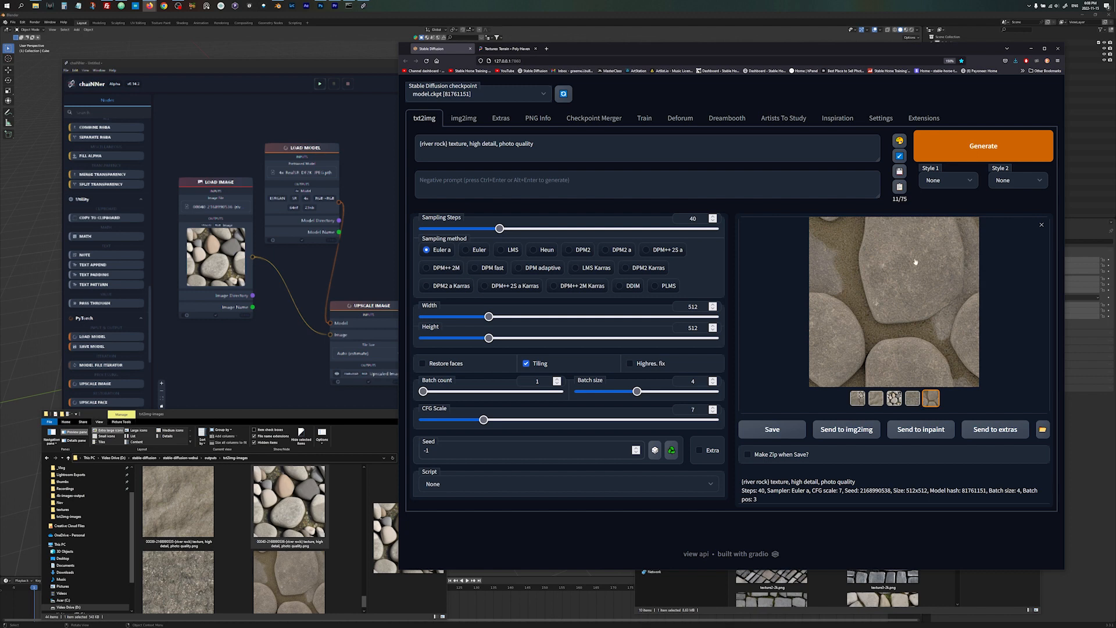
pyautogui.click(895, 397)
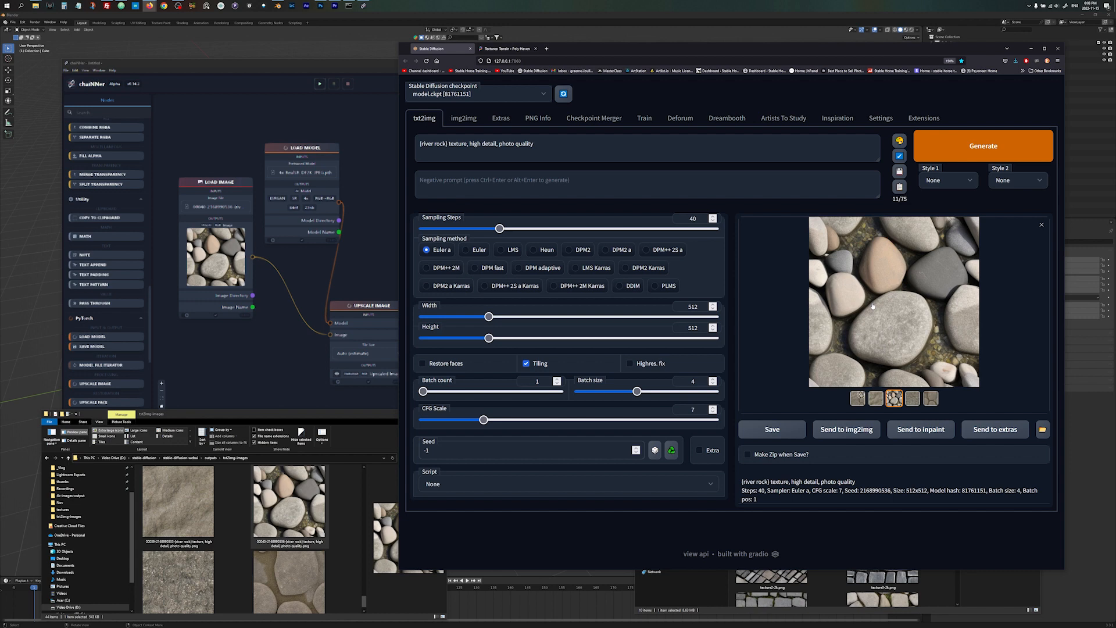
pyautogui.moveTo(895, 330)
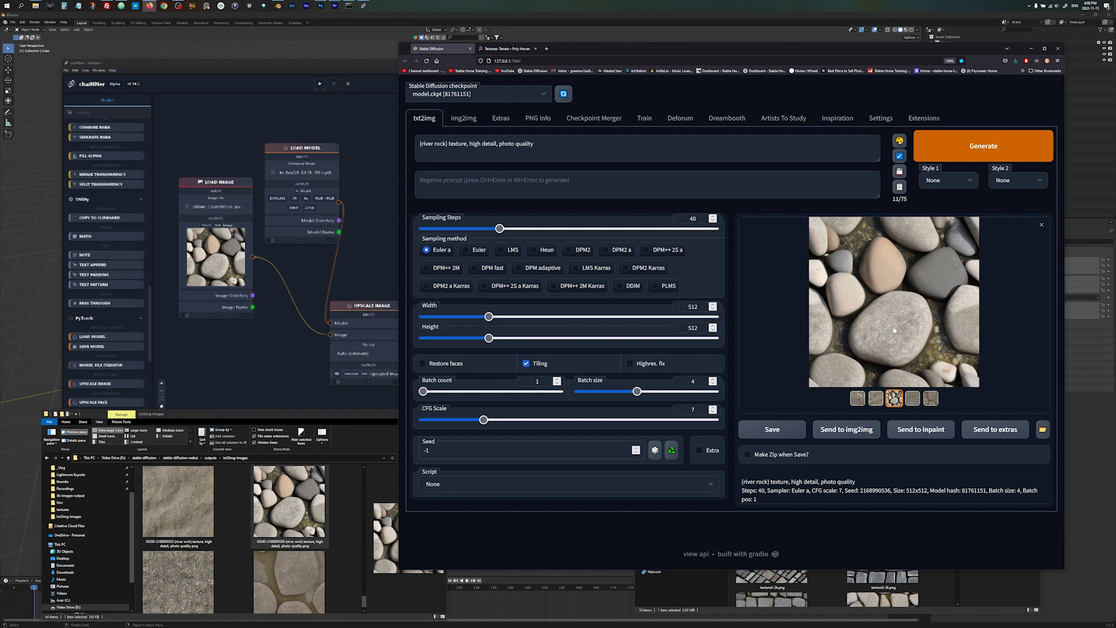
pyautogui.moveTo(947, 355)
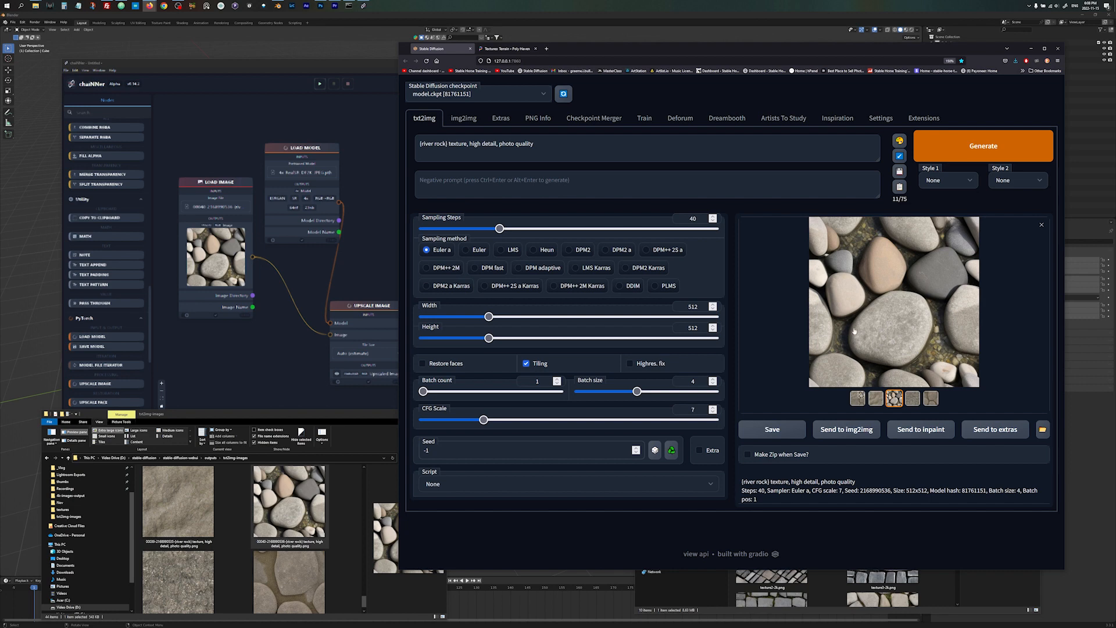
pyautogui.moveTo(935, 354)
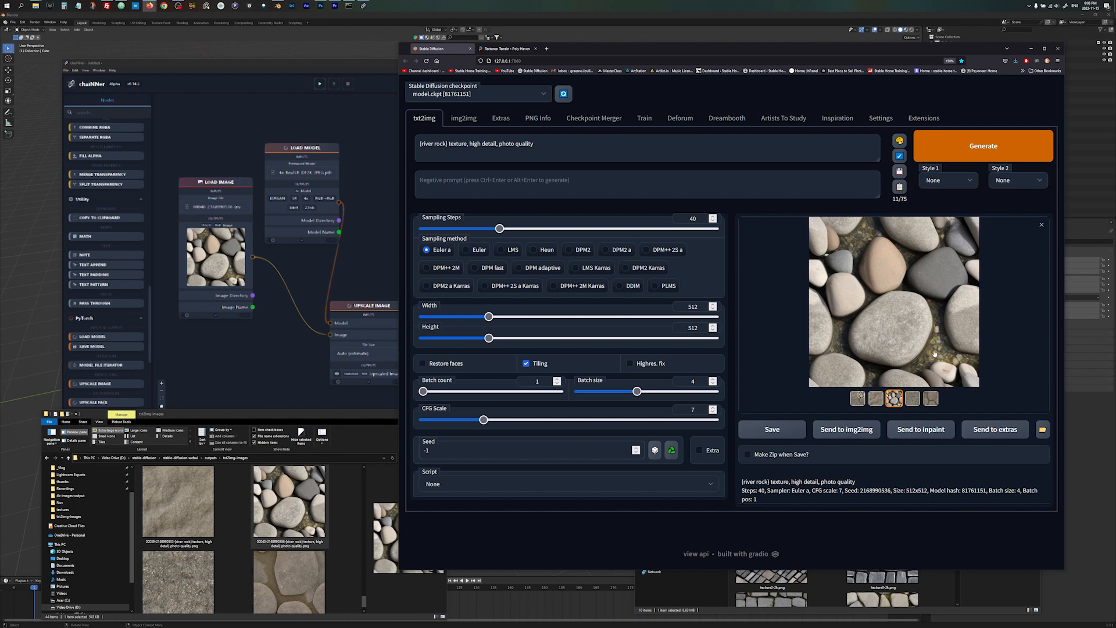
pyautogui.moveTo(899, 300)
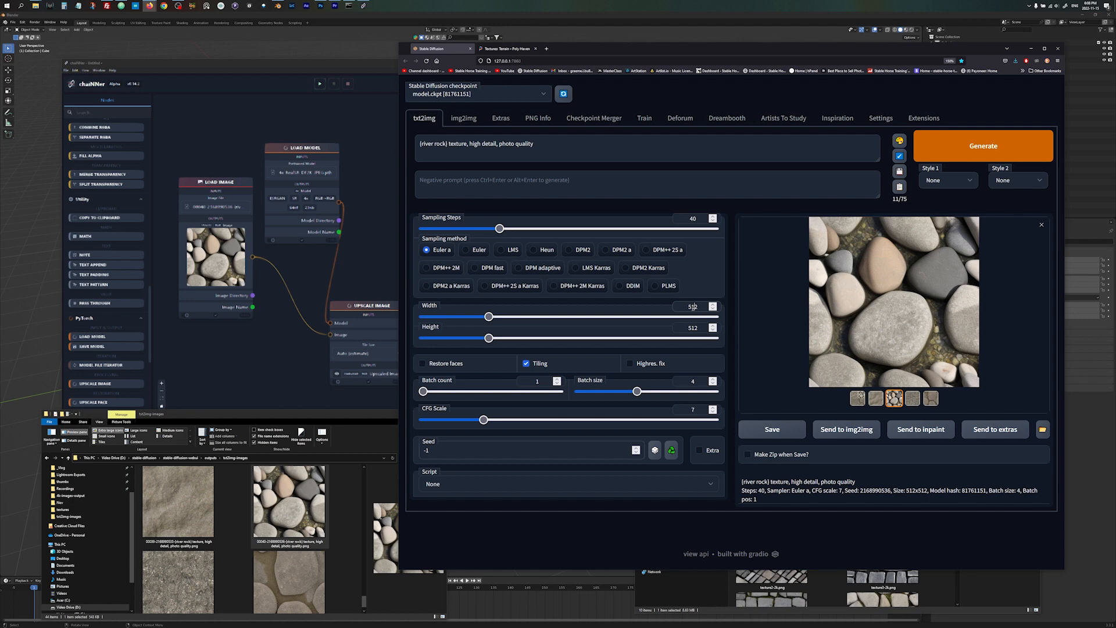
pyautogui.moveTo(690, 345)
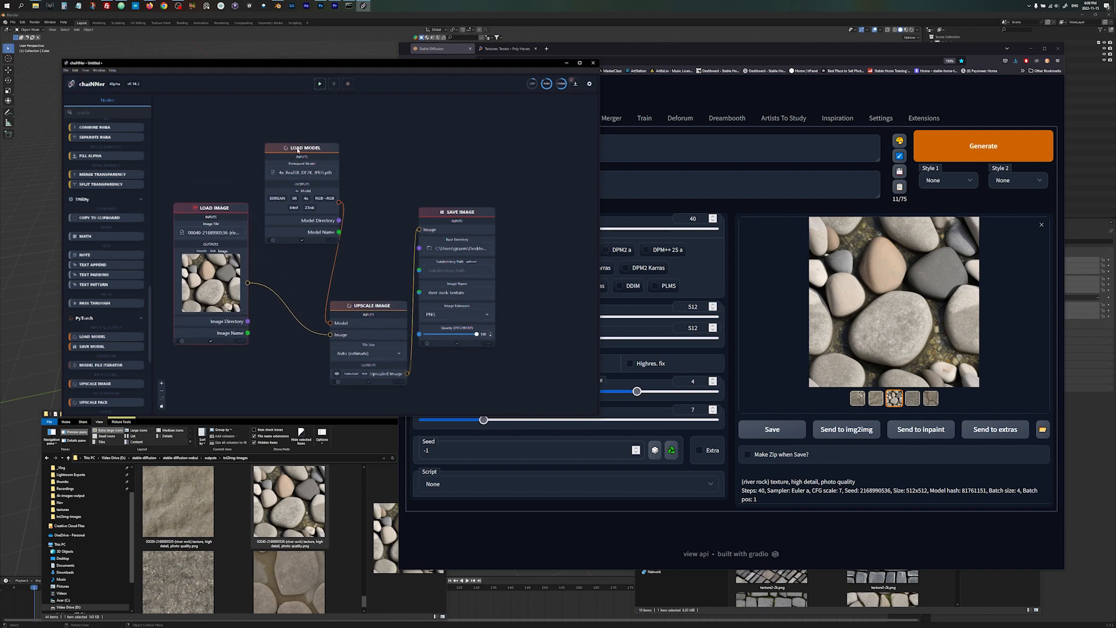
# Step: Drag the Load Model and Save Image nodes to tidy the upscale chain
pyautogui.moveTo(302, 147); pyautogui.dragTo(303, 119)
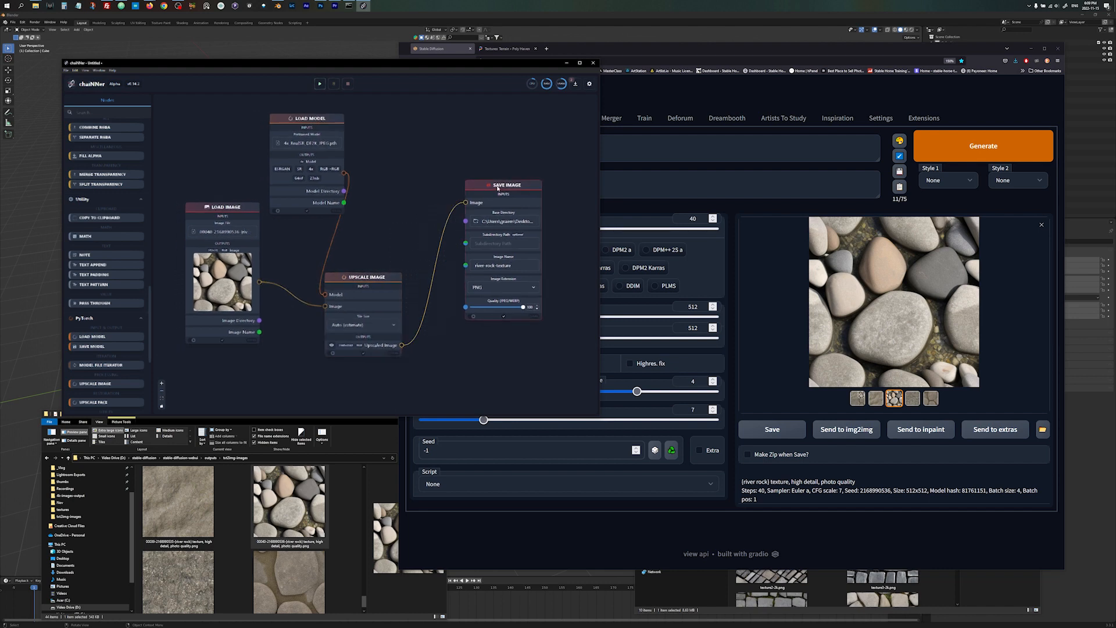
pyautogui.moveTo(307, 119); pyautogui.dragTo(324, 115)
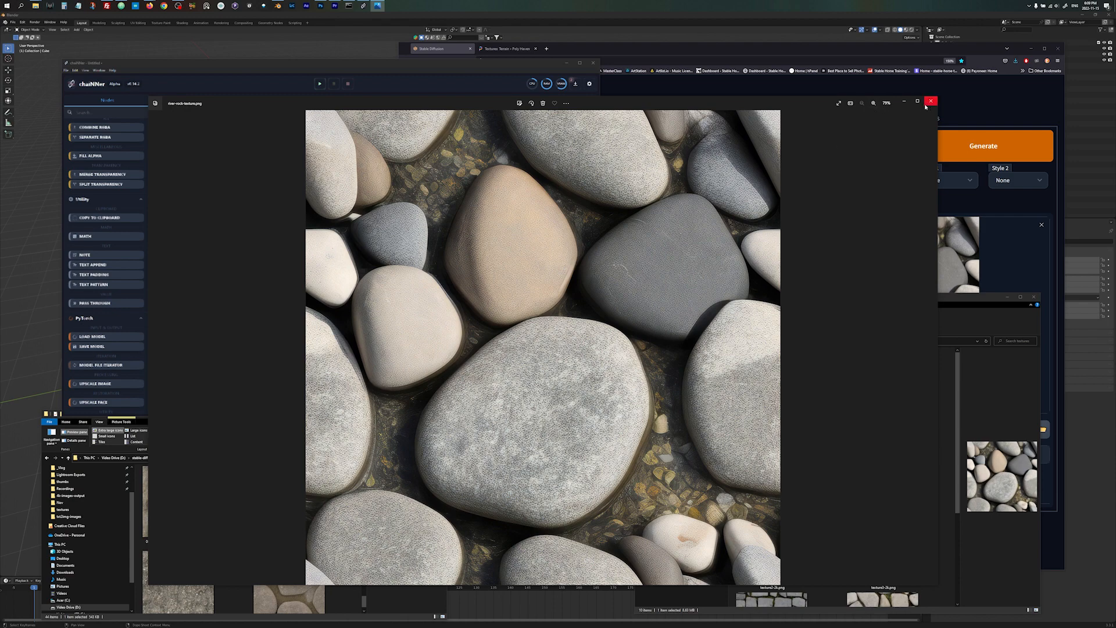
# Step: Close the upscaled pebble preview and open river-rock-texture.png from the textures folder
pyautogui.click(932, 101)
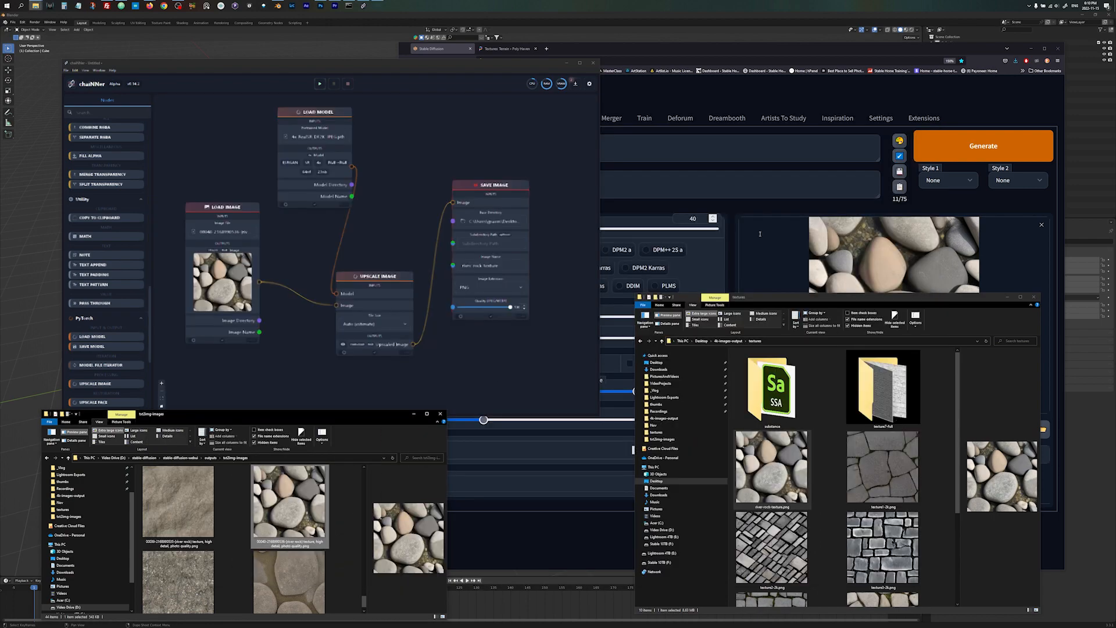
pyautogui.click(773, 470)
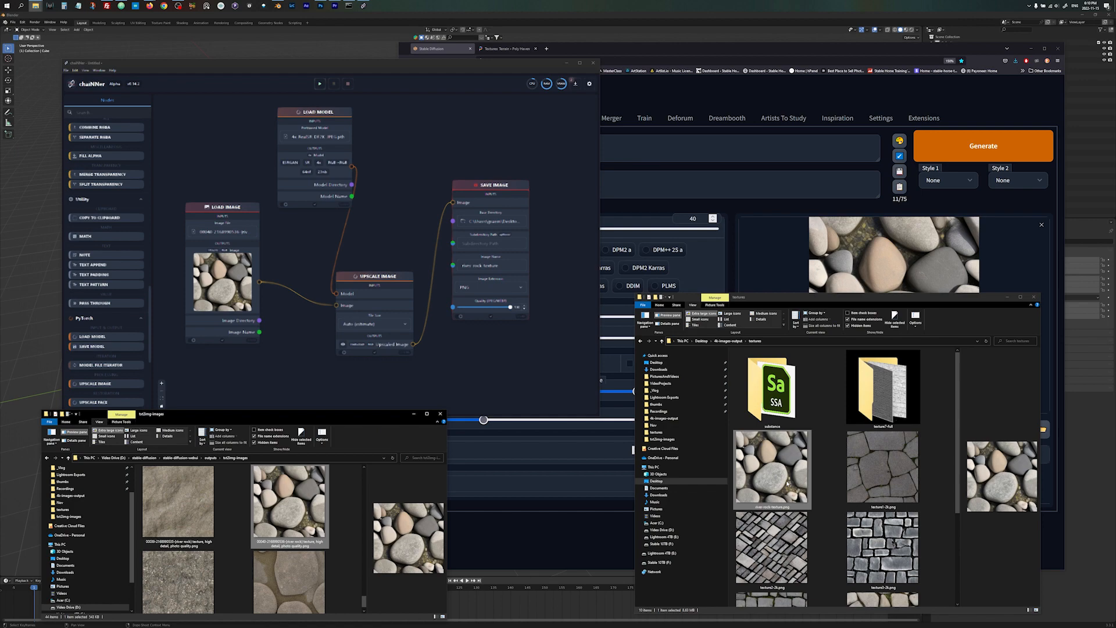
pyautogui.doubleClick(771, 467)
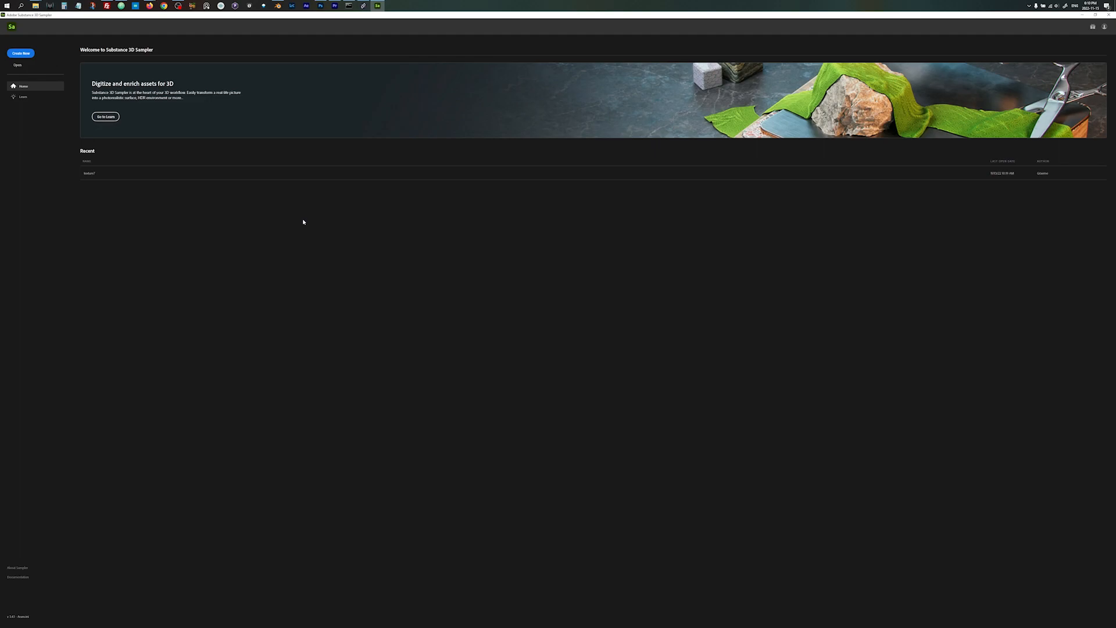
# Step: Create a new empty Sampler project and open the viewer settings panel
pyautogui.click(19, 53)
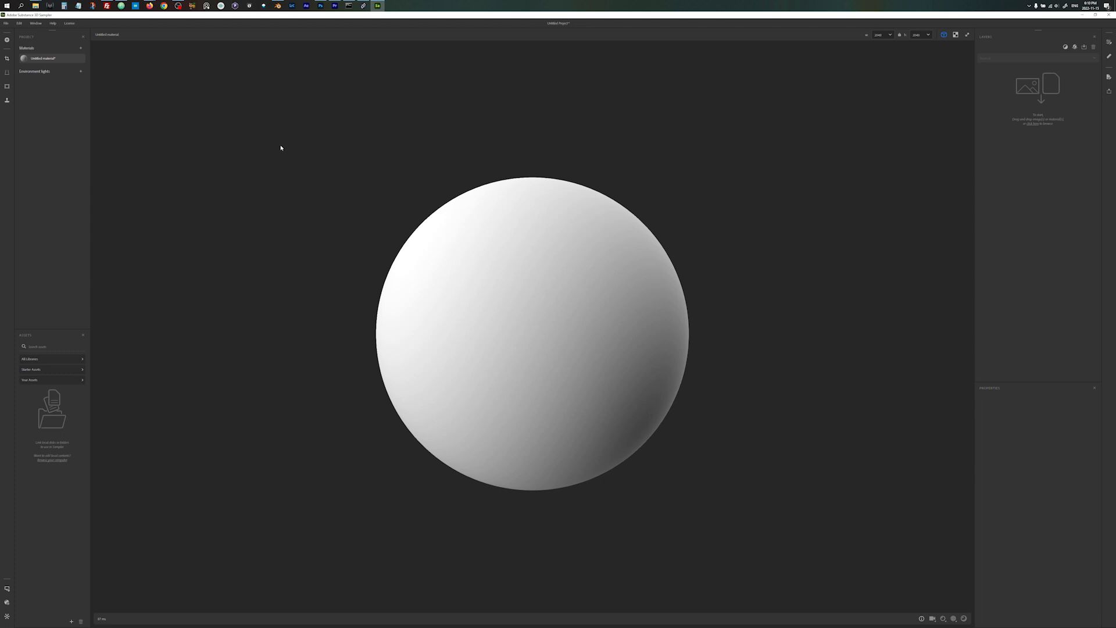
pyautogui.moveTo(308, 146)
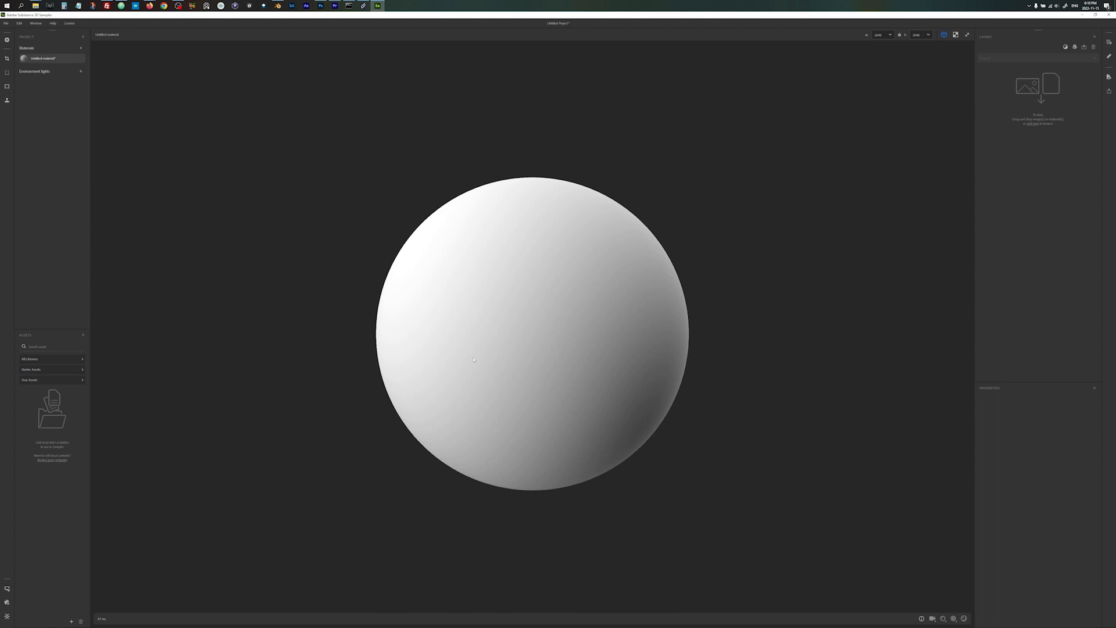
pyautogui.moveTo(107, 463)
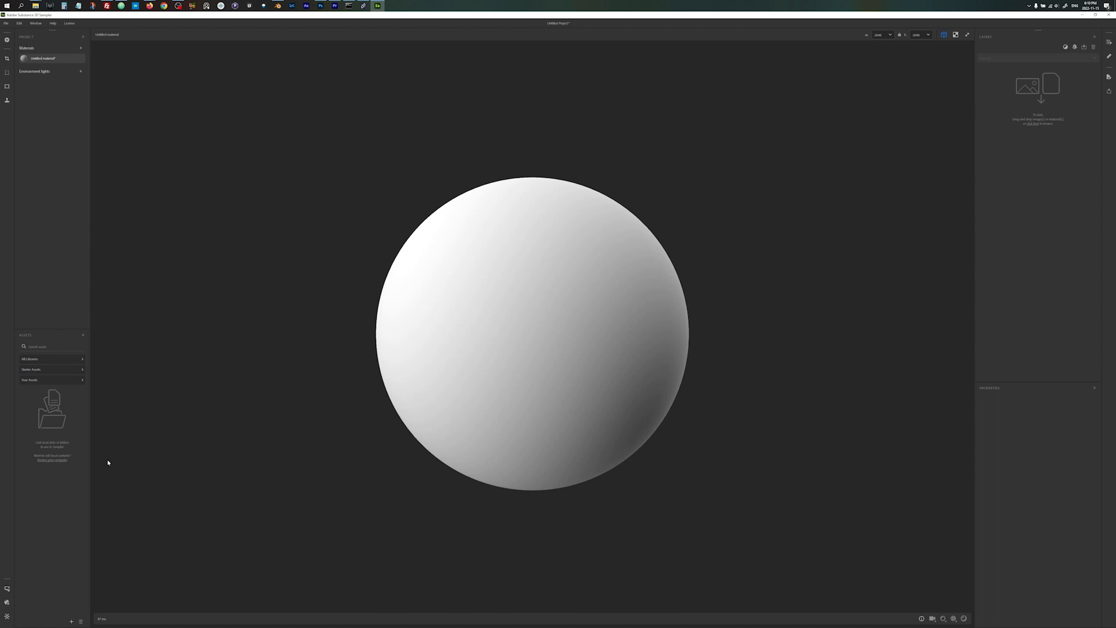
pyautogui.click(7, 589)
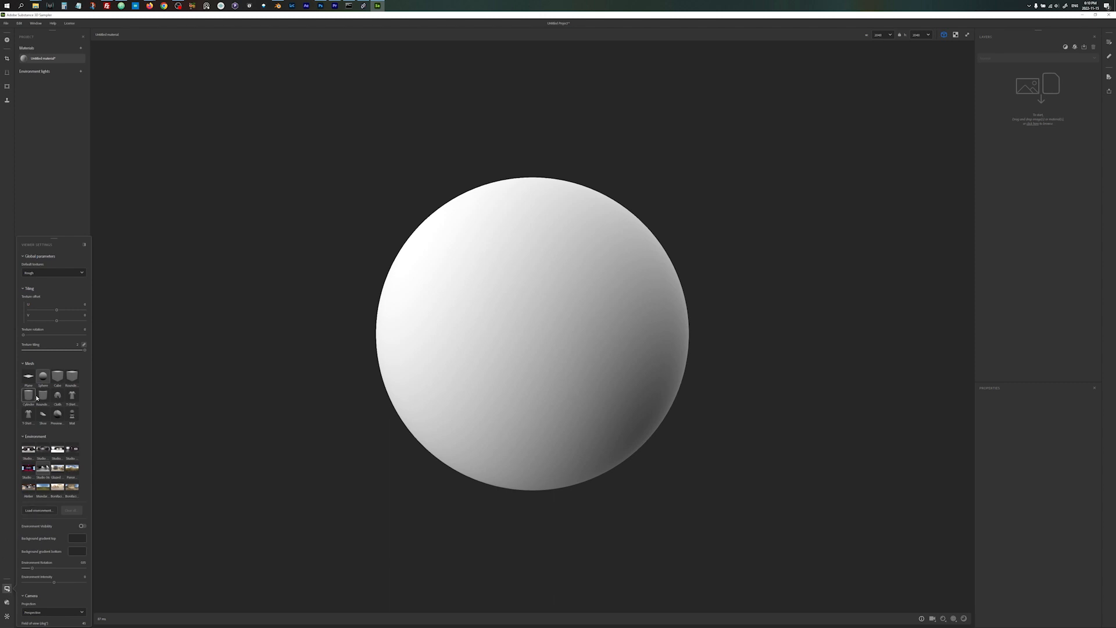
# Step: Preview the material on the Plane, Cube and Cloth meshes, then return to Sphere
pyautogui.click(28, 376)
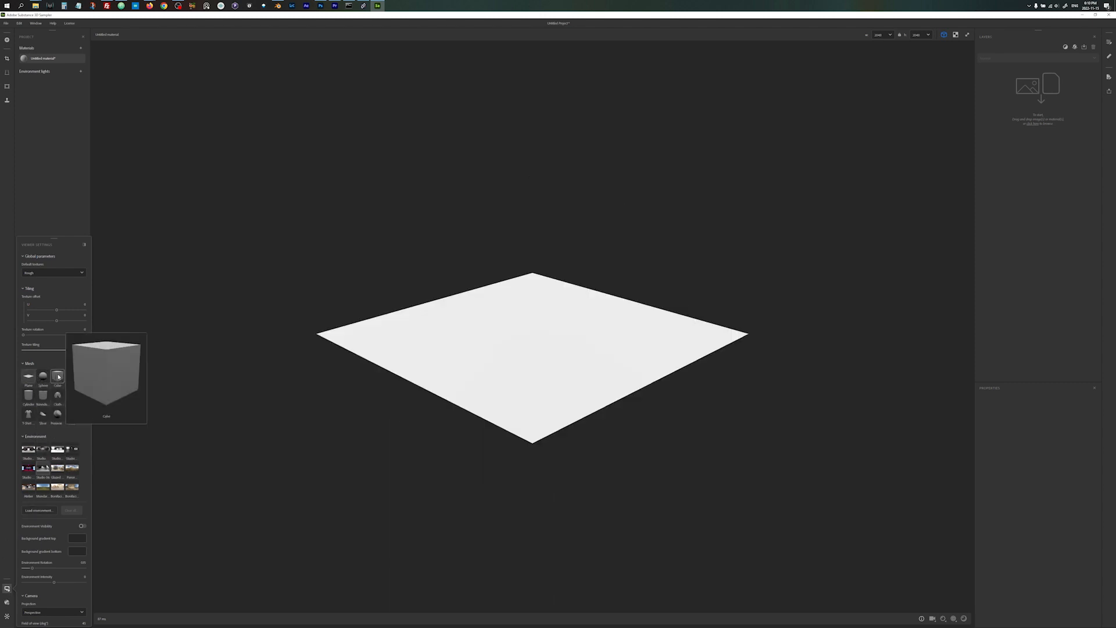
pyautogui.click(57, 376)
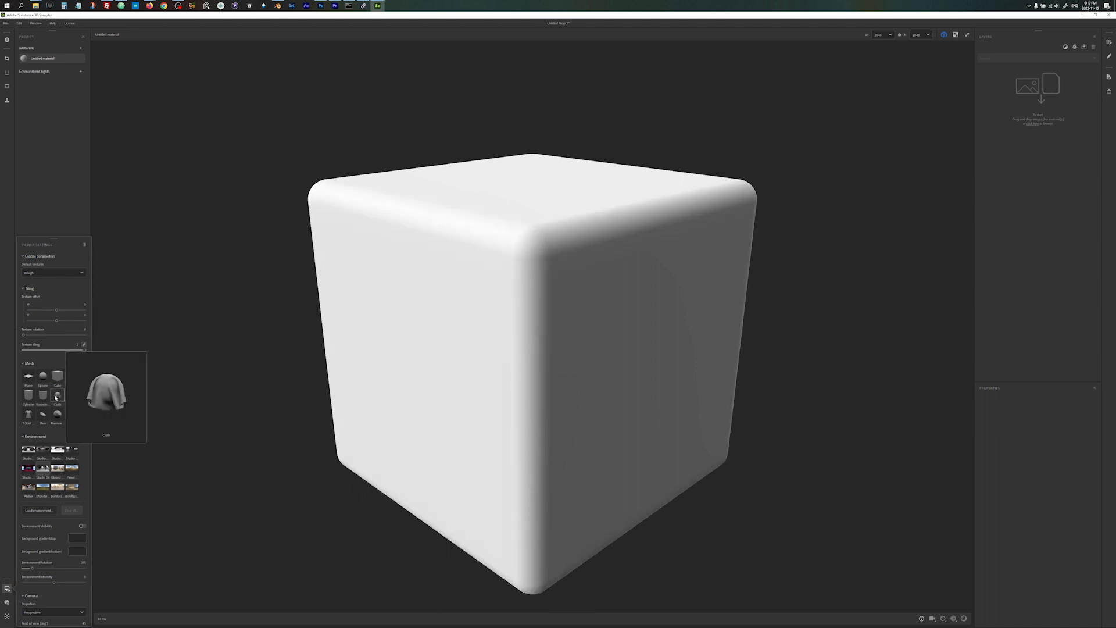
pyautogui.click(29, 395)
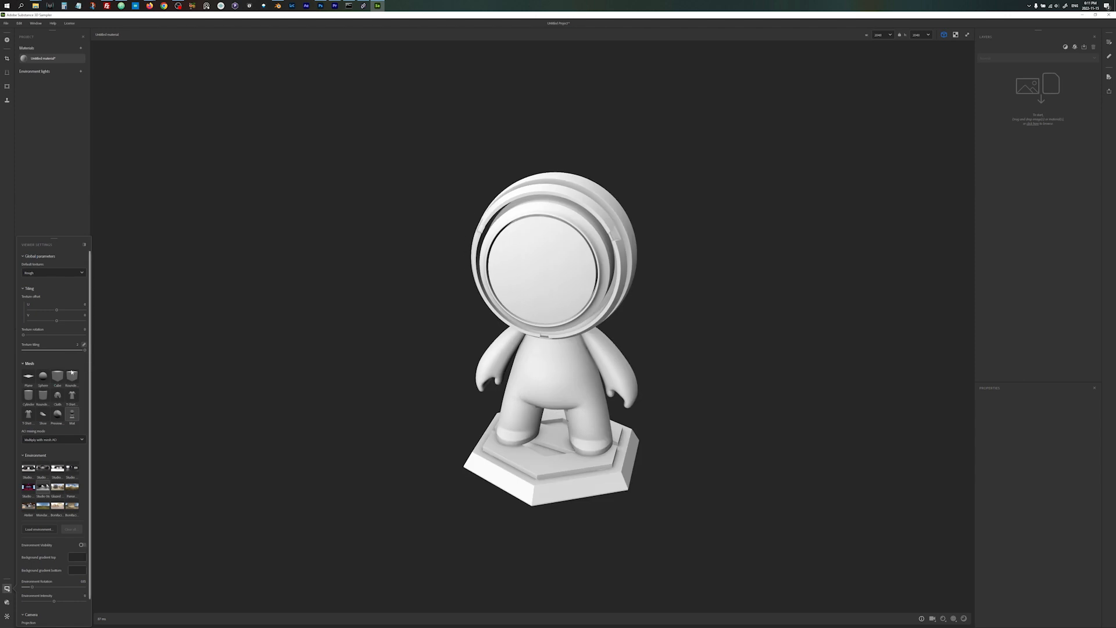
pyautogui.click(42, 375)
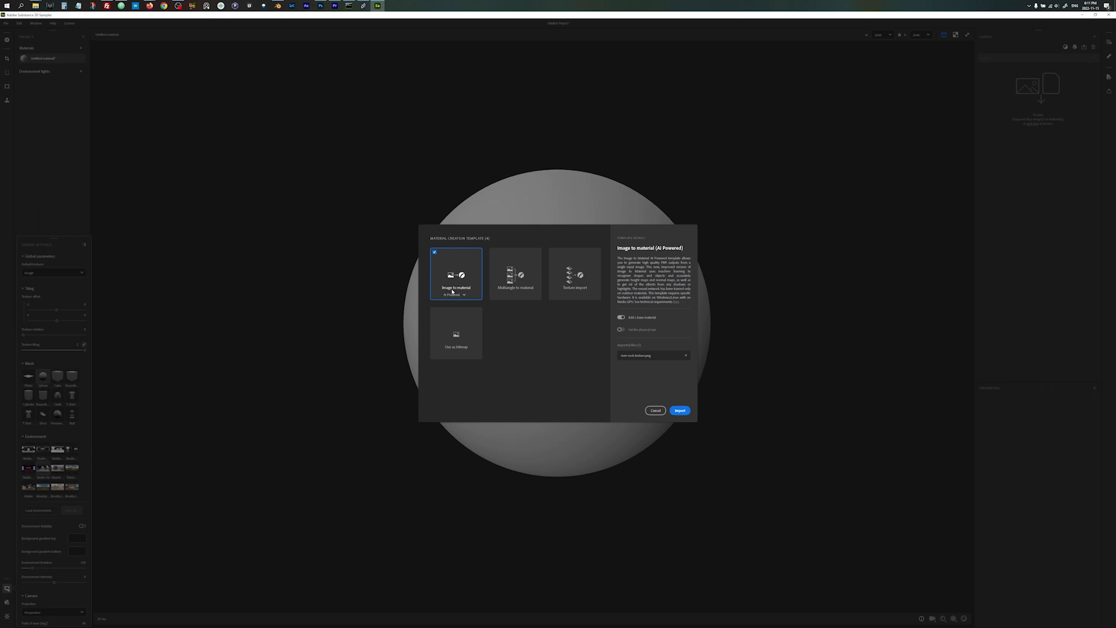
pyautogui.click(453, 294)
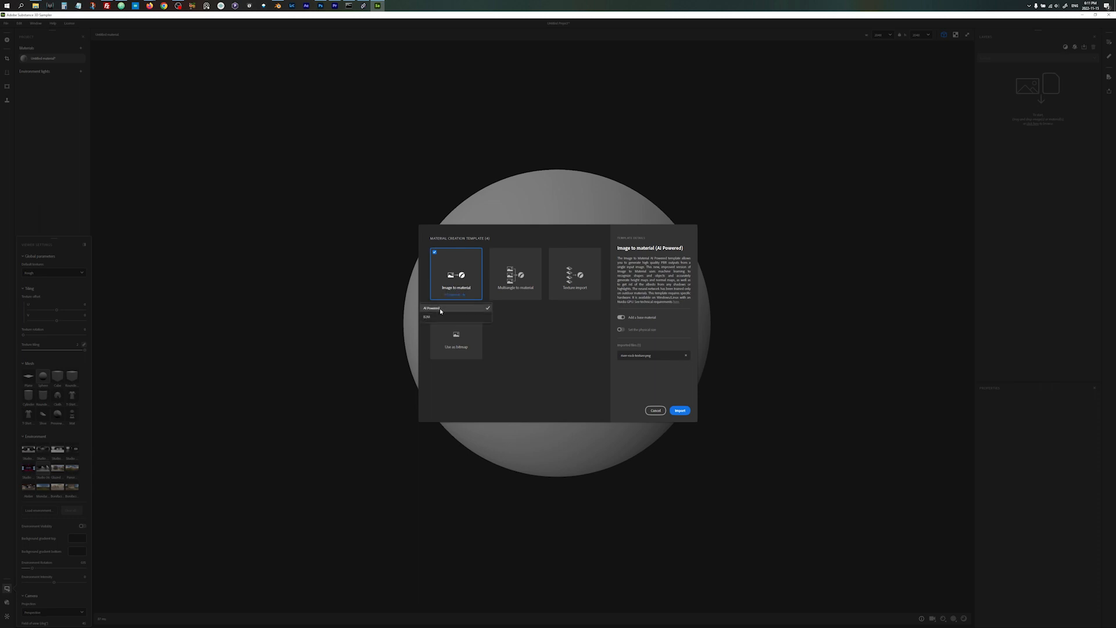
pyautogui.click(431, 307)
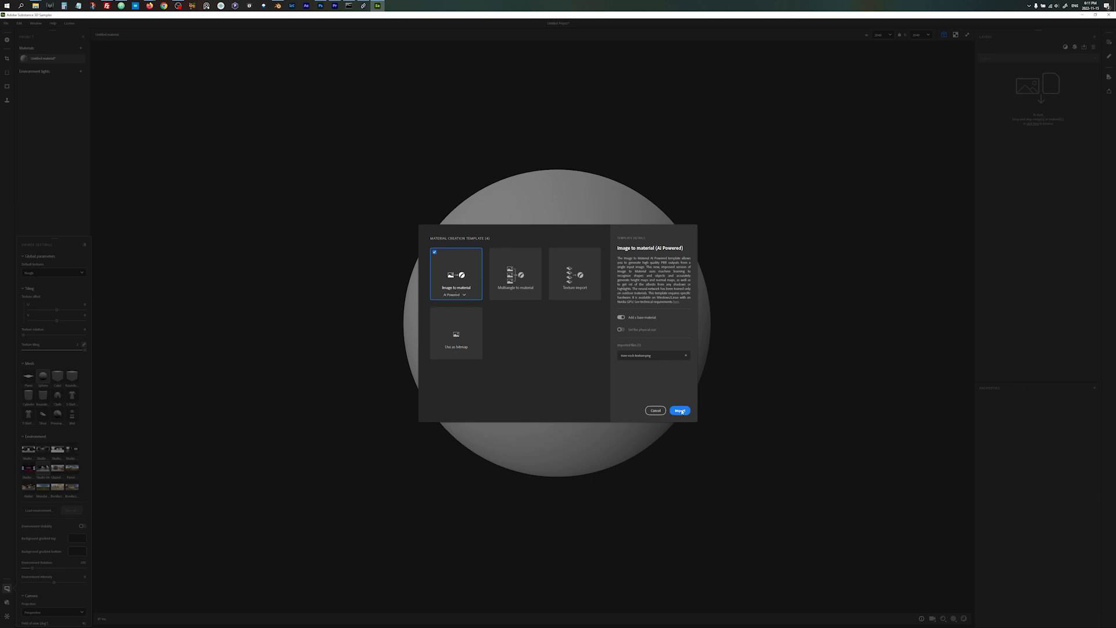
pyautogui.click(679, 411)
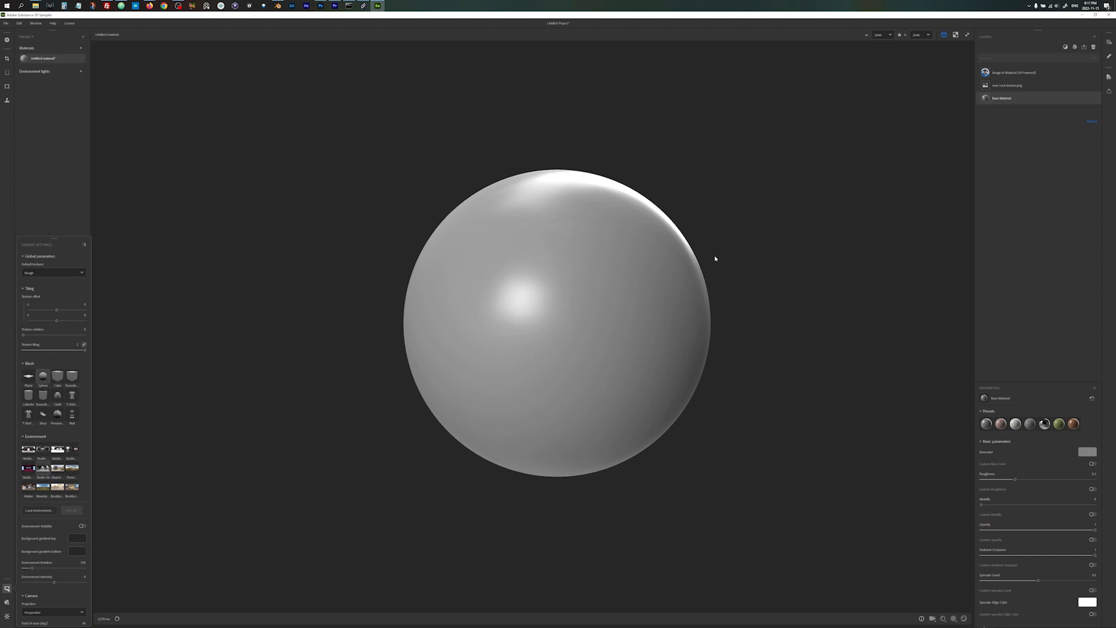
pyautogui.moveTo(732, 301)
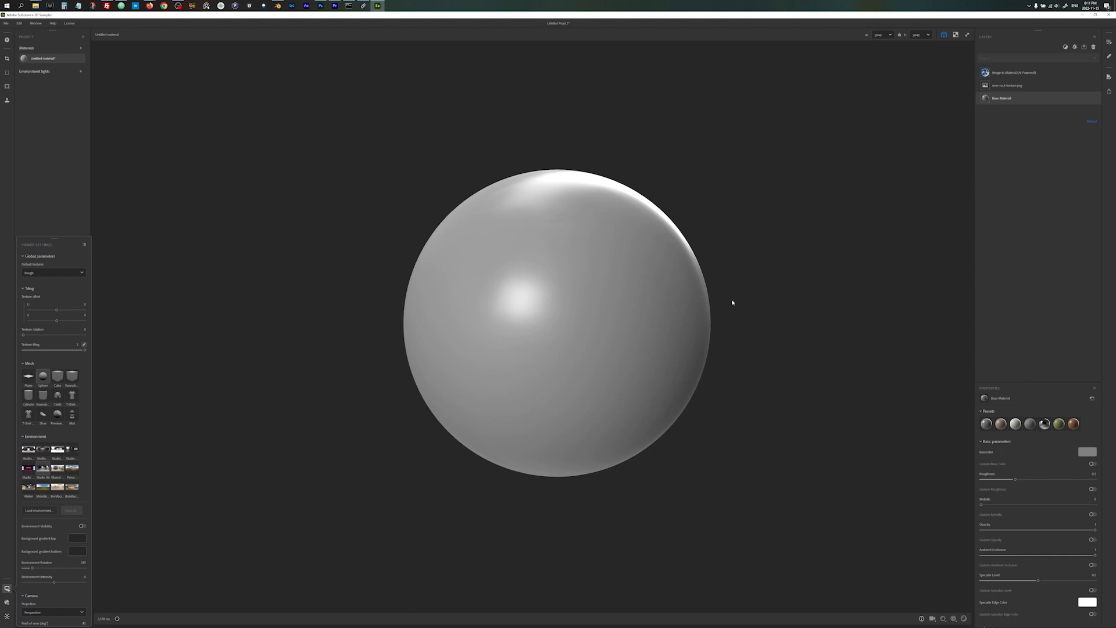
pyautogui.moveTo(645, 384)
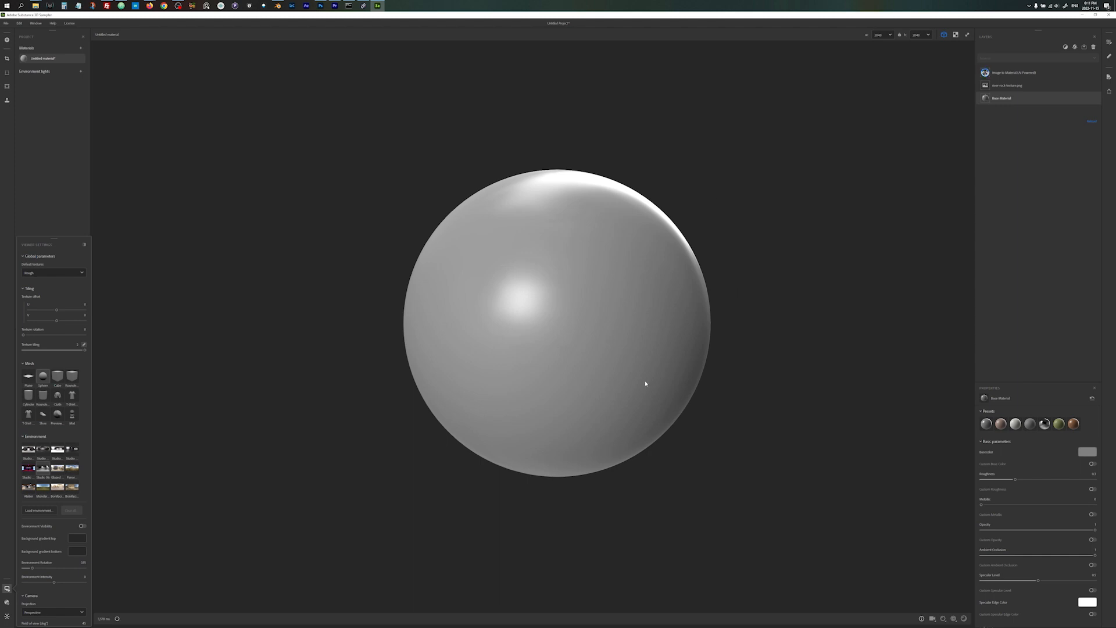
pyautogui.moveTo(649, 257)
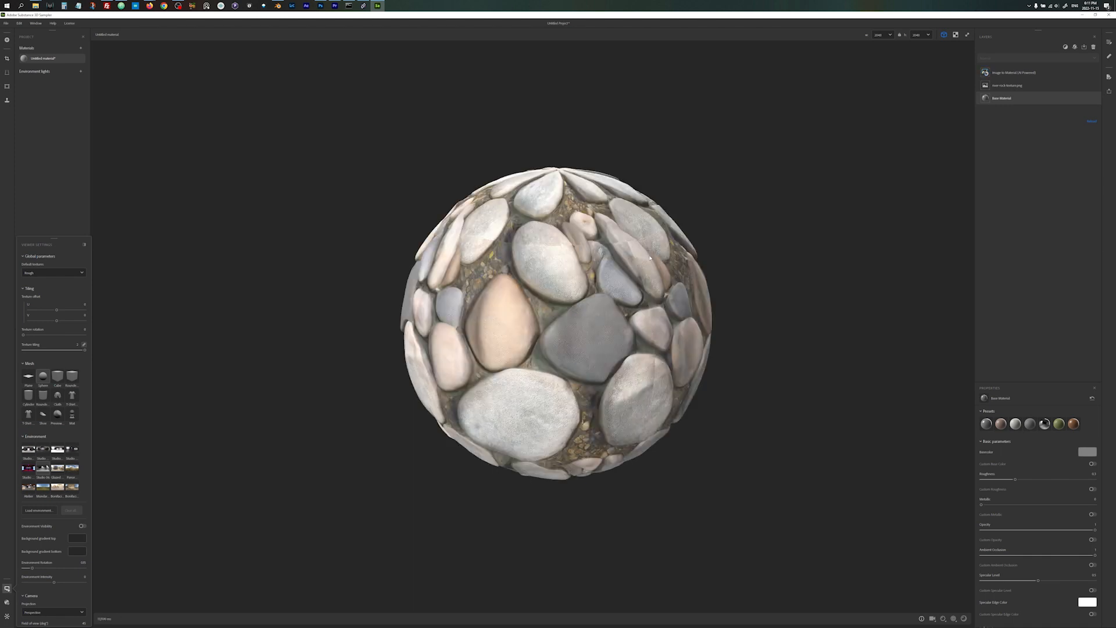
# Step: Orbit the rock-covered sphere to inspect it, then switch the preview mesh to Plane
pyautogui.moveTo(650, 256); pyautogui.dragTo(594, 346)
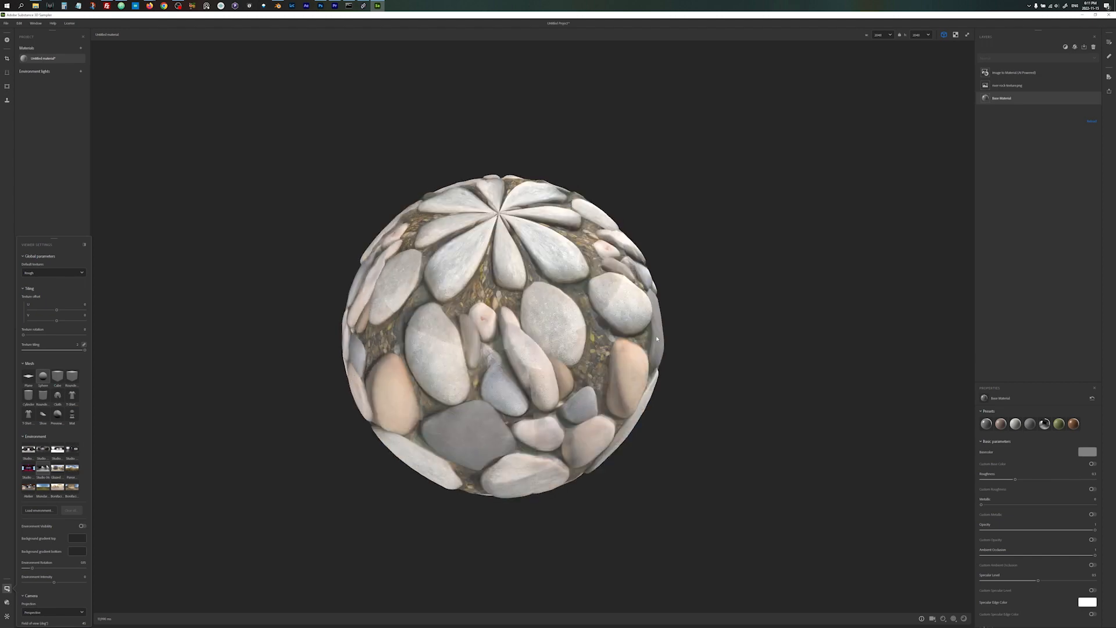
pyautogui.moveTo(657, 339); pyautogui.dragTo(674, 292)
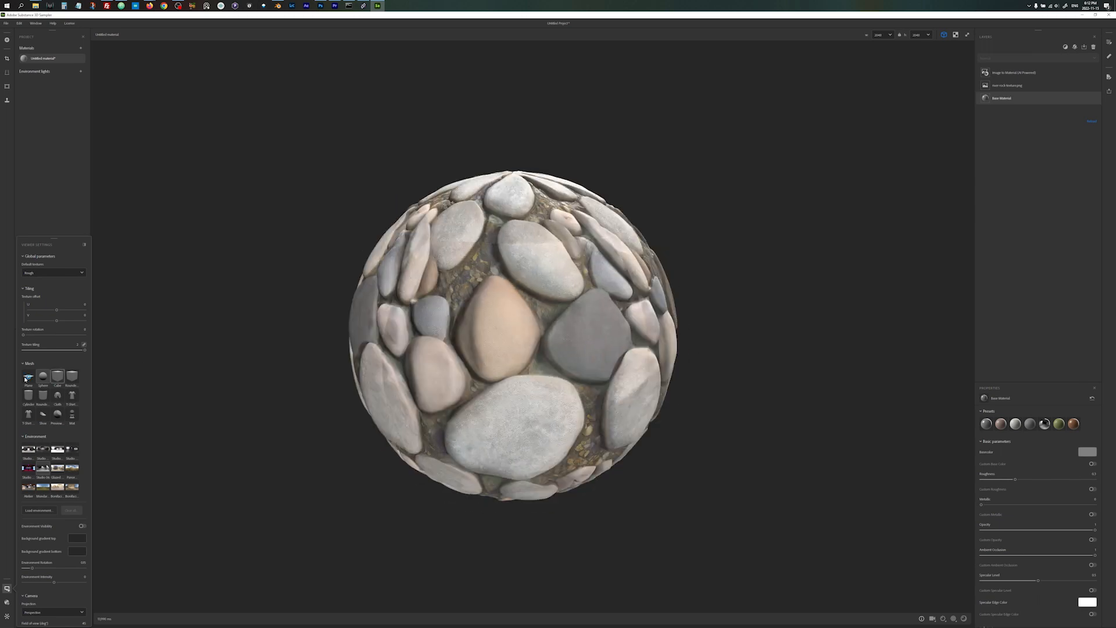
pyautogui.click(28, 376)
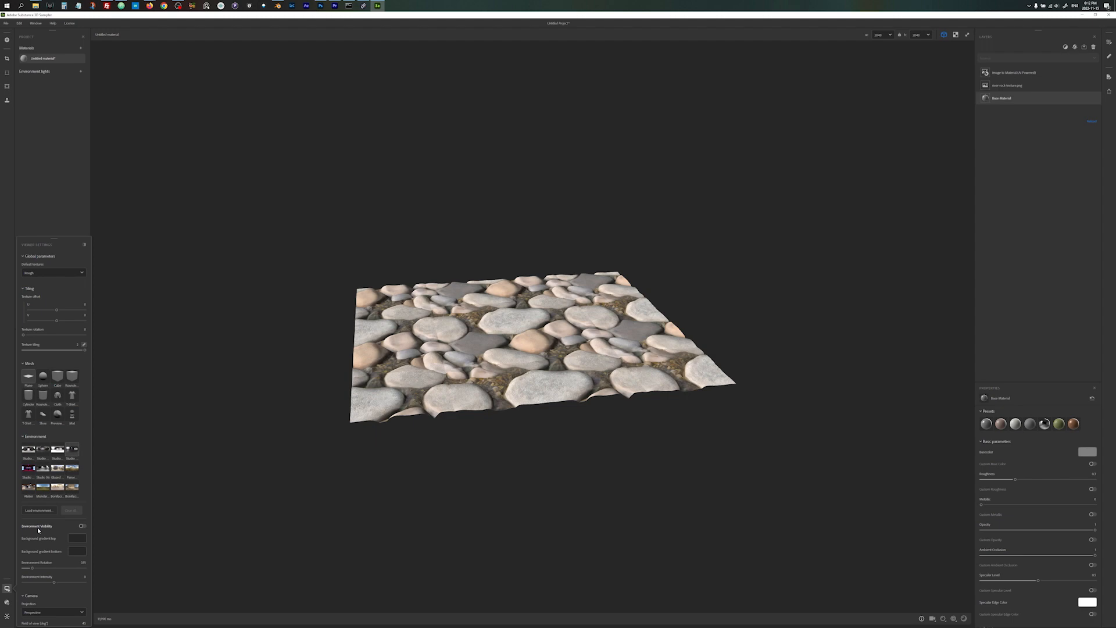
# Step: Turn on Environment Visibility with an outdoor grassy environment behind the plane
pyautogui.click(82, 526)
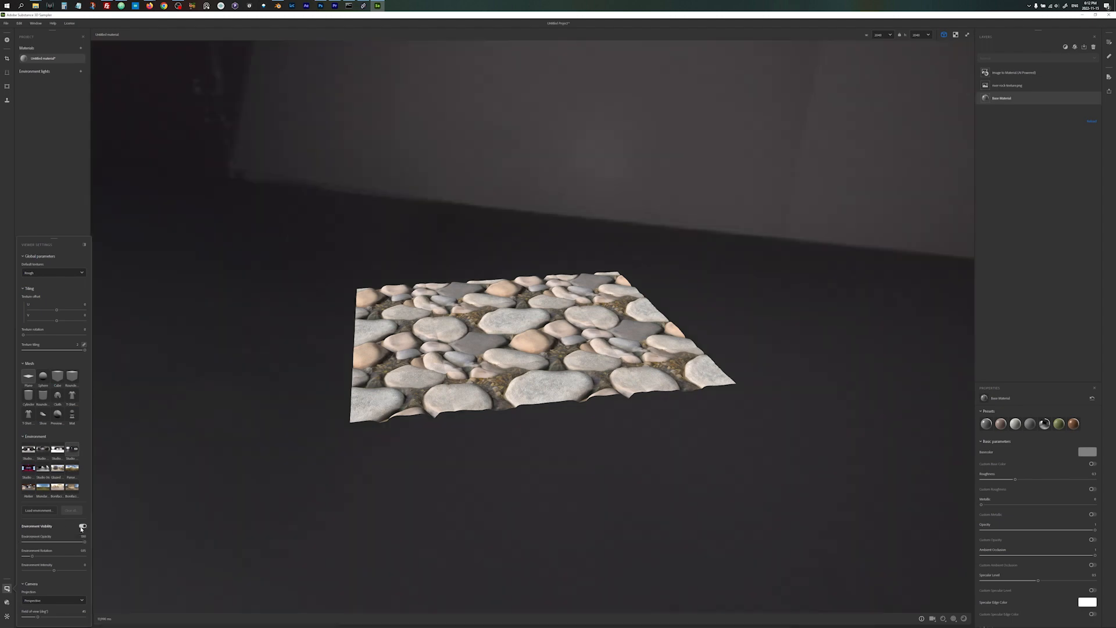
pyautogui.click(83, 526)
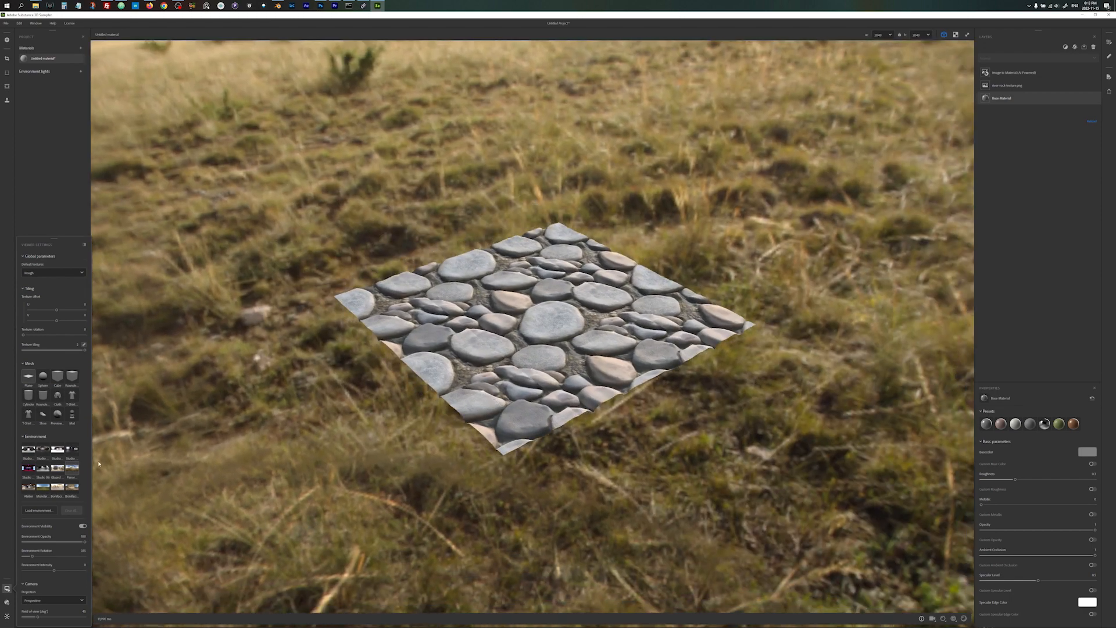
pyautogui.click(83, 526)
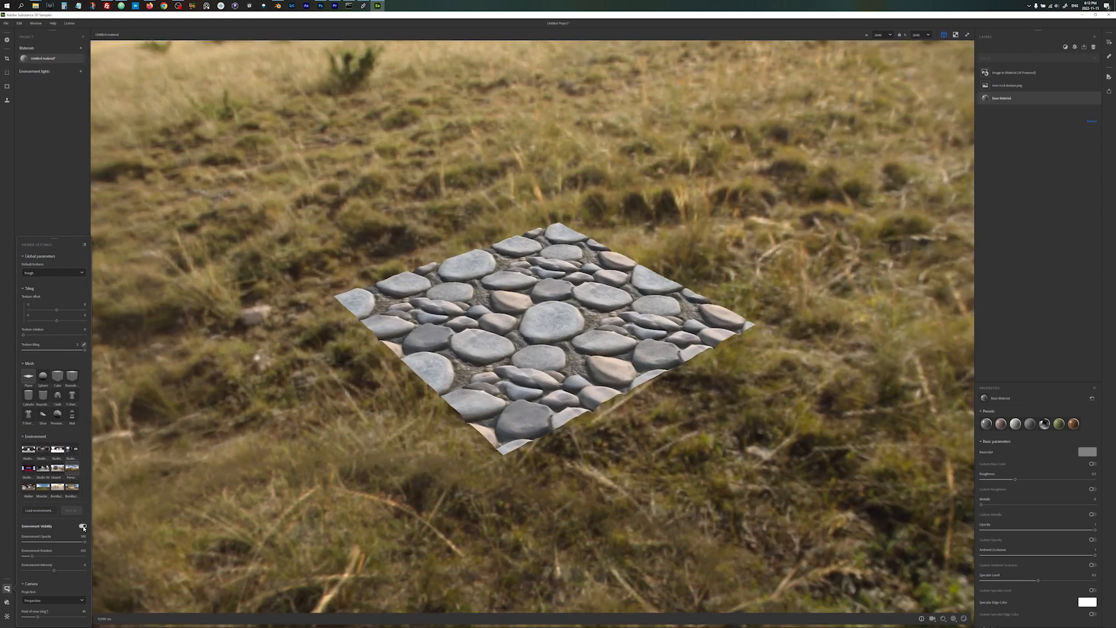
pyautogui.click(83, 526)
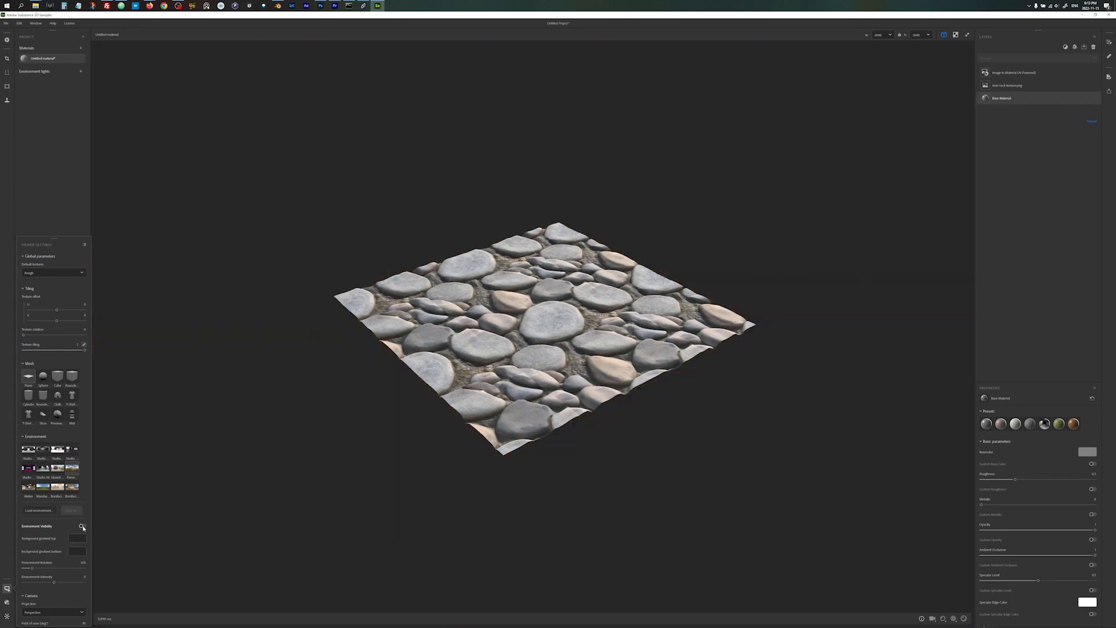
pyautogui.click(82, 526)
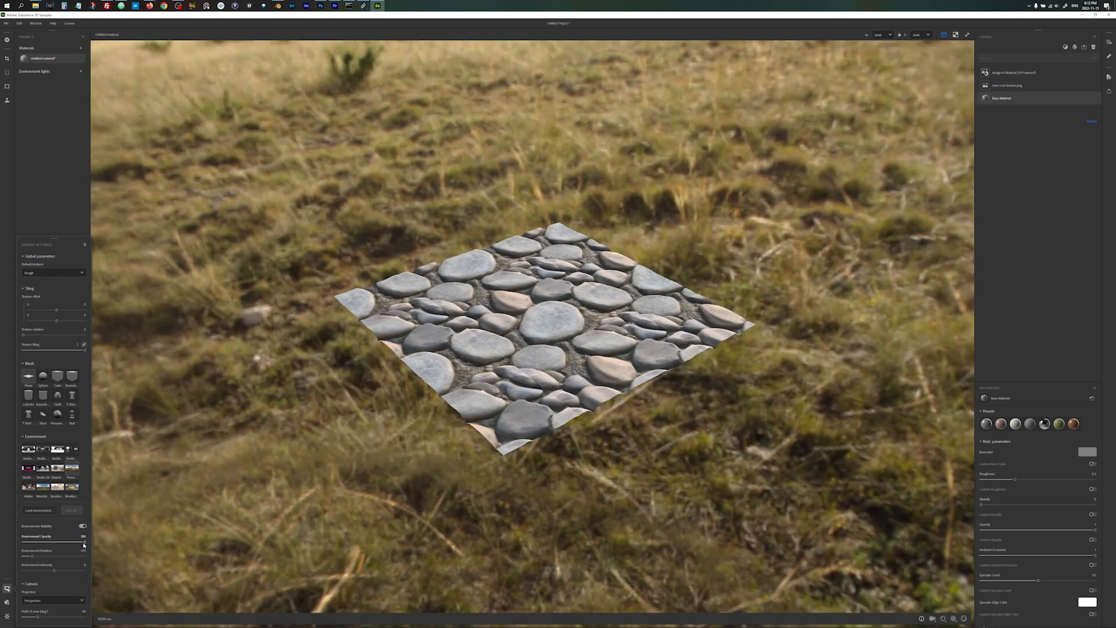
# Step: Adjust Environment Opacity and rotate the grassy environment around the rock plane
pyautogui.moveTo(84, 542); pyautogui.dragTo(49, 542)
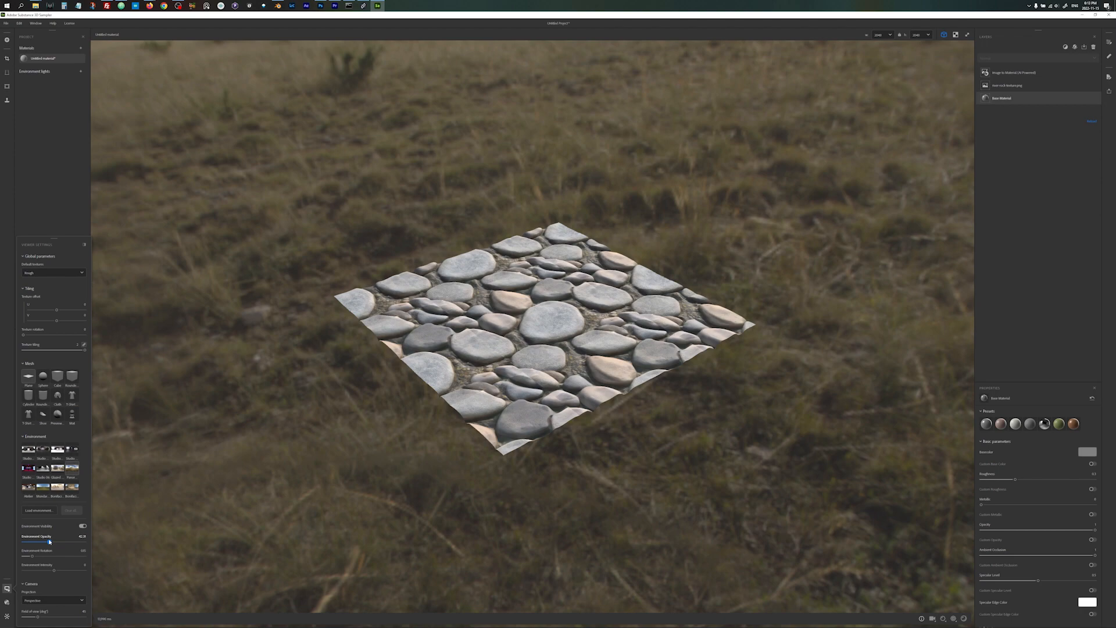
pyautogui.moveTo(48, 542); pyautogui.dragTo(69, 542)
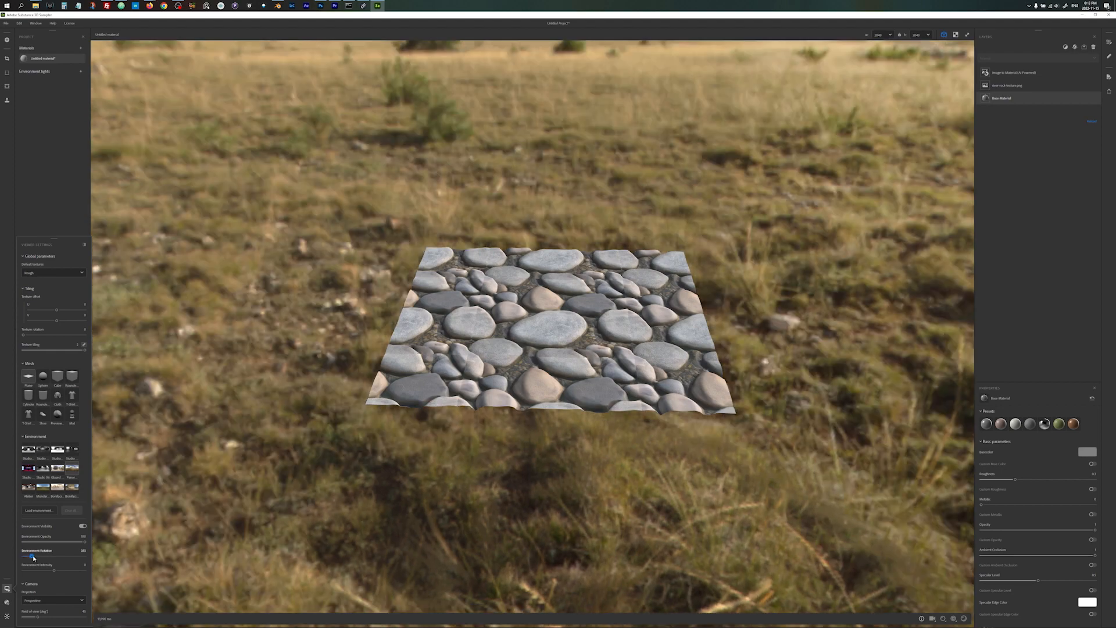
pyautogui.moveTo(32, 555); pyautogui.dragTo(34, 555)
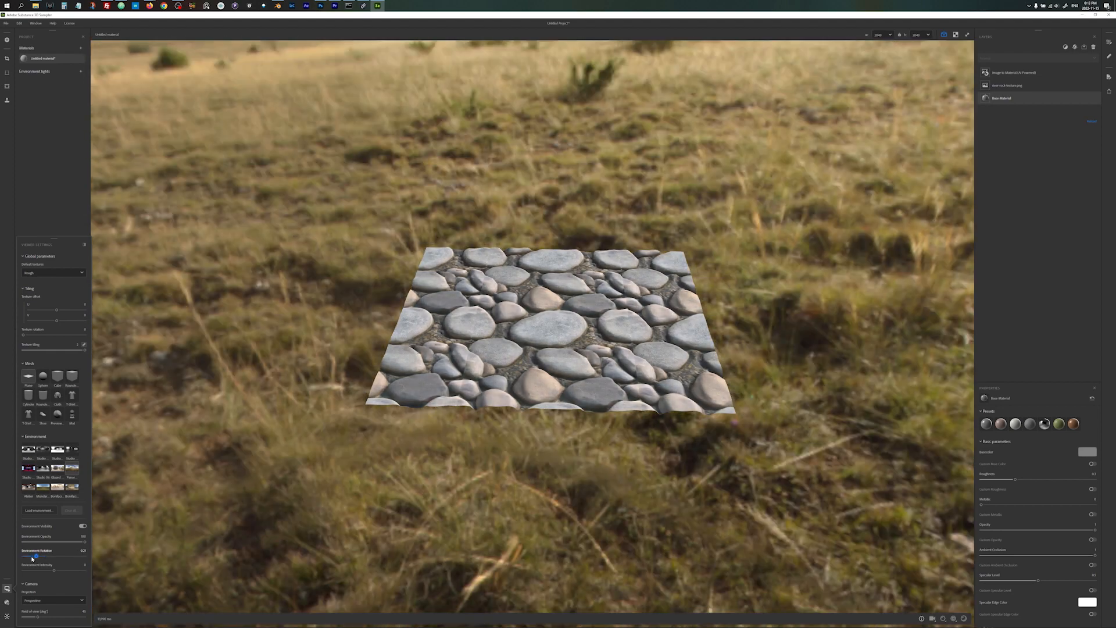
pyautogui.moveTo(35, 556); pyautogui.dragTo(50, 556)
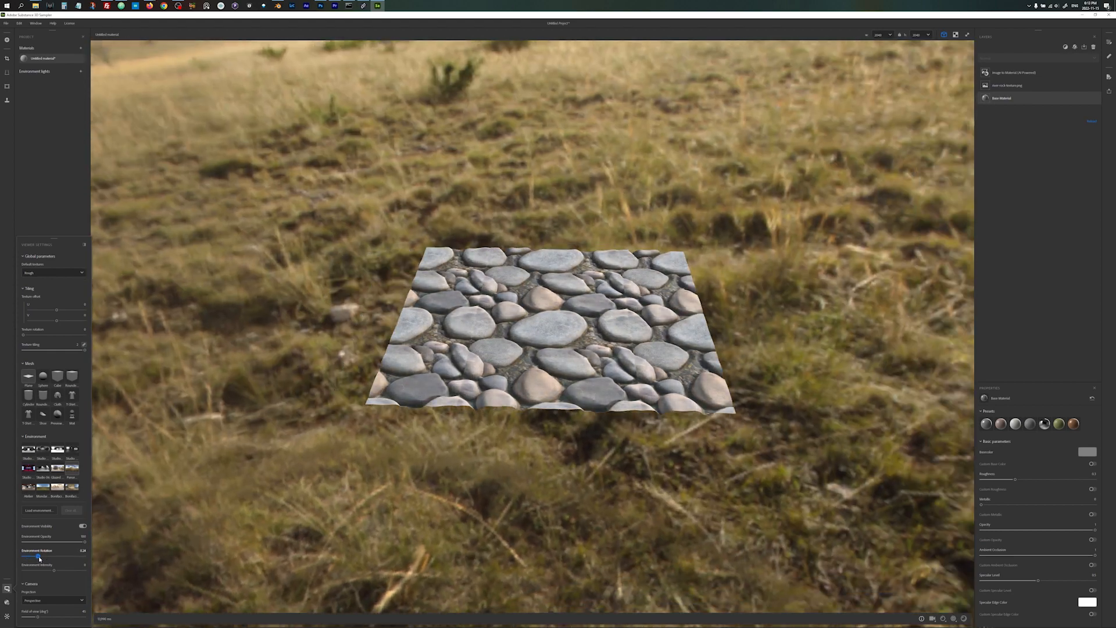
pyautogui.moveTo(37, 557); pyautogui.dragTo(45, 557)
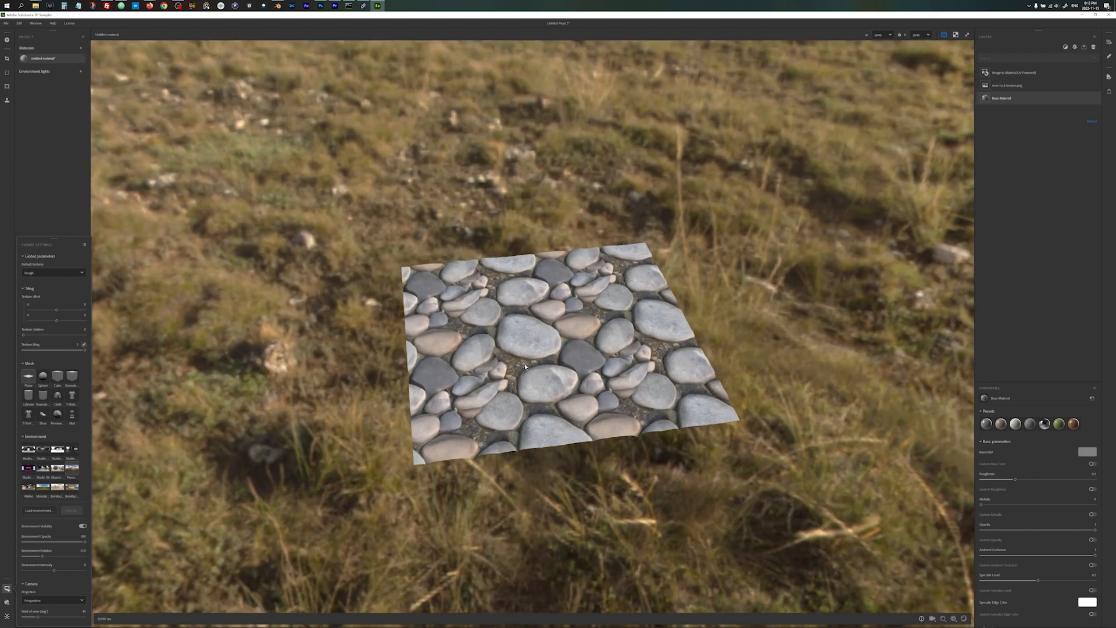
pyautogui.moveTo(1070, 354)
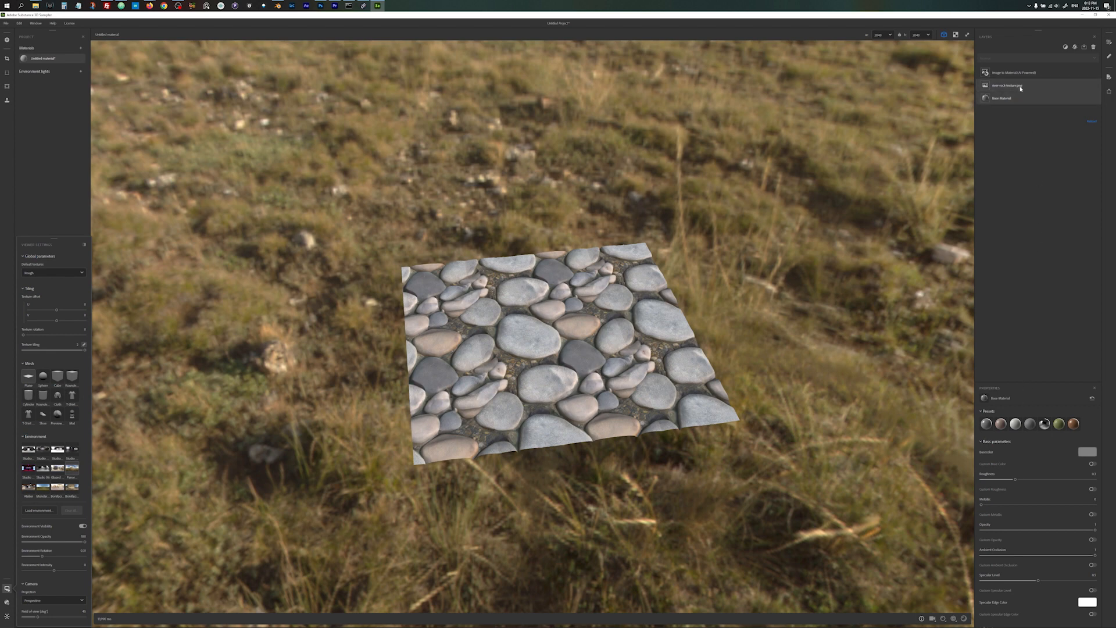
# Step: Select the Image to Material layer to view its parameters and turn off Environment Visibility
pyautogui.click(1006, 86)
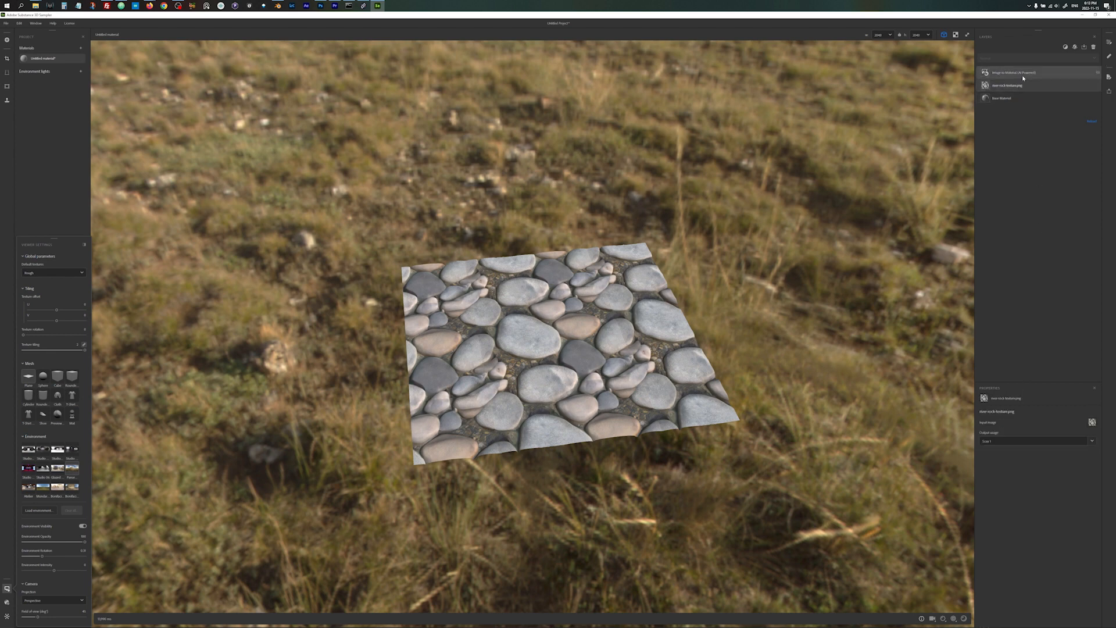
pyautogui.click(1014, 72)
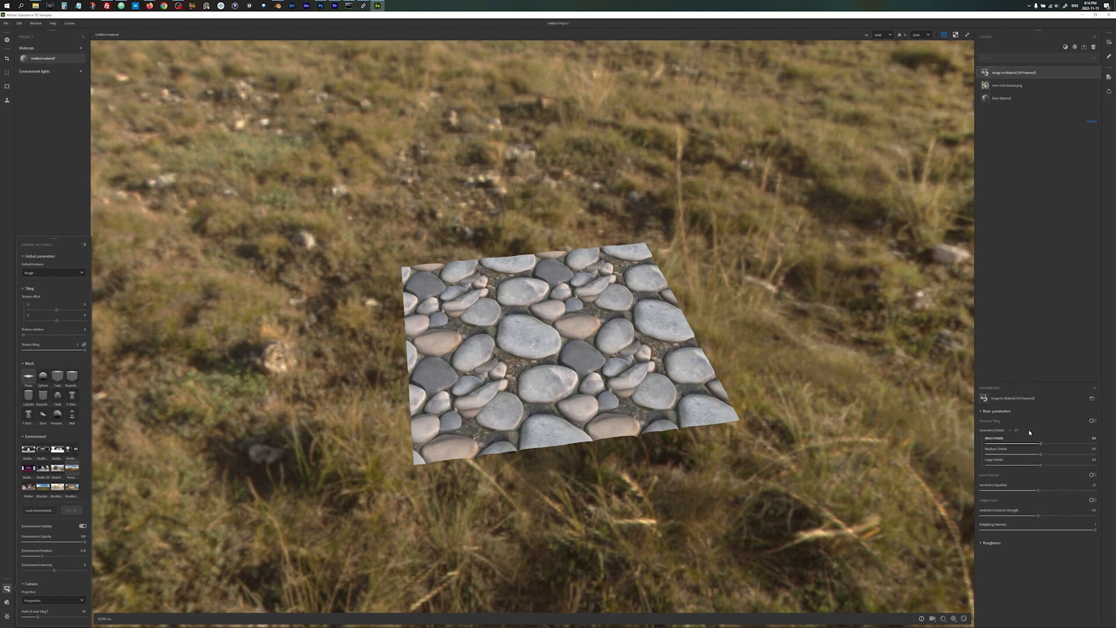
pyautogui.click(992, 543)
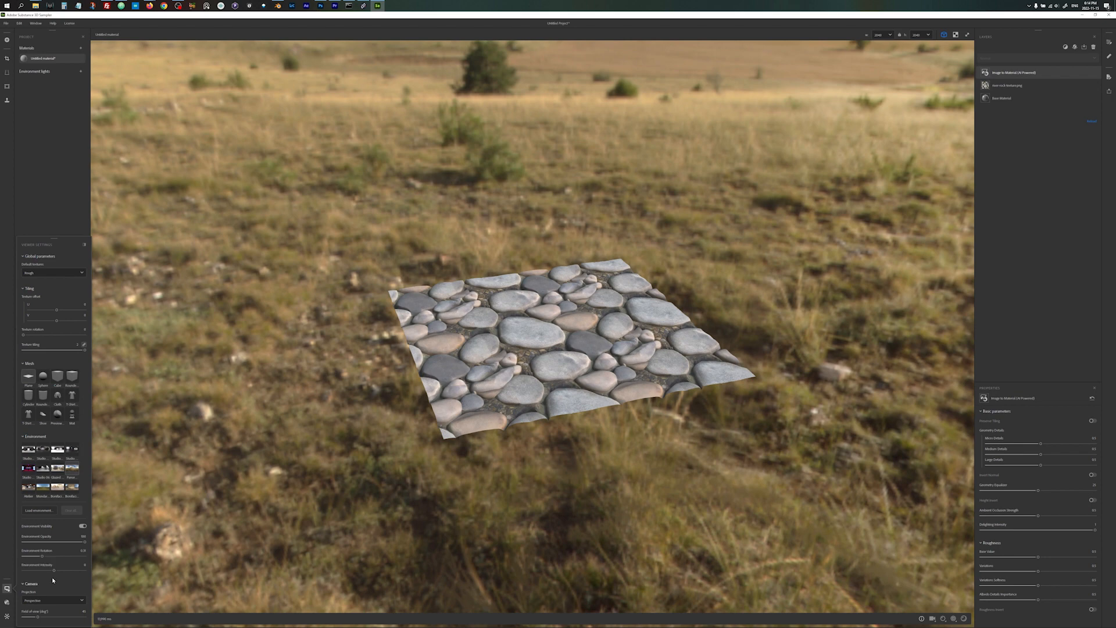
pyautogui.moveTo(476, 331)
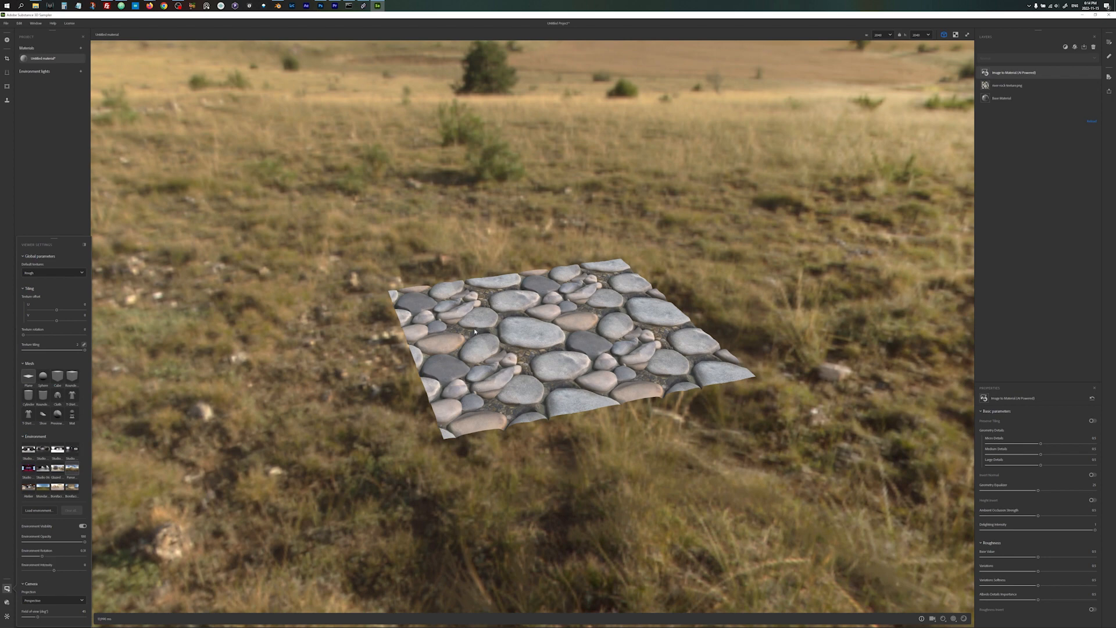
pyautogui.click(82, 526)
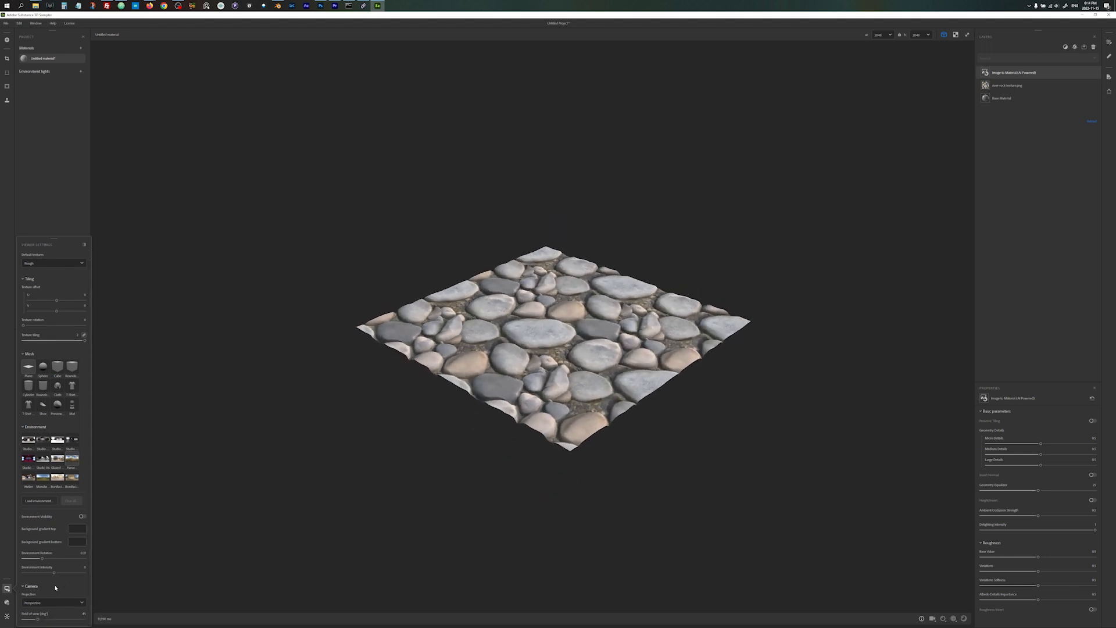
# Step: Pick a different preview camera projection from the Camera Projection dropdown
pyautogui.click(53, 602)
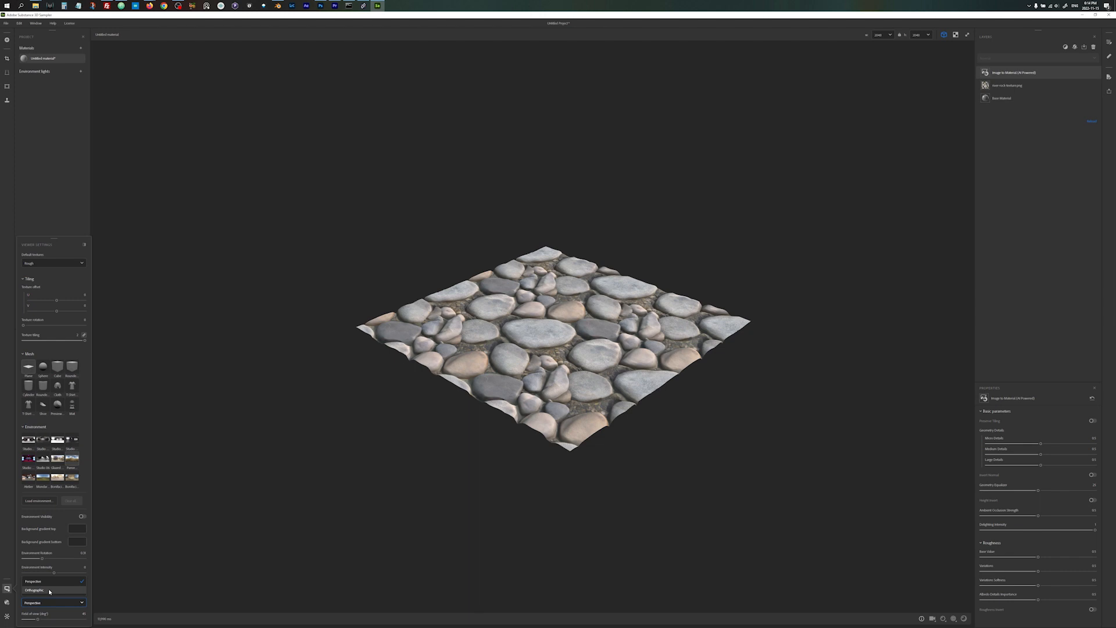
pyautogui.click(34, 590)
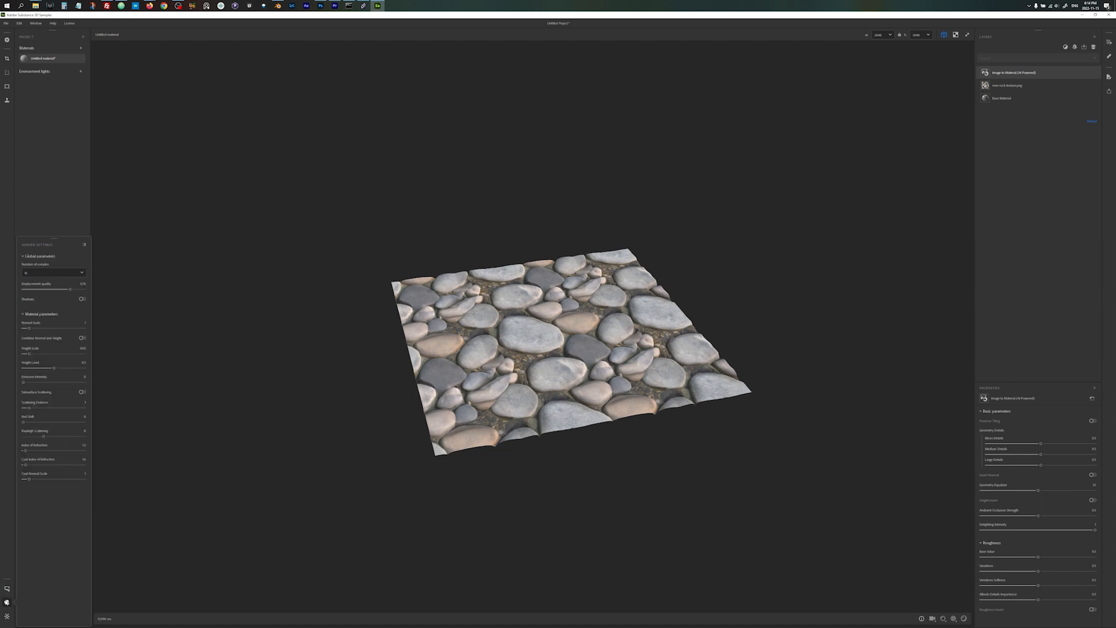
pyautogui.moveTo(41, 297)
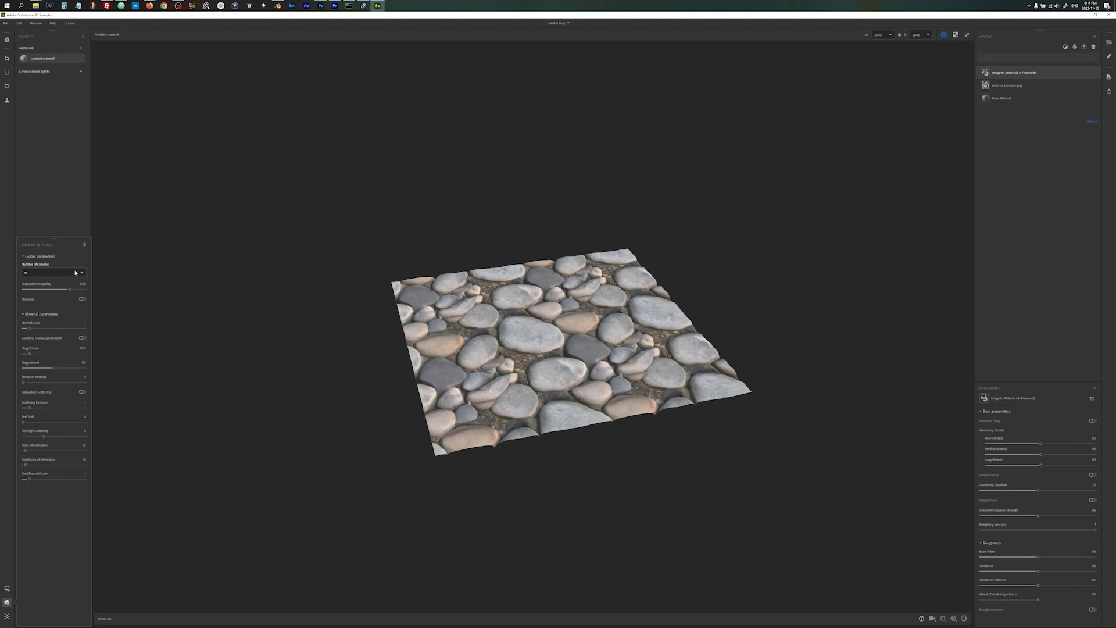
pyautogui.moveTo(79, 273)
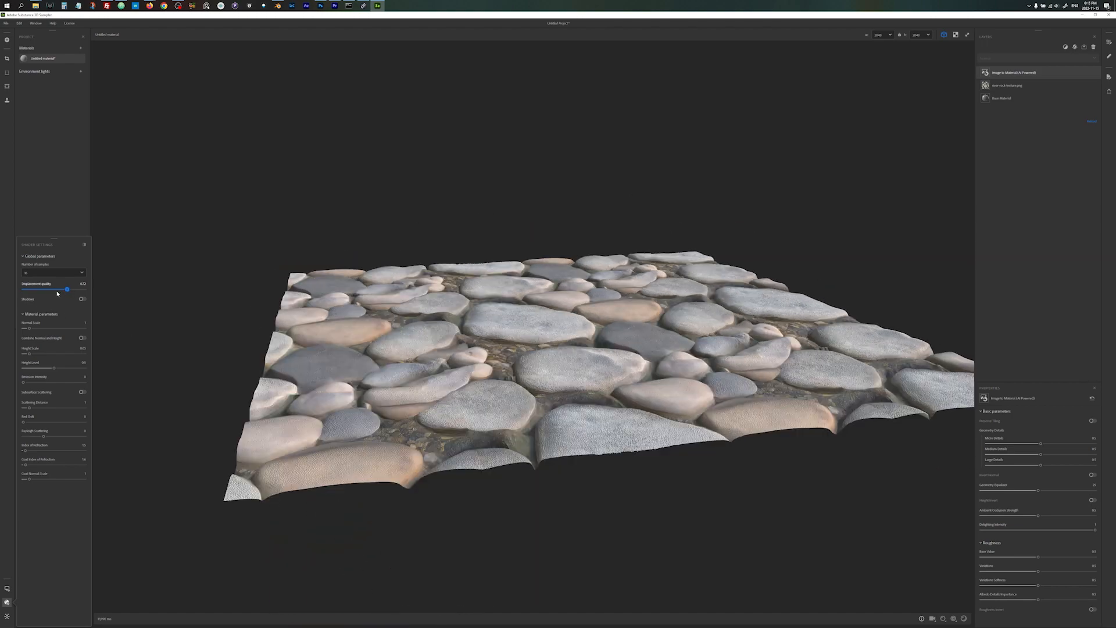
# Step: Tune the preview displacement quality, ending higher for sharper rocks
pyautogui.moveTo(66, 289); pyautogui.dragTo(29, 289)
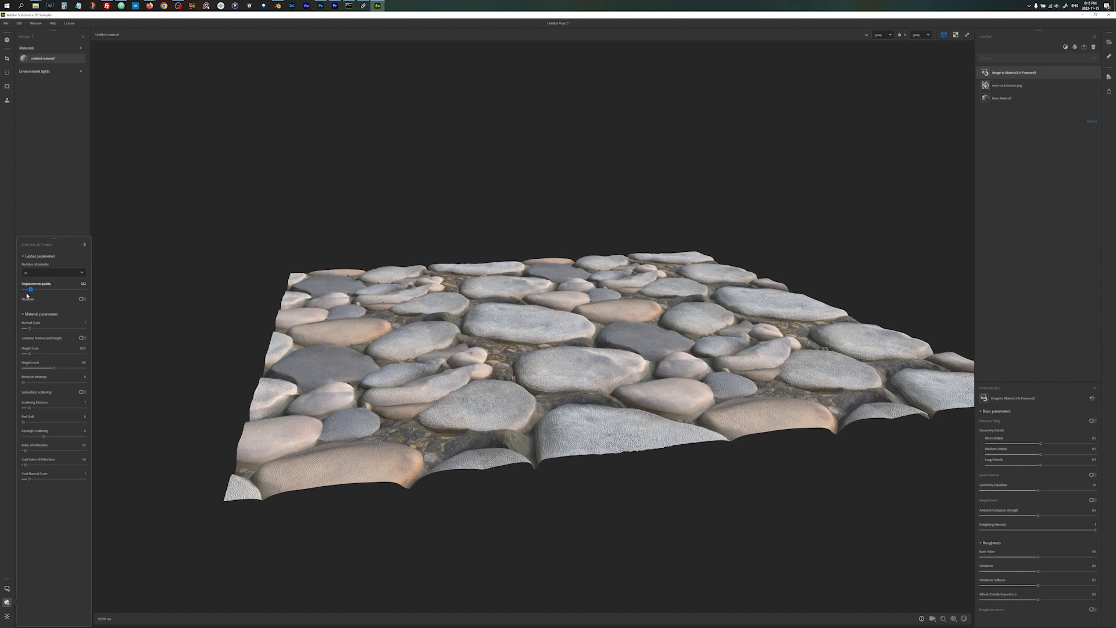
pyautogui.moveTo(30, 290); pyautogui.dragTo(25, 289)
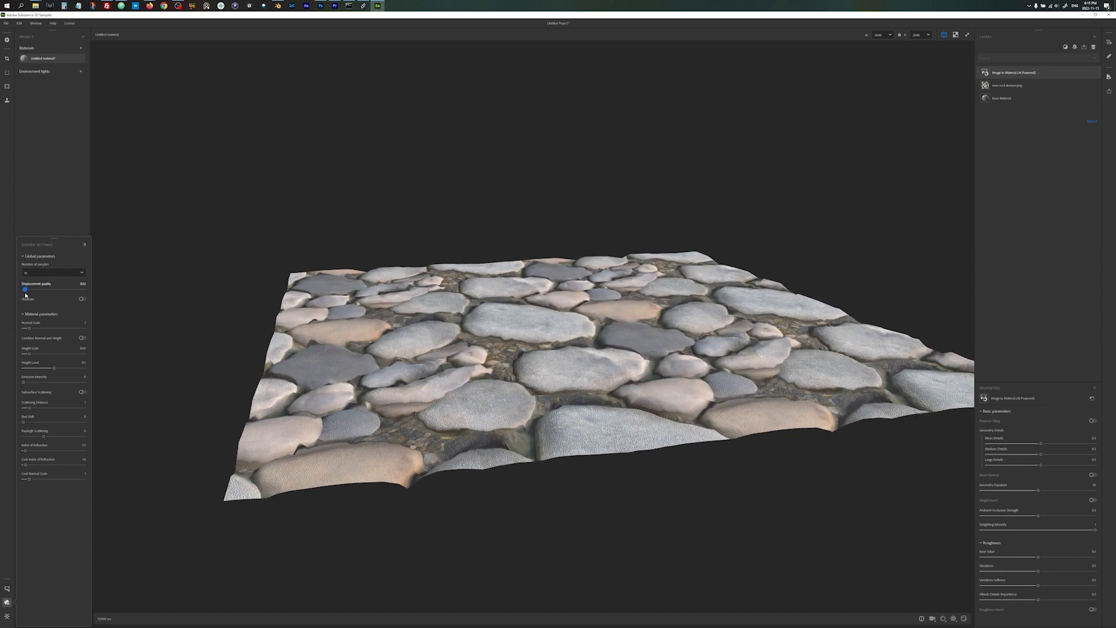
pyautogui.moveTo(24, 289); pyautogui.dragTo(39, 290)
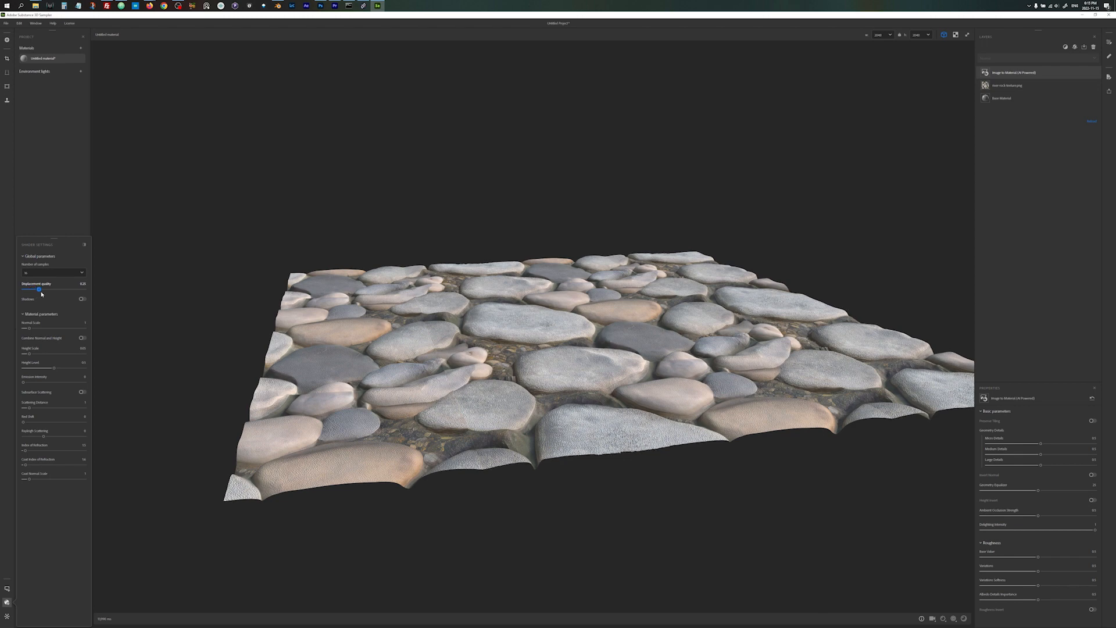
pyautogui.moveTo(39, 290); pyautogui.dragTo(63, 289)
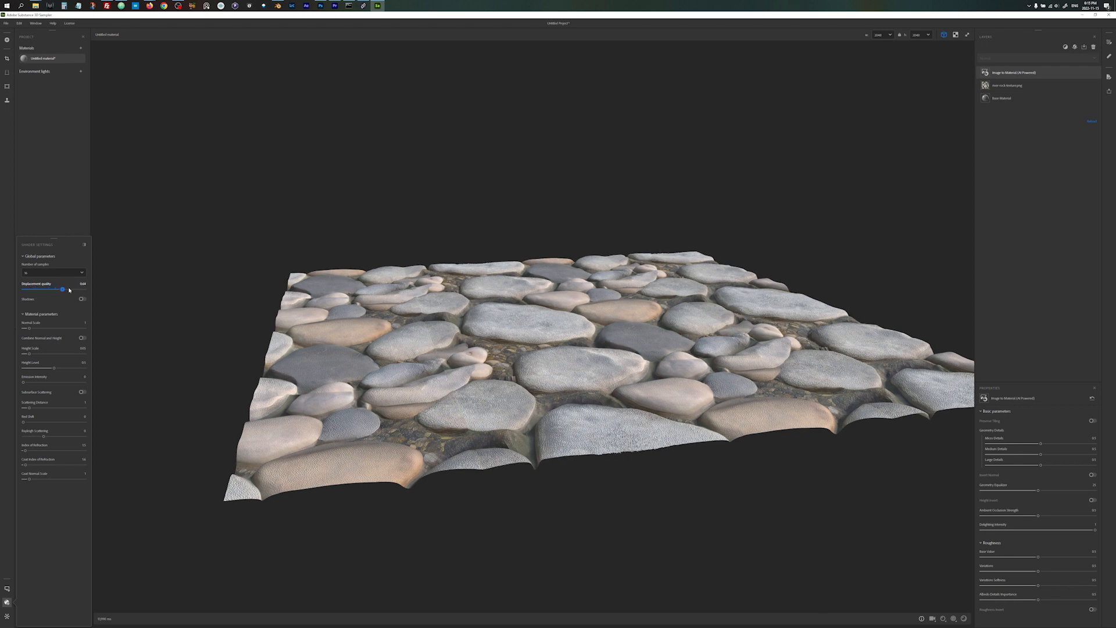
pyautogui.moveTo(62, 289); pyautogui.dragTo(70, 289)
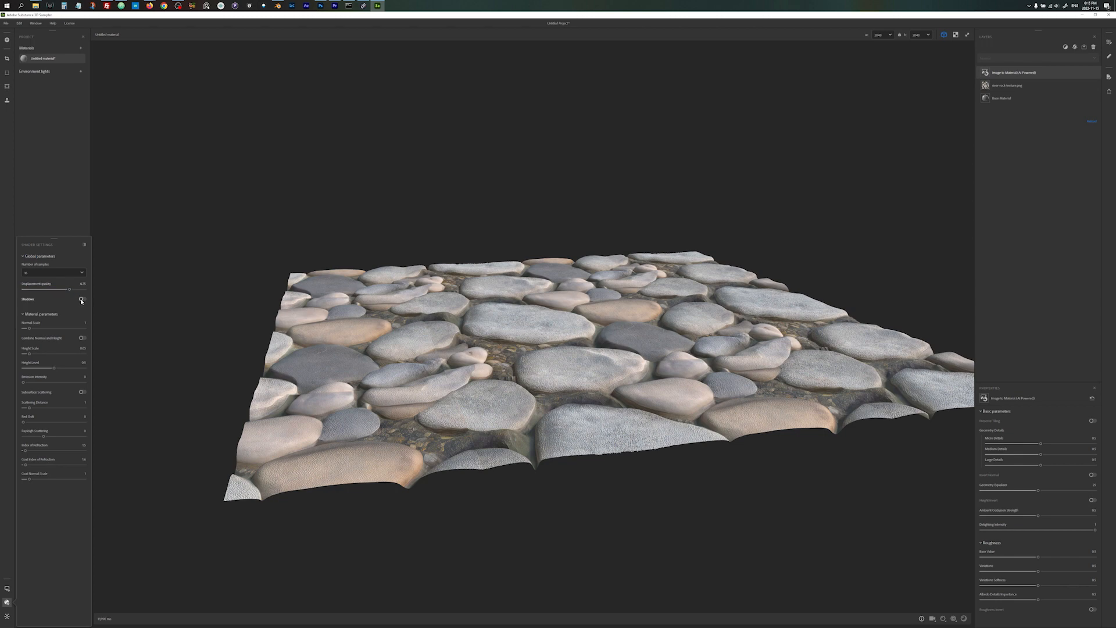
# Step: Turn off shadows in the rock plane's 3D preview
pyautogui.click(82, 298)
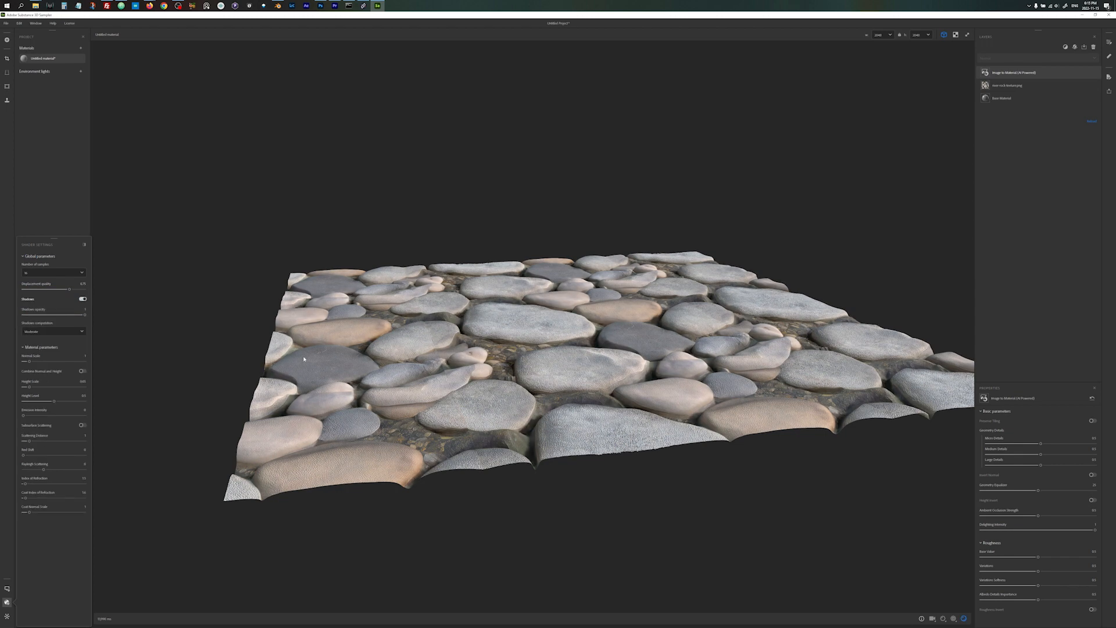
pyautogui.moveTo(305, 359); pyautogui.dragTo(505, 372)
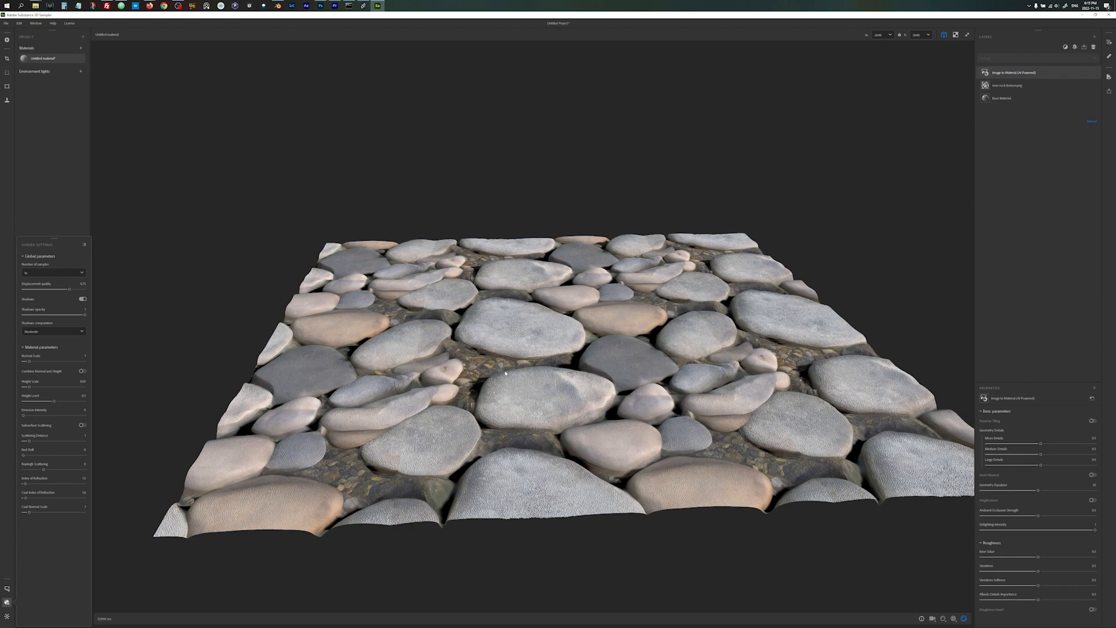
pyautogui.click(82, 299)
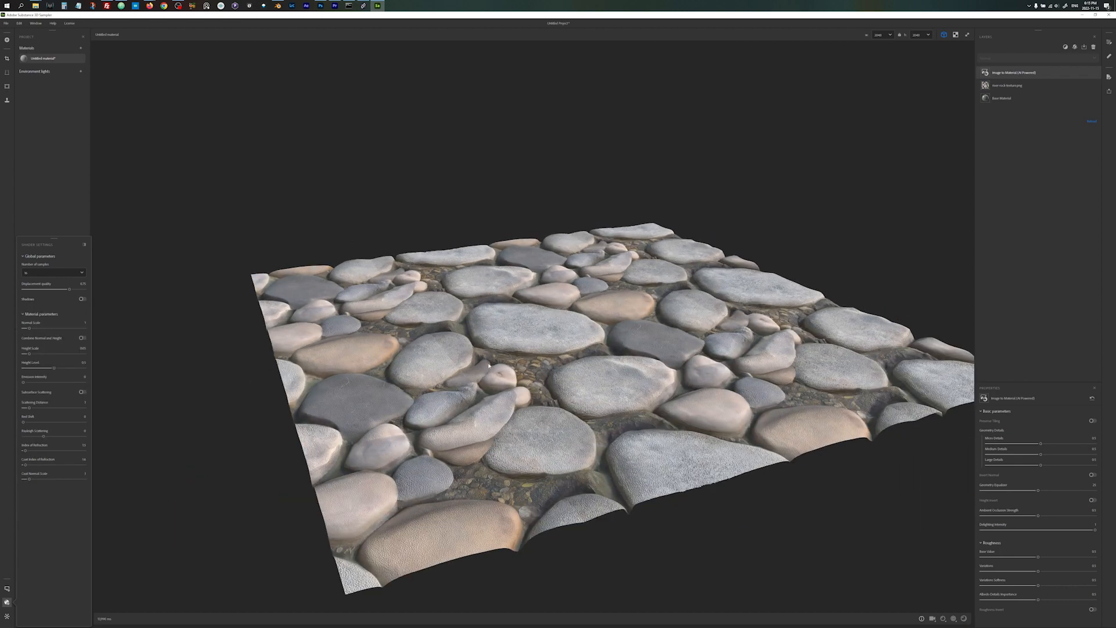
# Step: Change the preview's number of samples and rotate the view to inspect the material
pyautogui.click(54, 273)
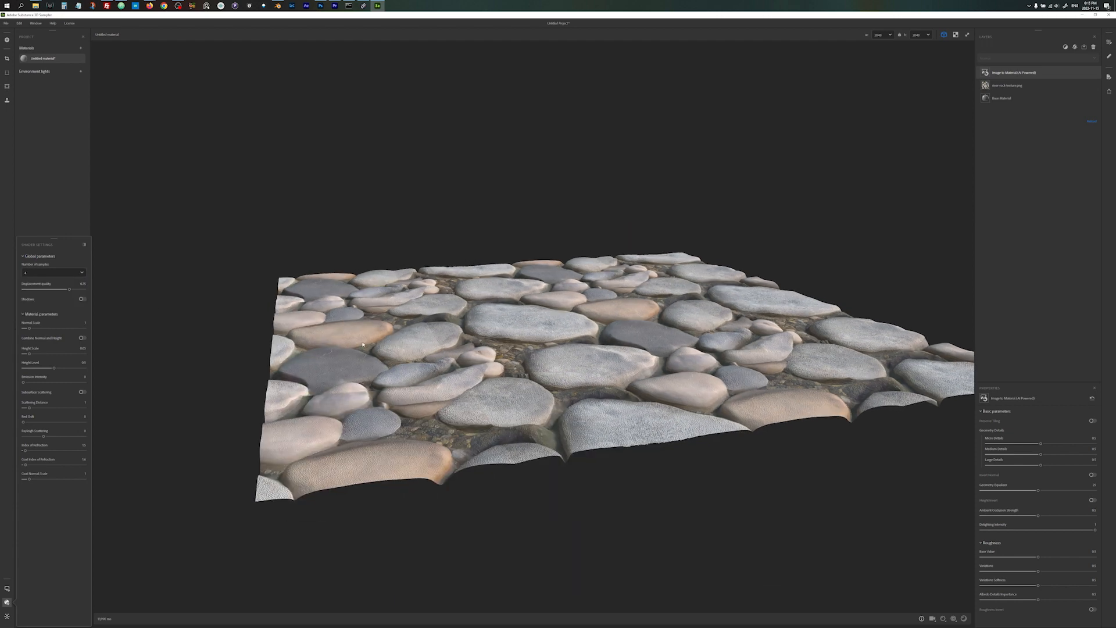
pyautogui.click(53, 273)
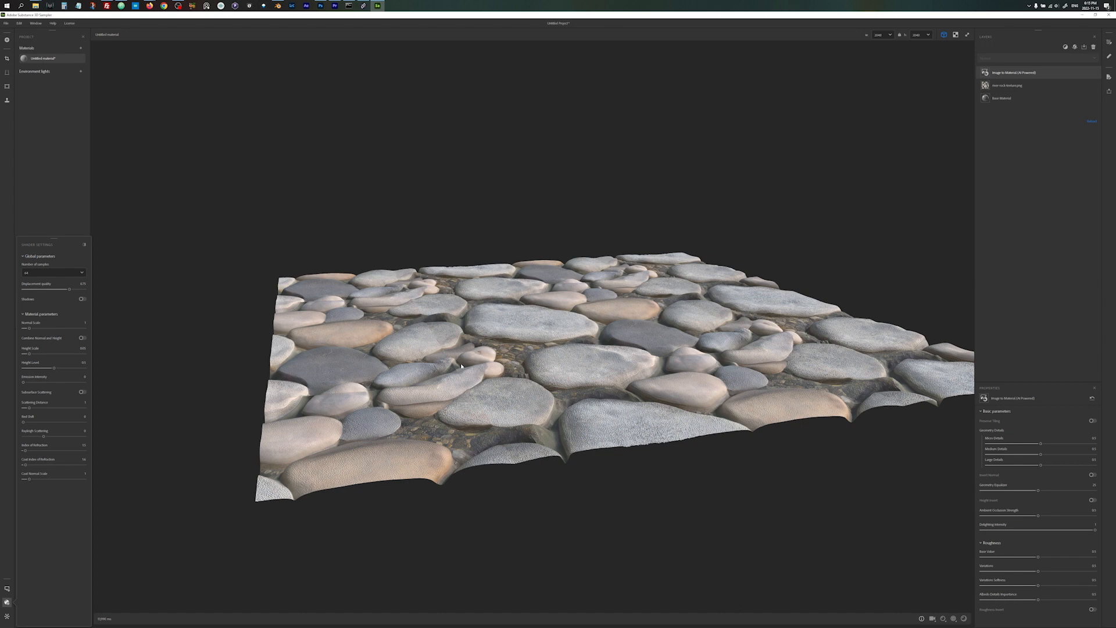
pyautogui.click(54, 274)
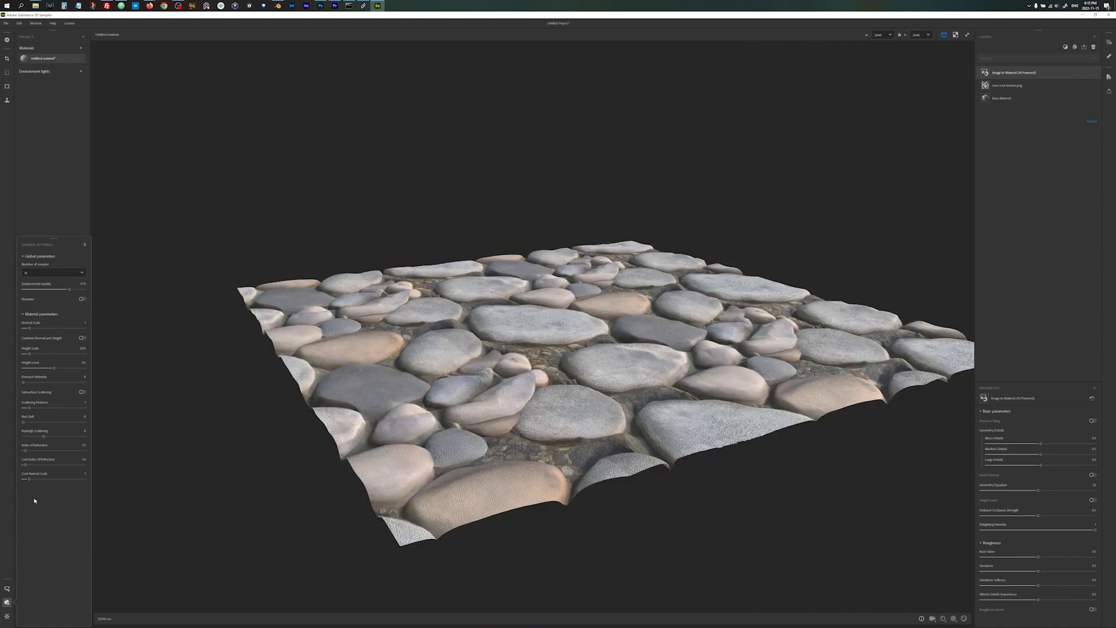
pyautogui.moveTo(47, 371)
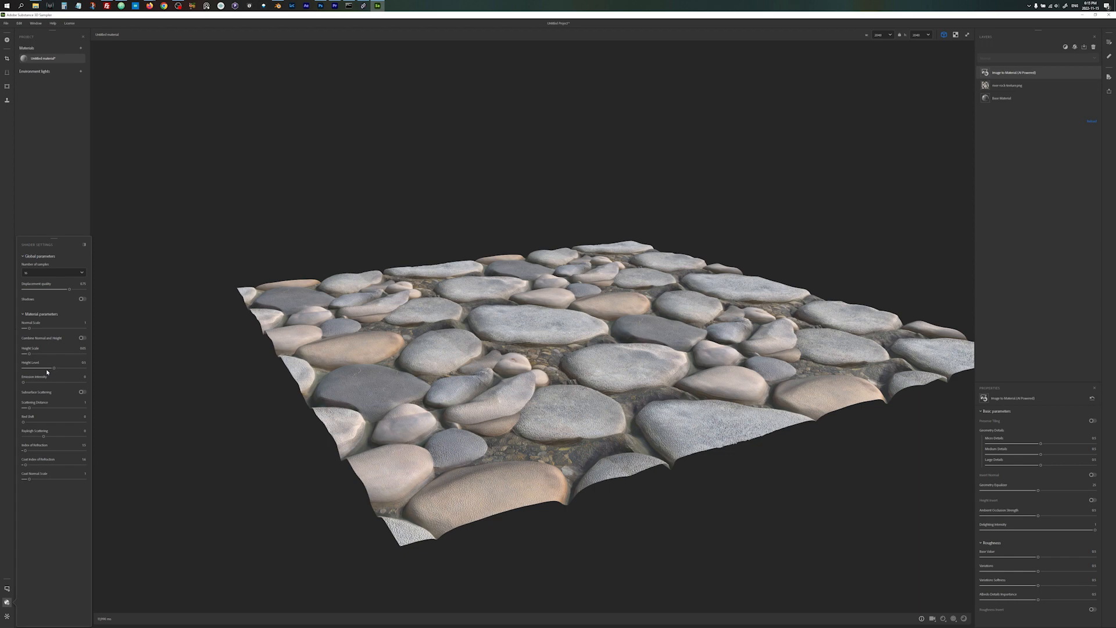
pyautogui.moveTo(54, 354); pyautogui.dragTo(28, 354)
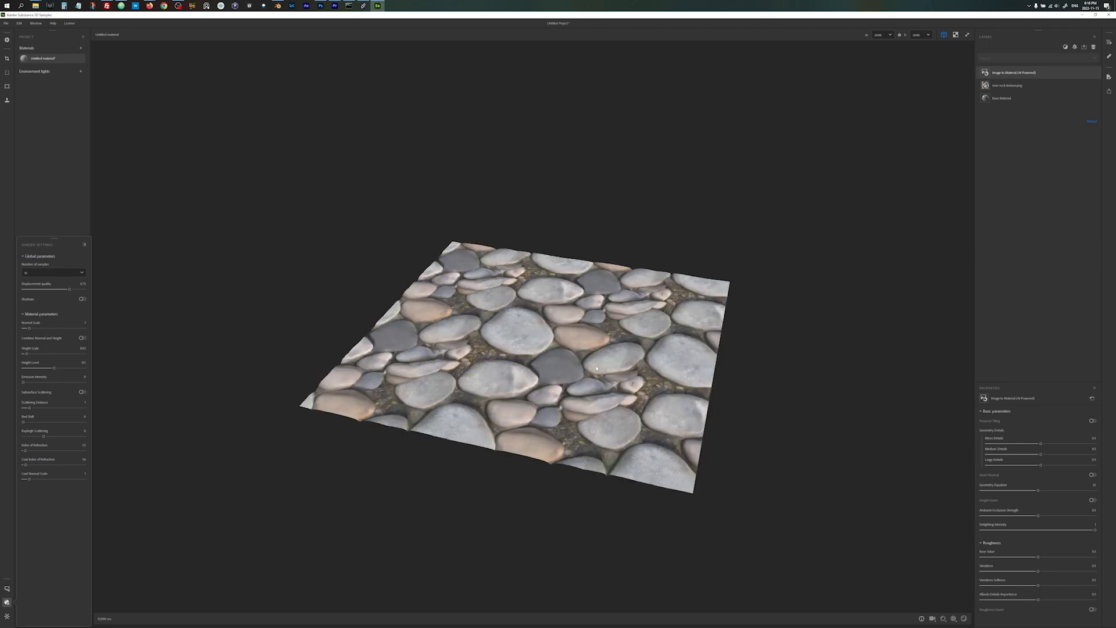
pyautogui.moveTo(597, 368); pyautogui.dragTo(563, 364)
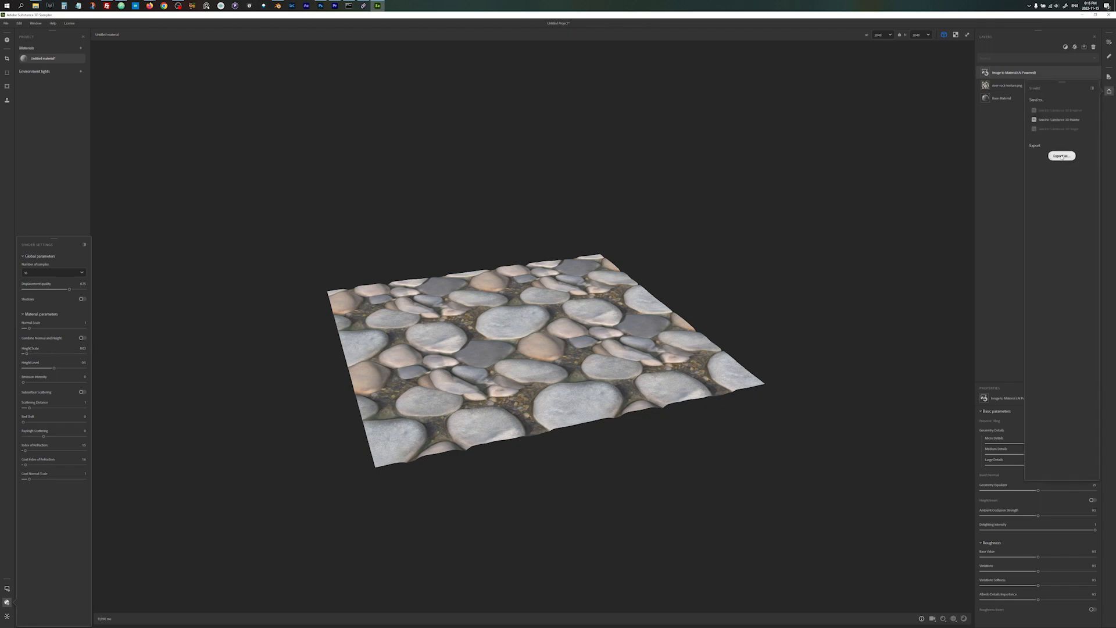
# Step: Name the export 'river rock', keep PNG format and pick the Blender Cycles/Eevee preset
pyautogui.click(1062, 156)
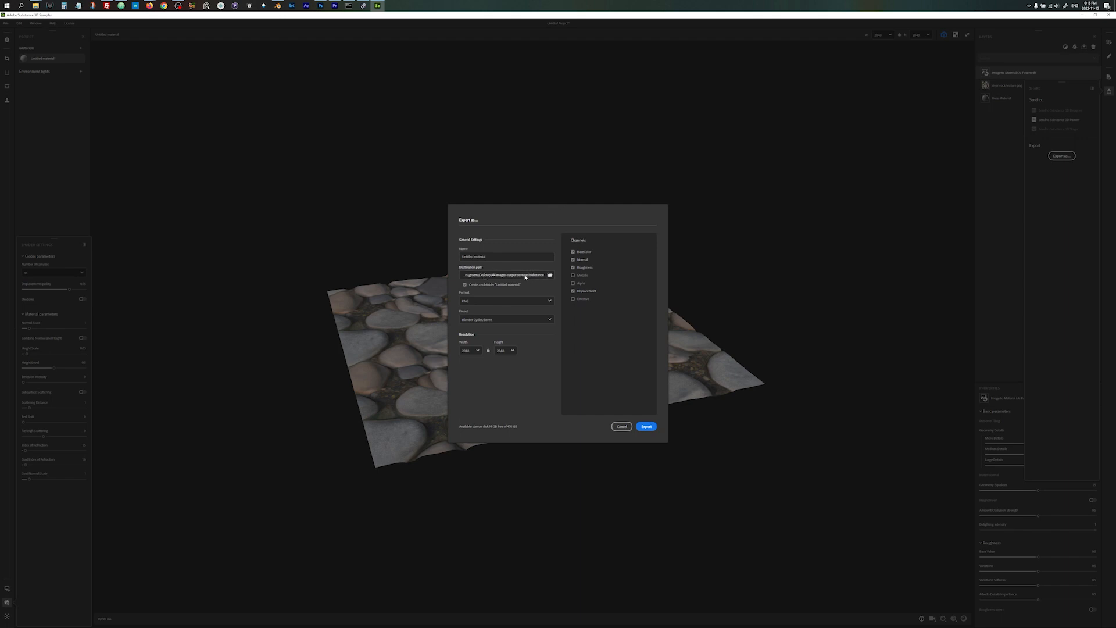
pyautogui.click(506, 256)
pyautogui.write('river rock')
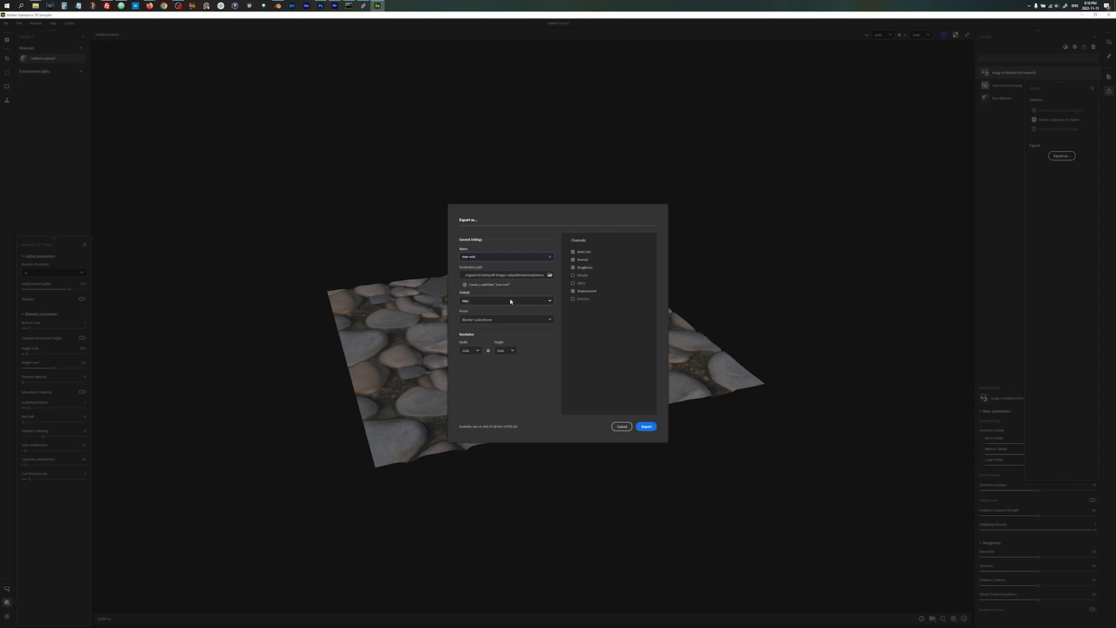
pyautogui.click(506, 300)
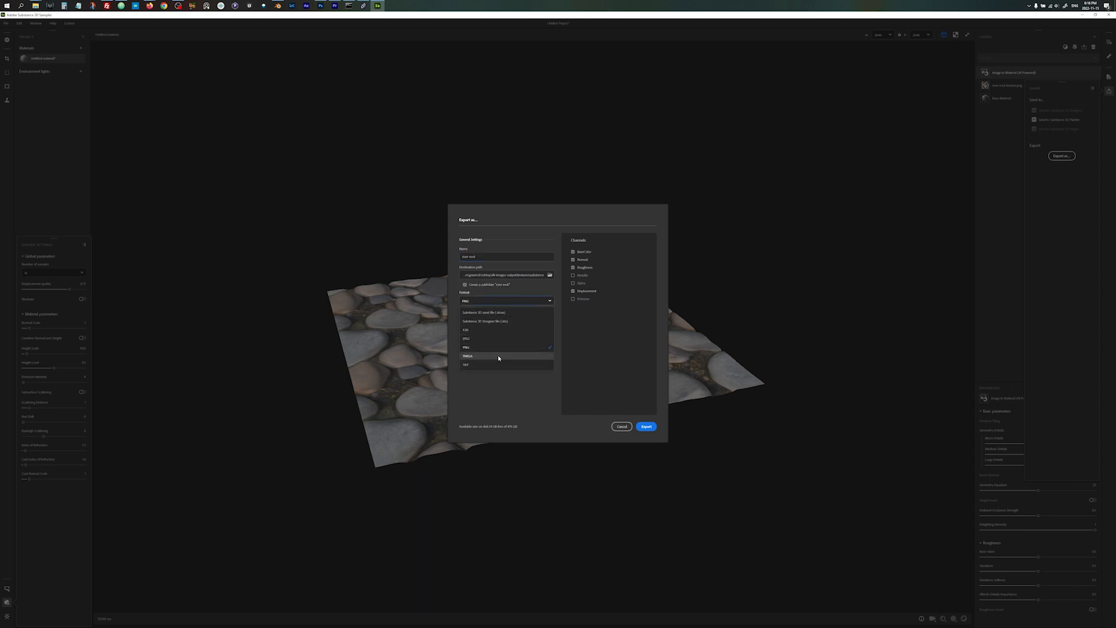
pyautogui.click(466, 348)
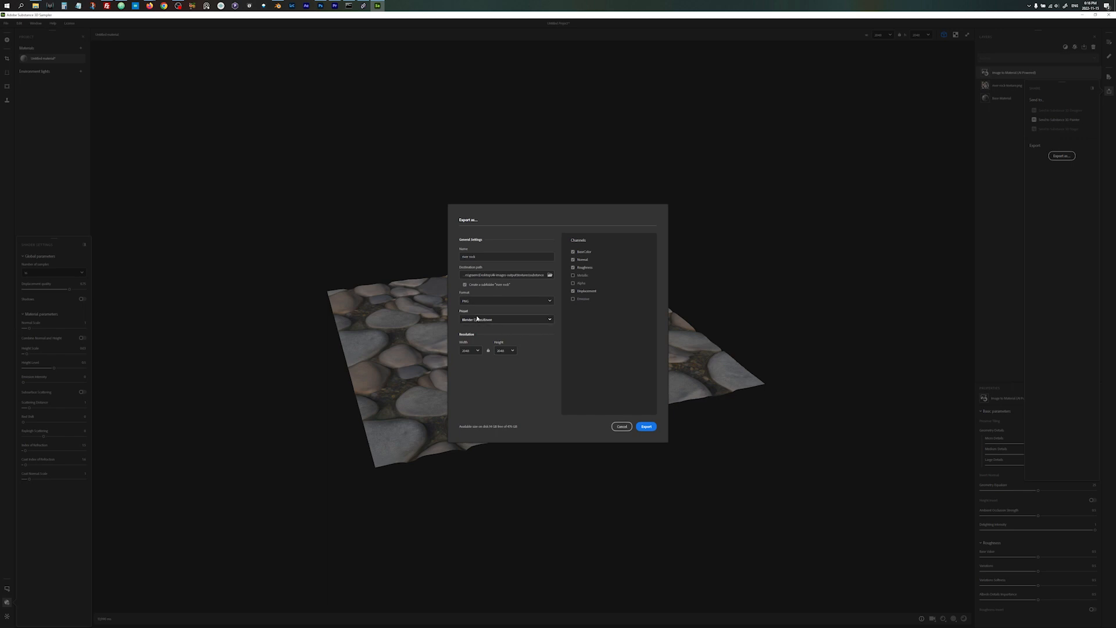
pyautogui.click(506, 319)
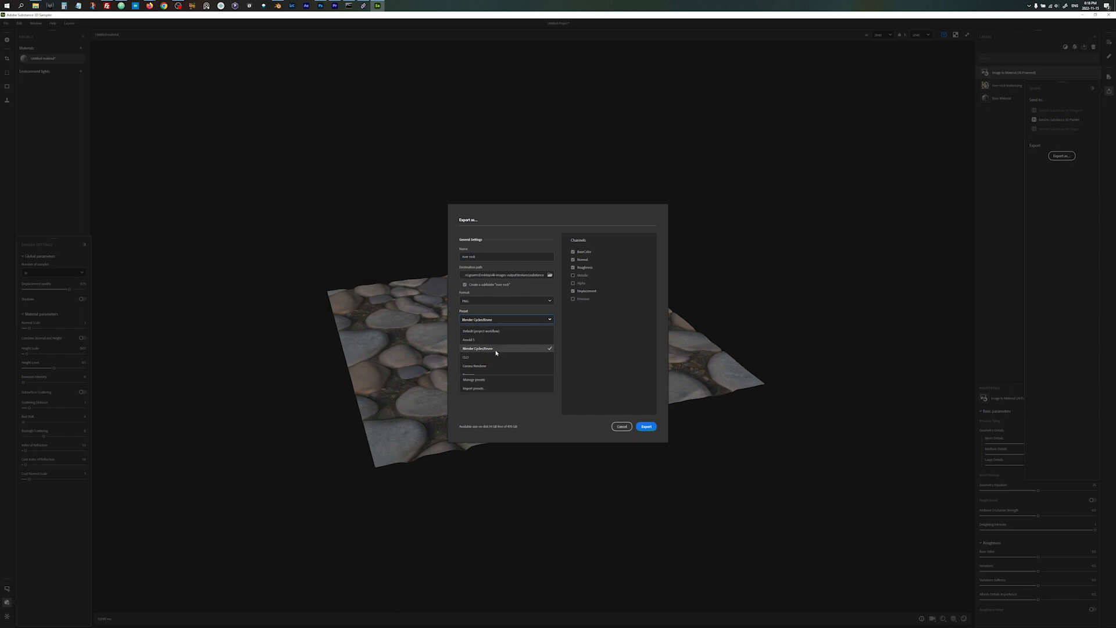
pyautogui.scroll(-3)
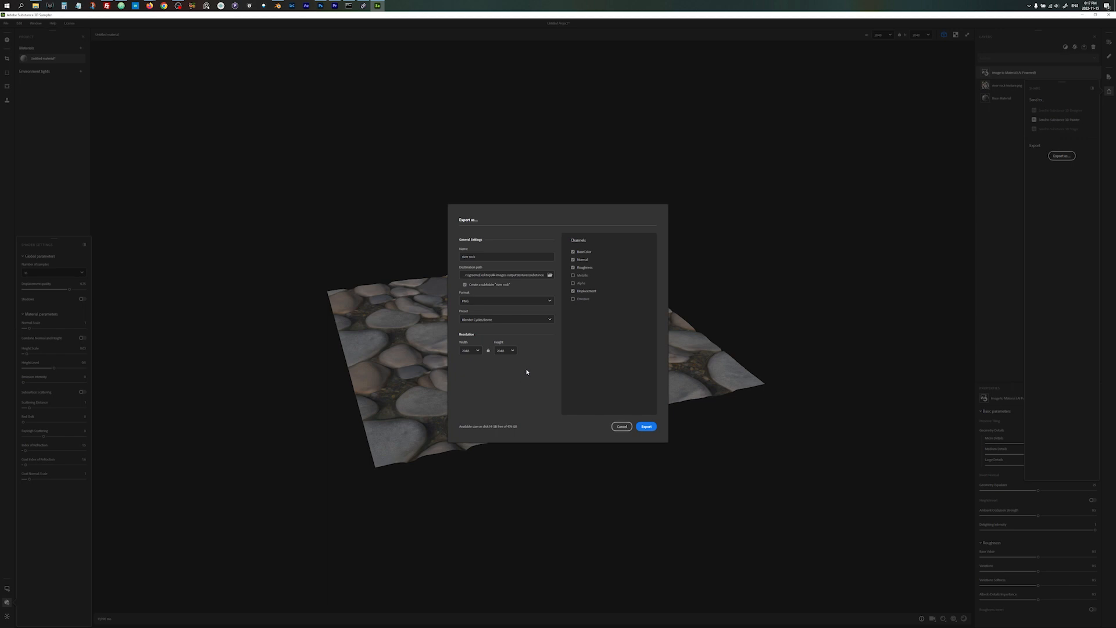
pyautogui.moveTo(591, 250)
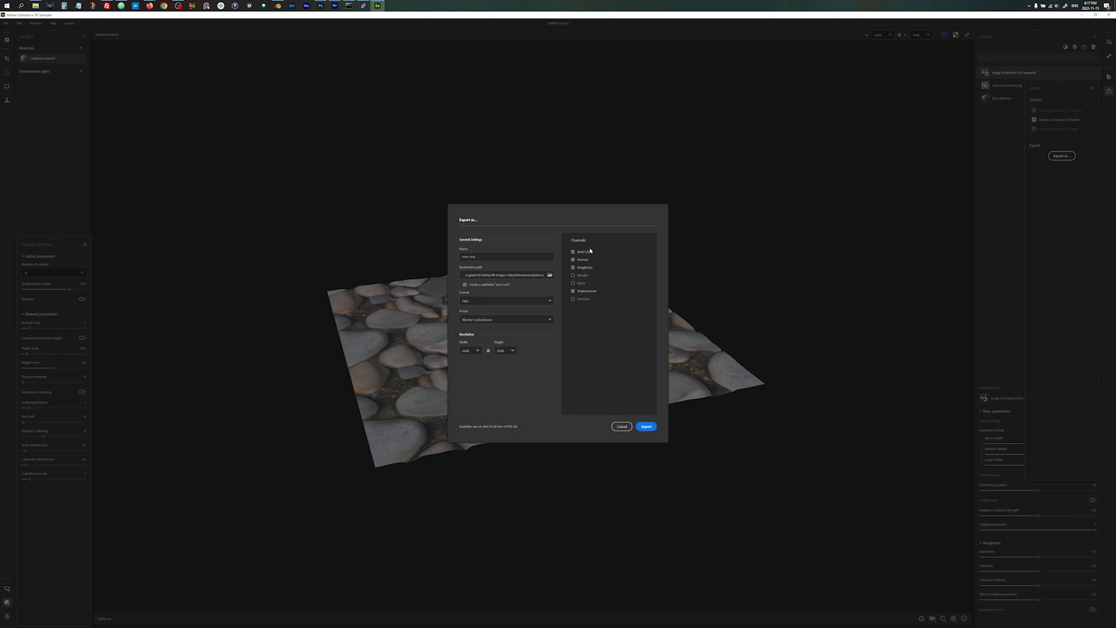
# Step: Adjust the exported channels, leaving out alpha, and export the maps
pyautogui.click(574, 268)
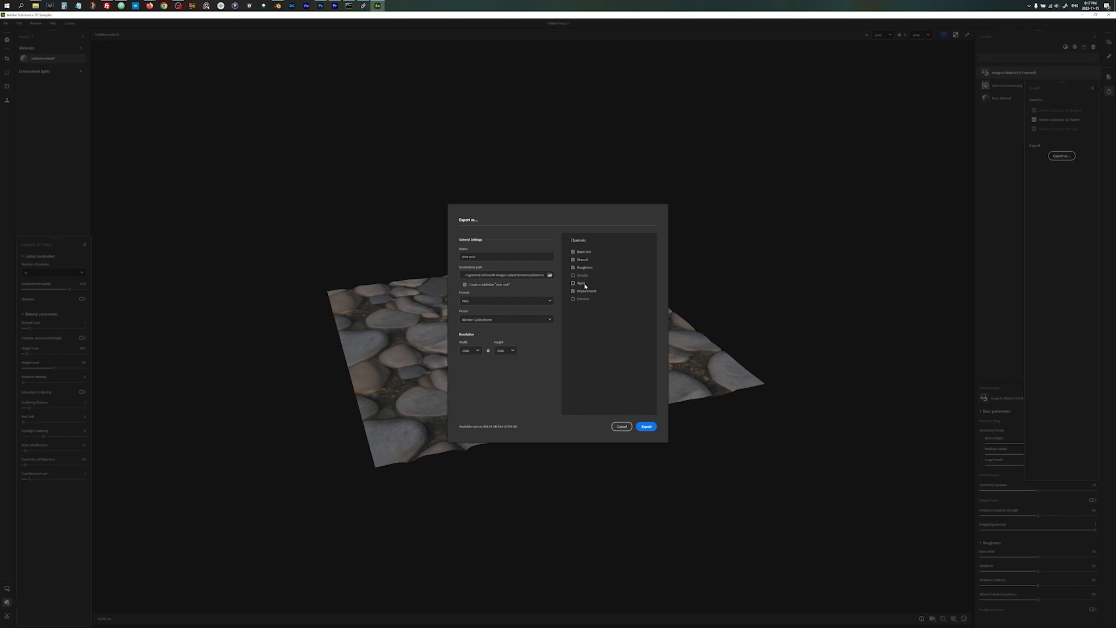
pyautogui.click(574, 290)
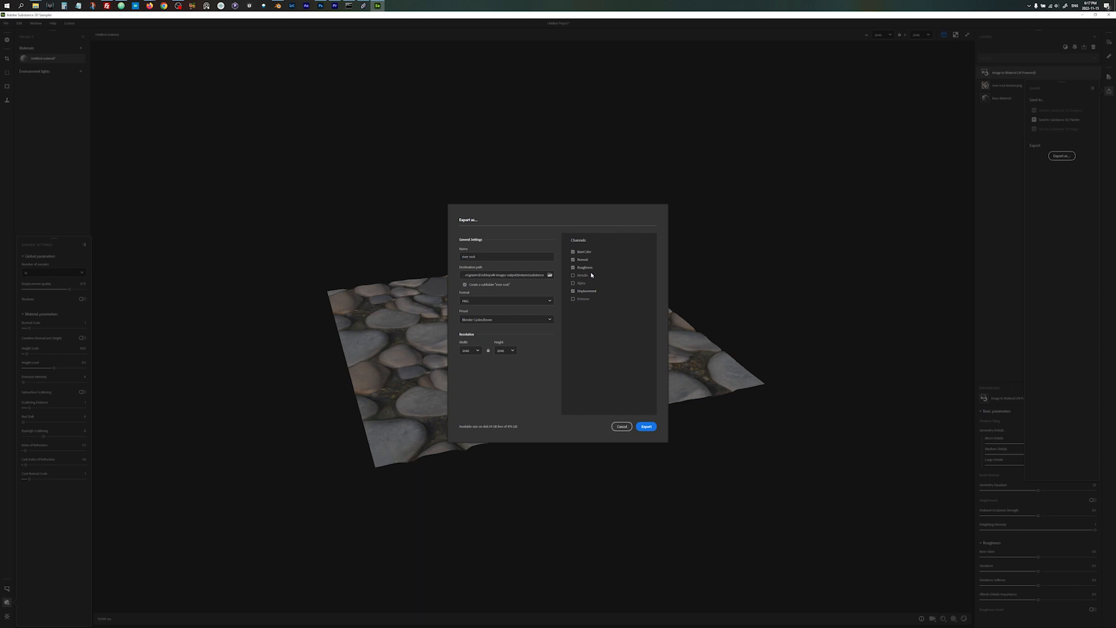
pyautogui.click(574, 259)
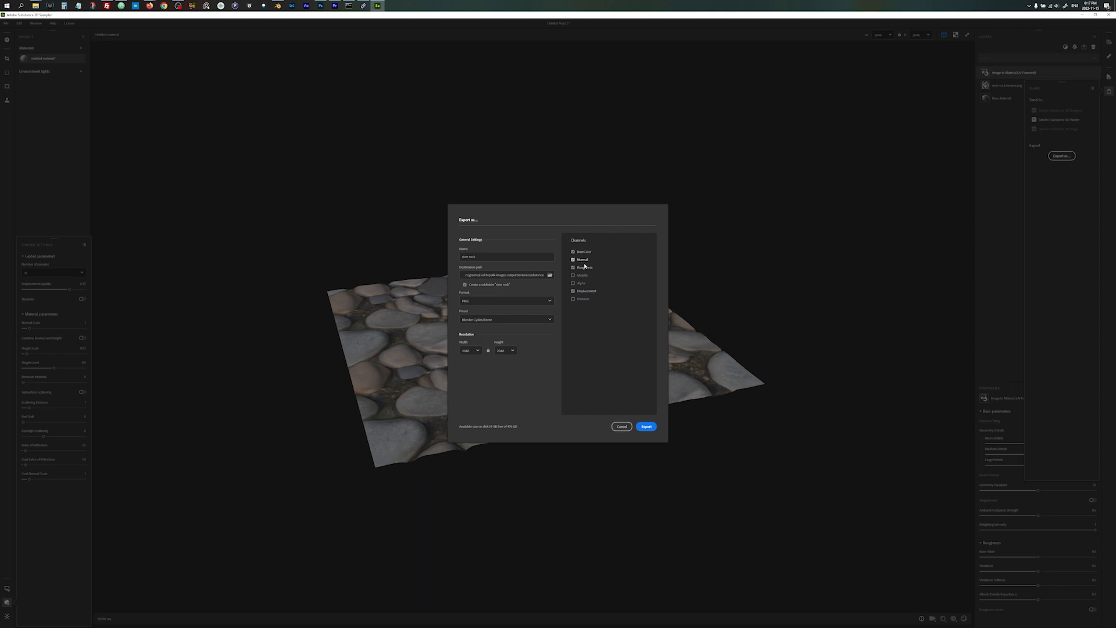
pyautogui.click(584, 267)
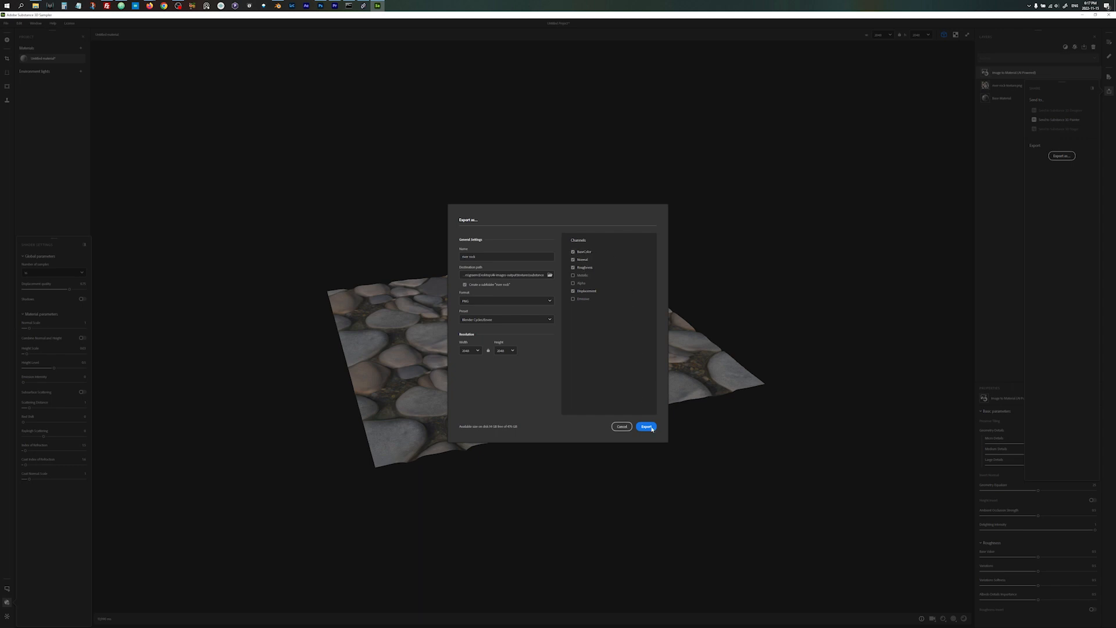
pyautogui.click(645, 427)
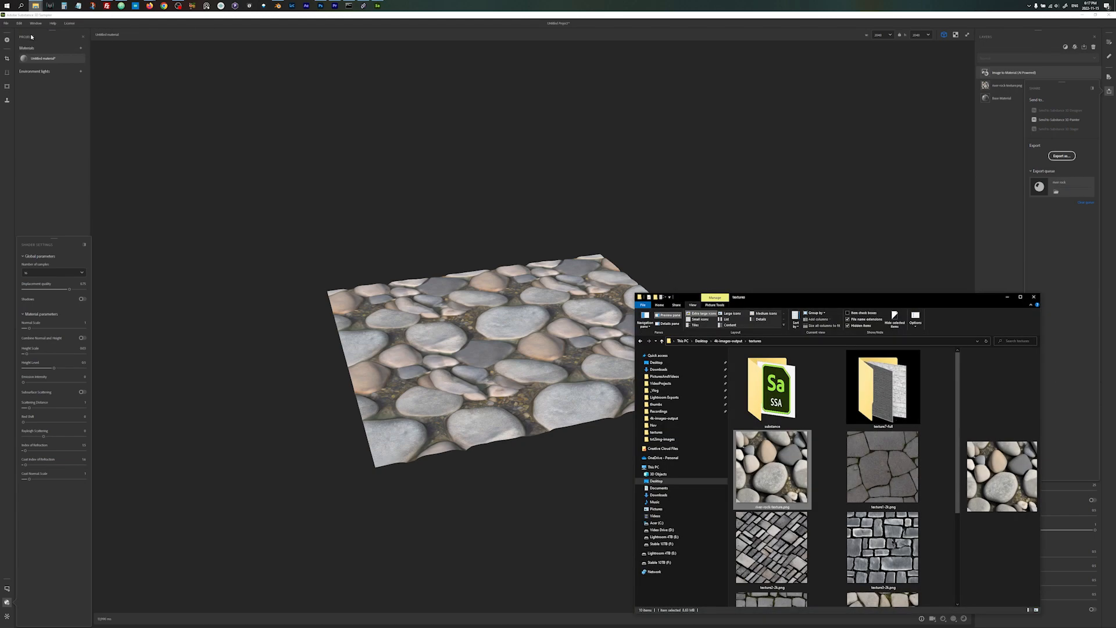
# Step: Open textures > substance > river rock and view its BaseColor PNG
pyautogui.click(771, 387)
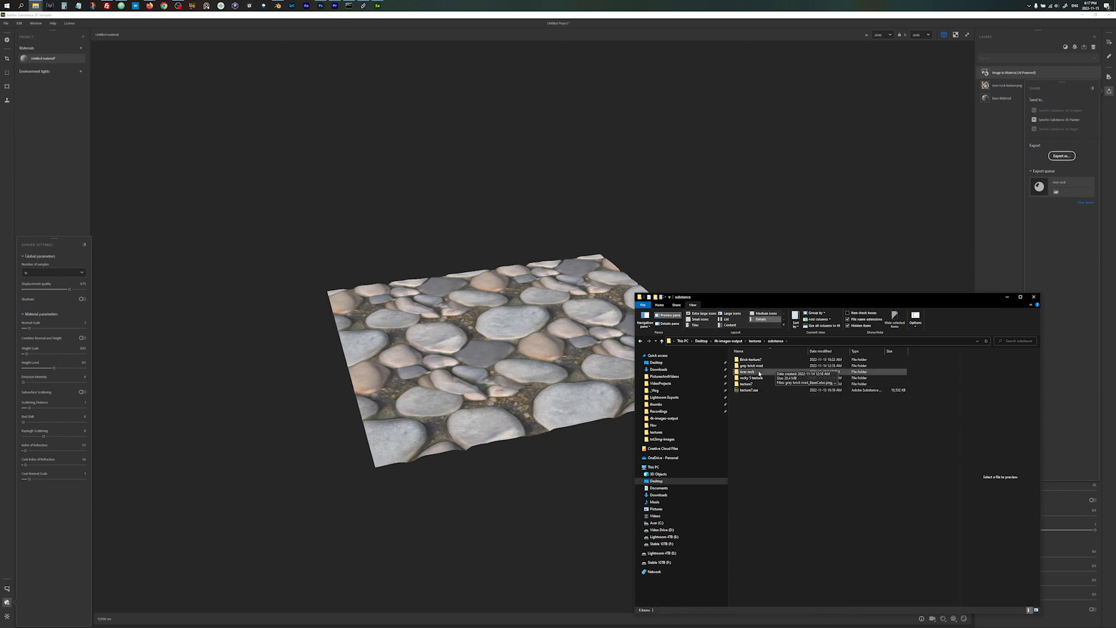
pyautogui.doubleClick(746, 371)
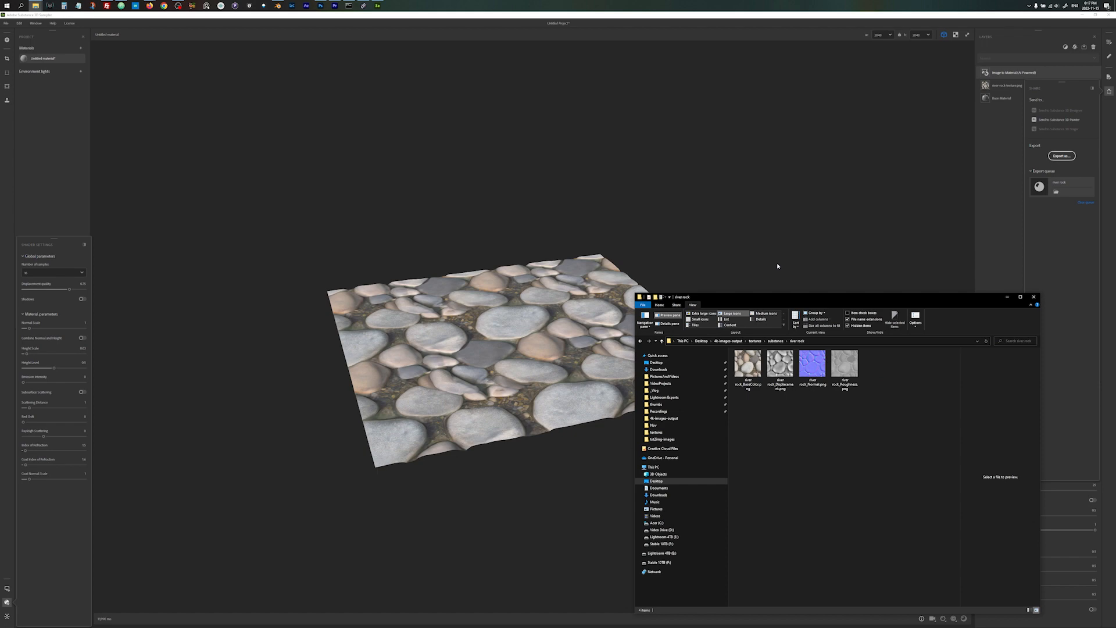
pyautogui.moveTo(554, 229)
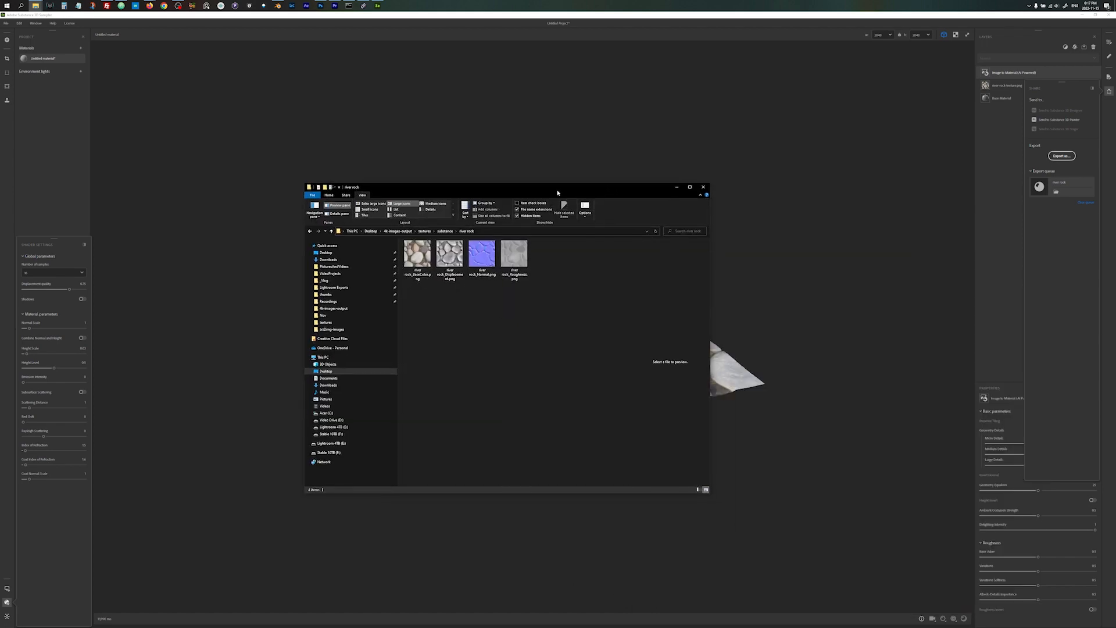
pyautogui.doubleClick(417, 253)
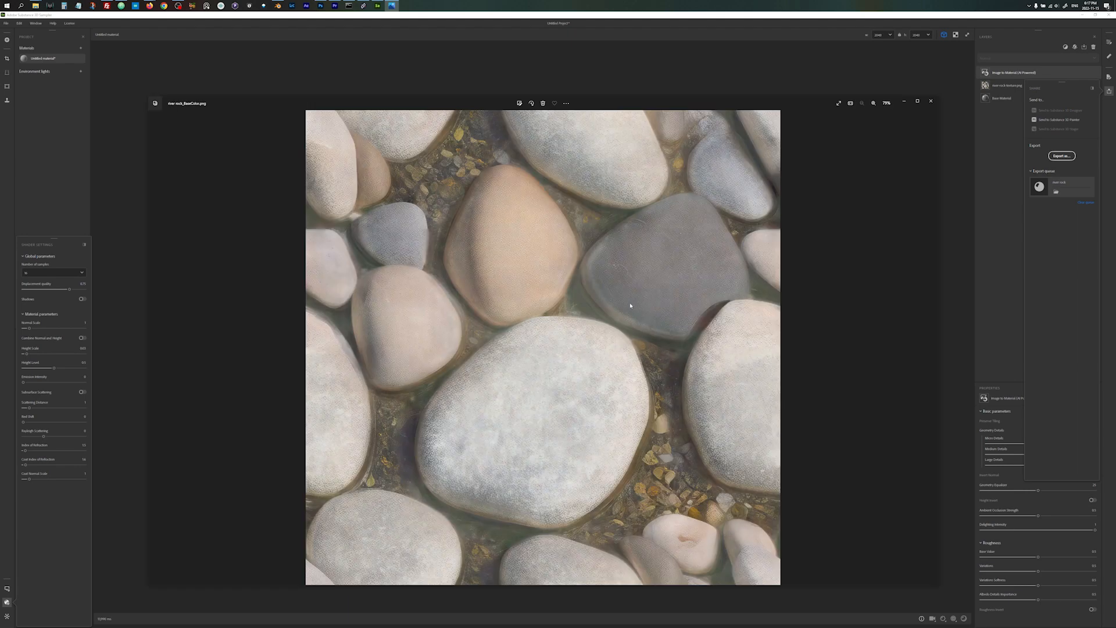
# Step: Step through the Displacement and then the Roughness PNG maps in Photos
pyautogui.click(929, 348)
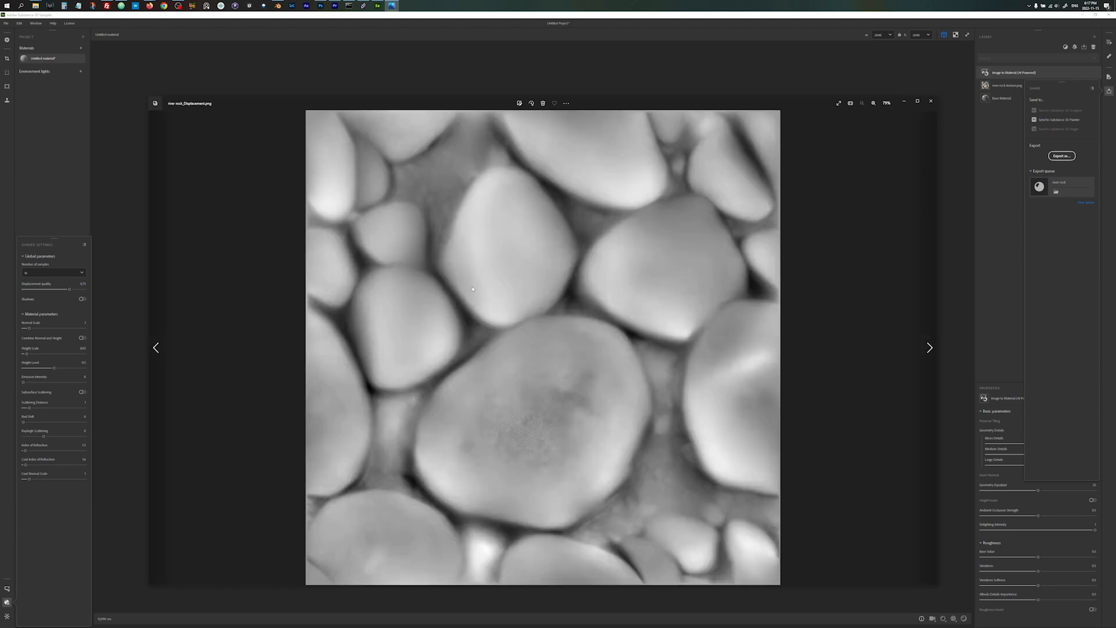
pyautogui.click(930, 348)
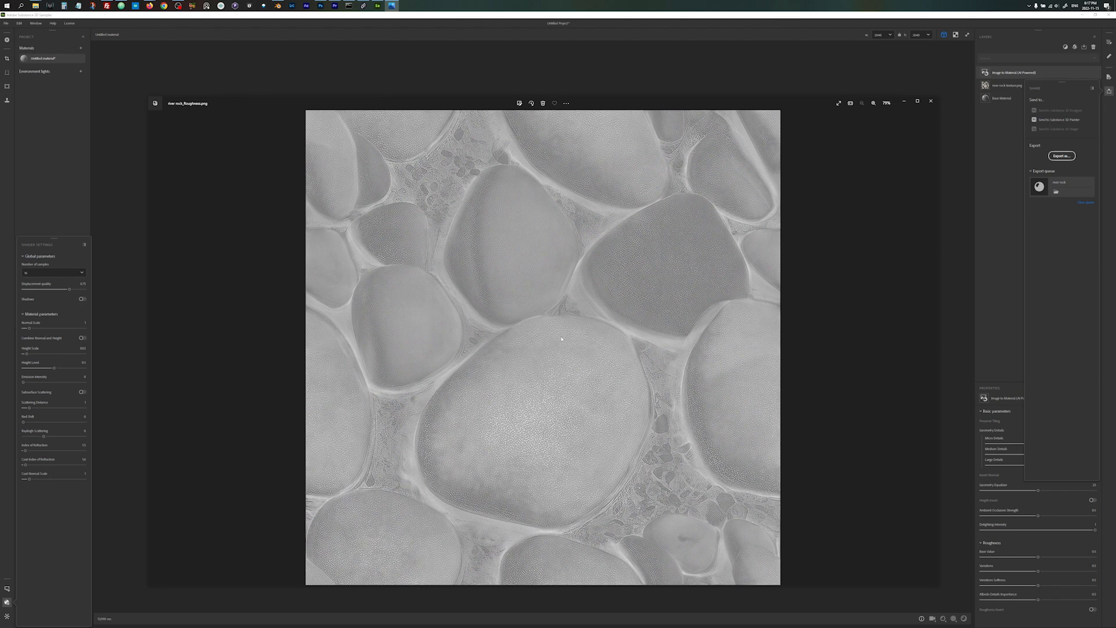
pyautogui.moveTo(512, 314)
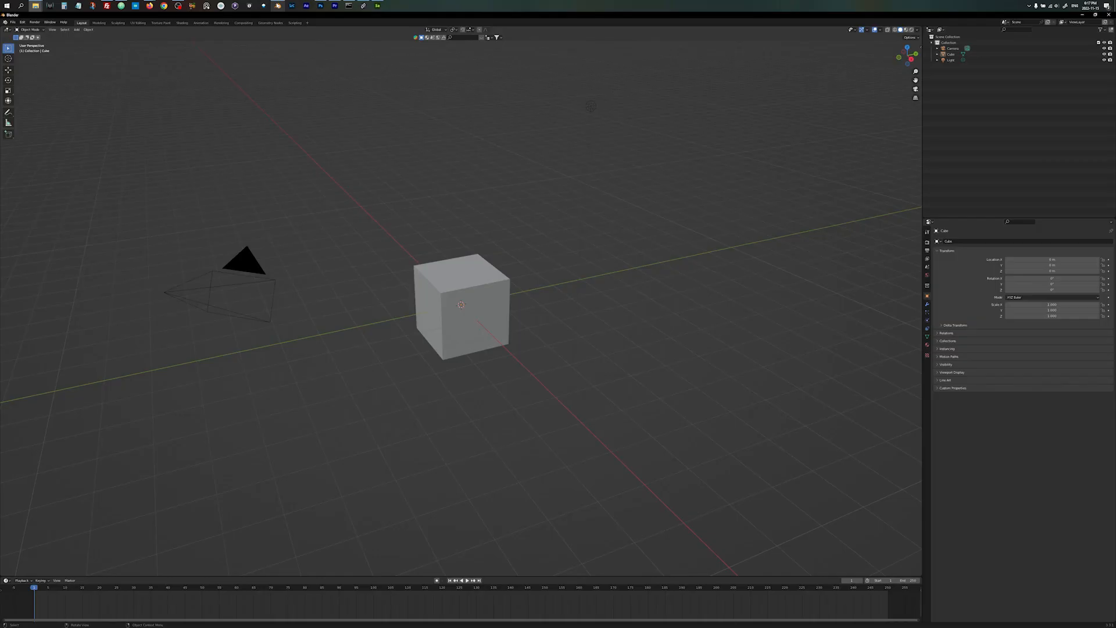
pyautogui.moveTo(505, 386)
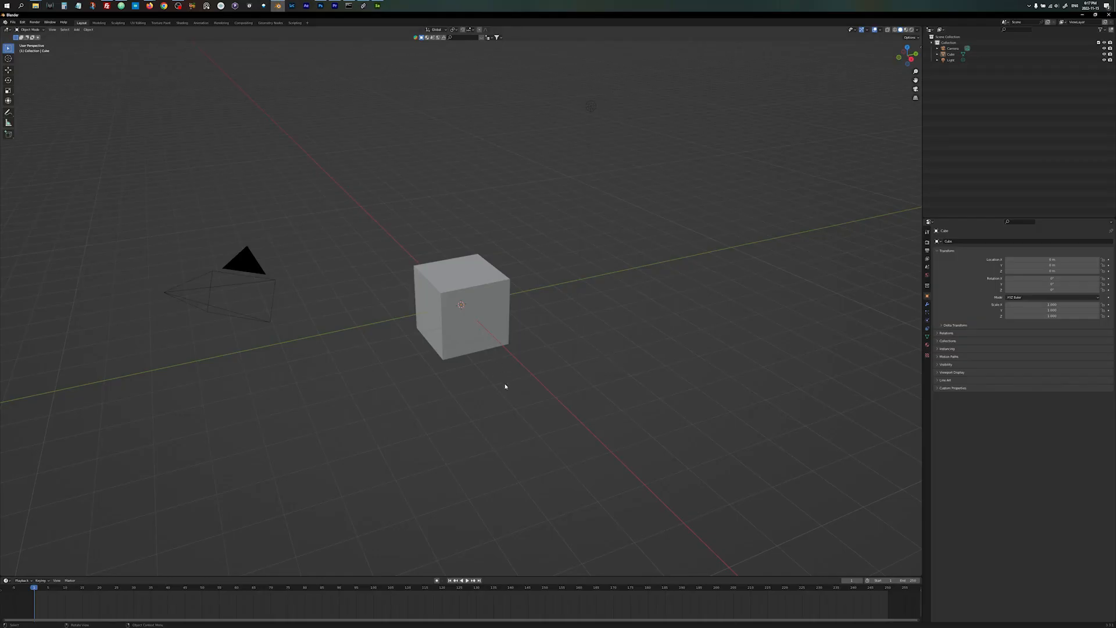
# Step: Replace the default cube with a plane and scale it in Edit Mode into a long strip
pyautogui.click(461, 307)
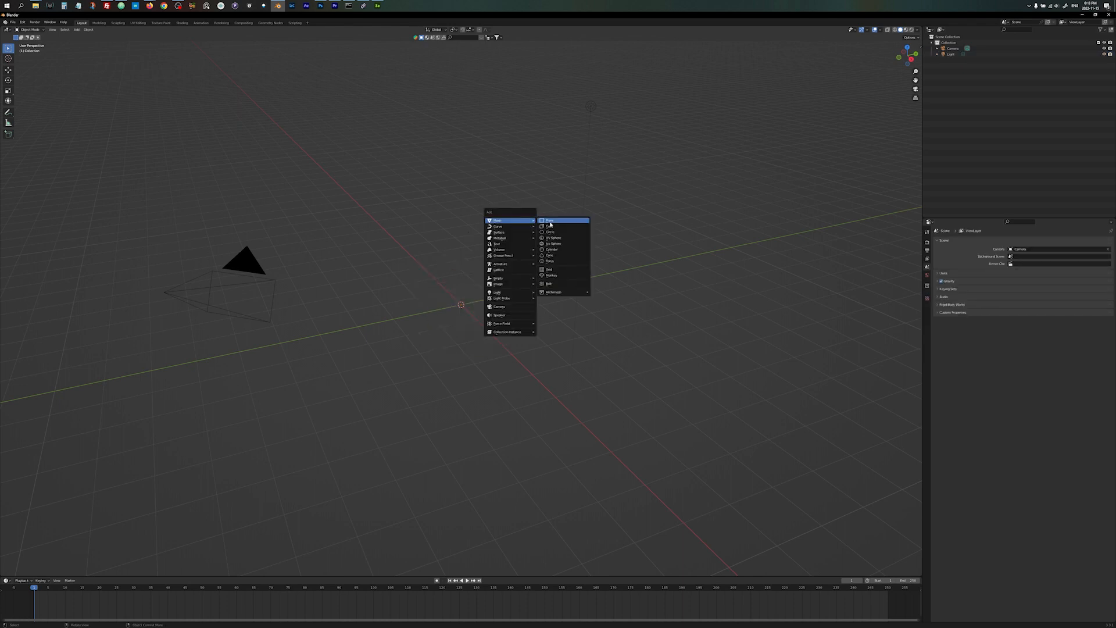
pyautogui.click(549, 220)
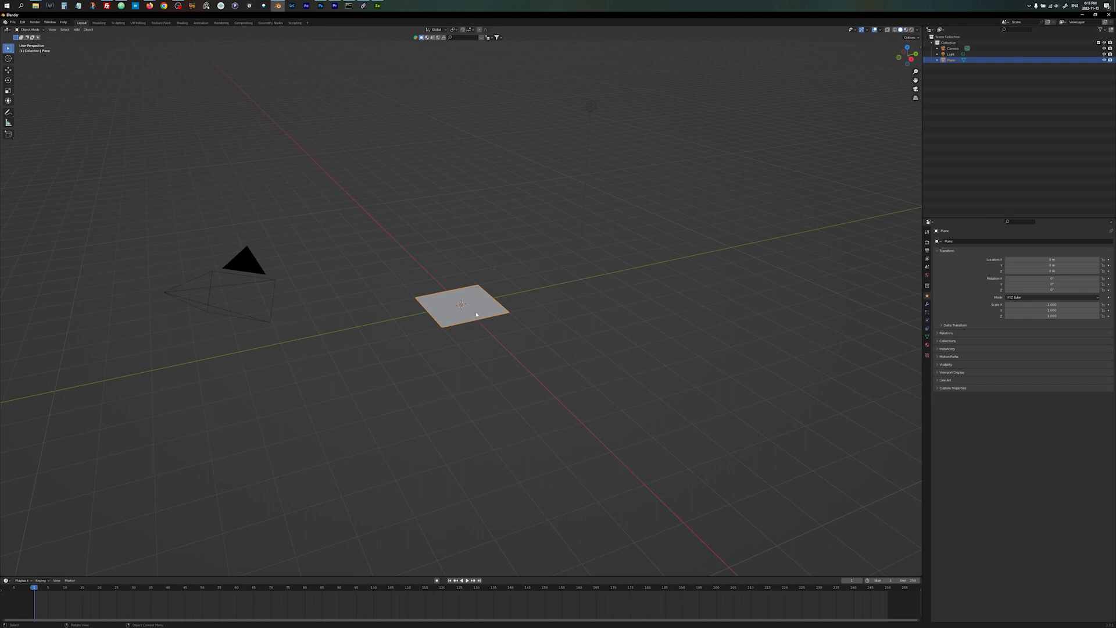
pyautogui.press('Tab')
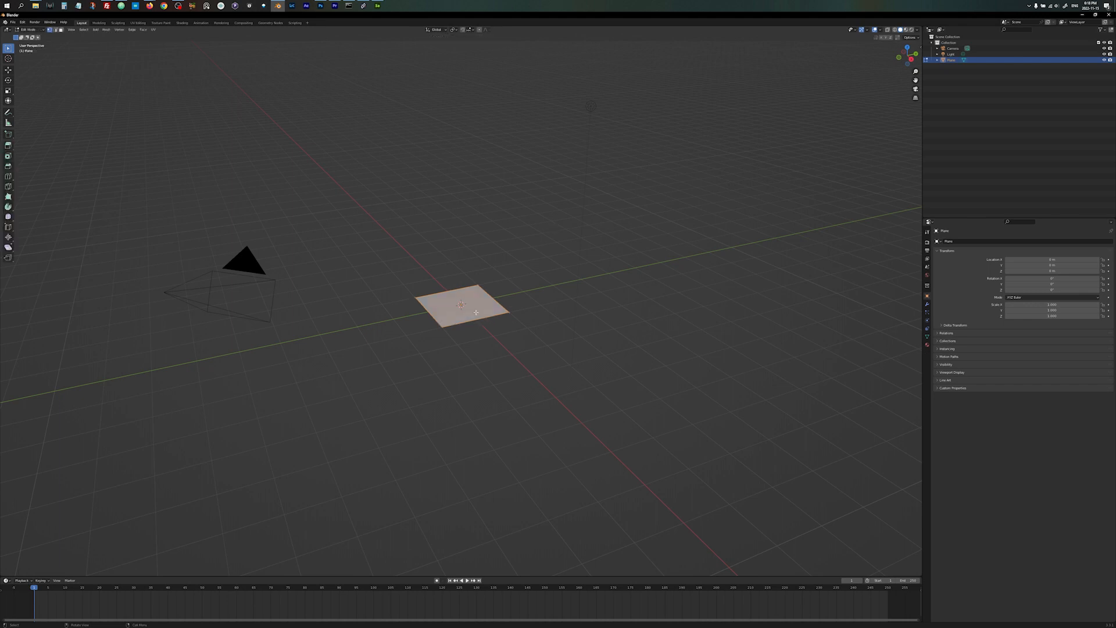
pyautogui.press('s')
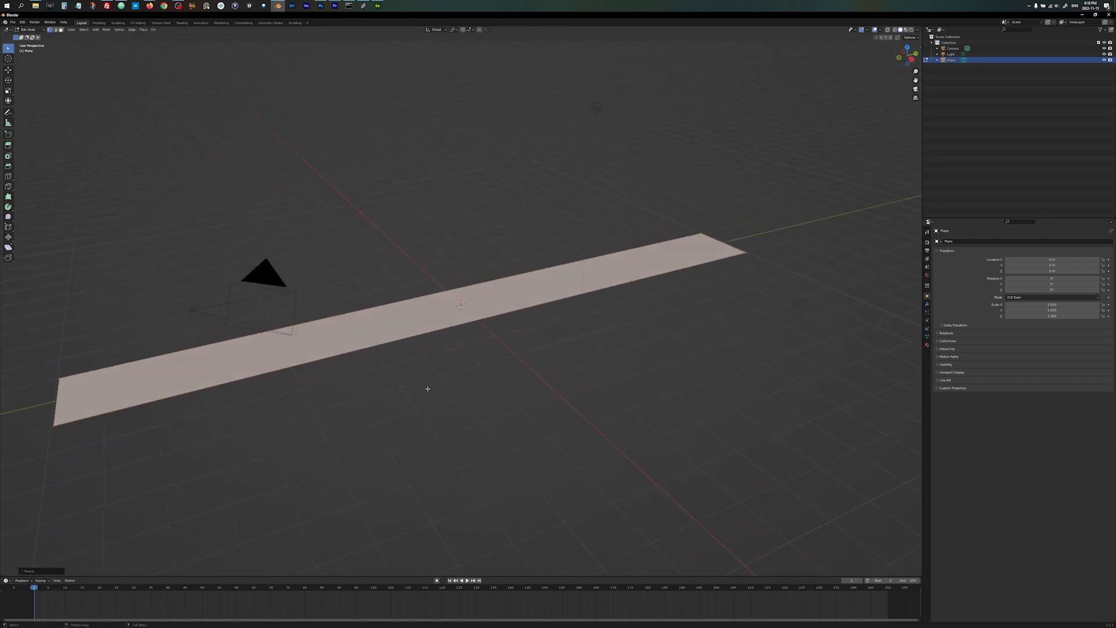
pyautogui.press('Tab')
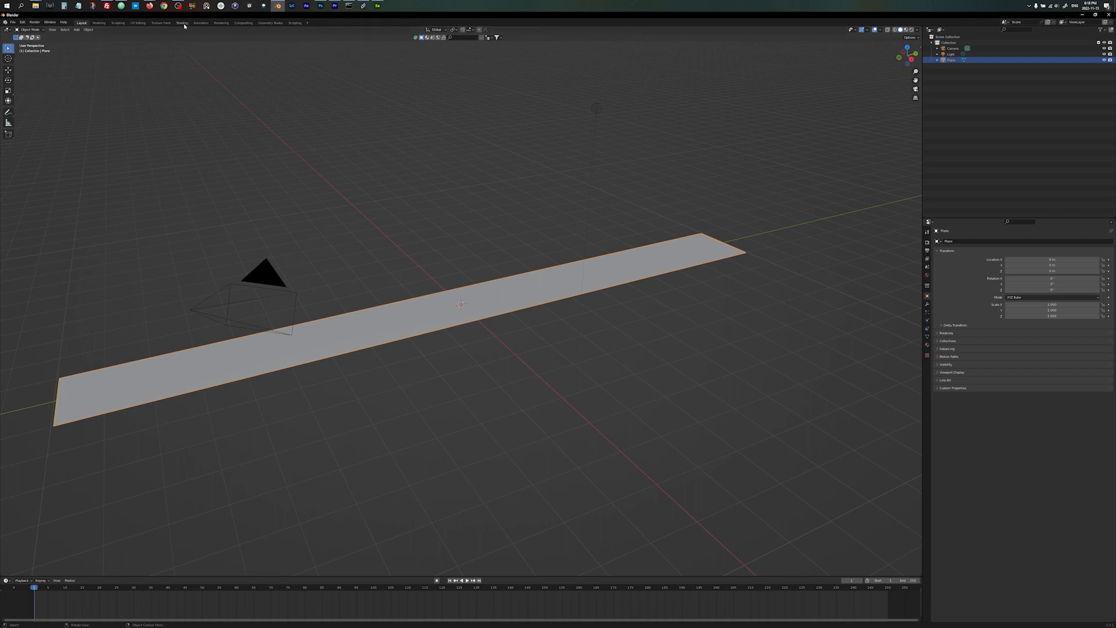
# Step: Switch to the Shading workspace and enable the Node: Node Wrangler add-on
pyautogui.click(181, 22)
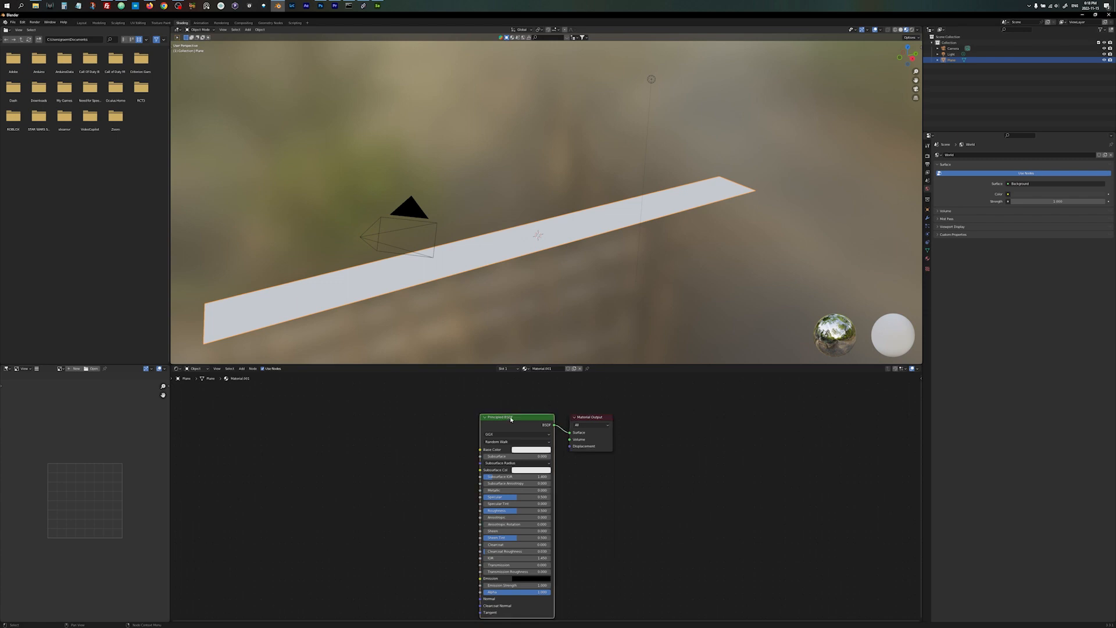
pyautogui.moveTo(514, 415)
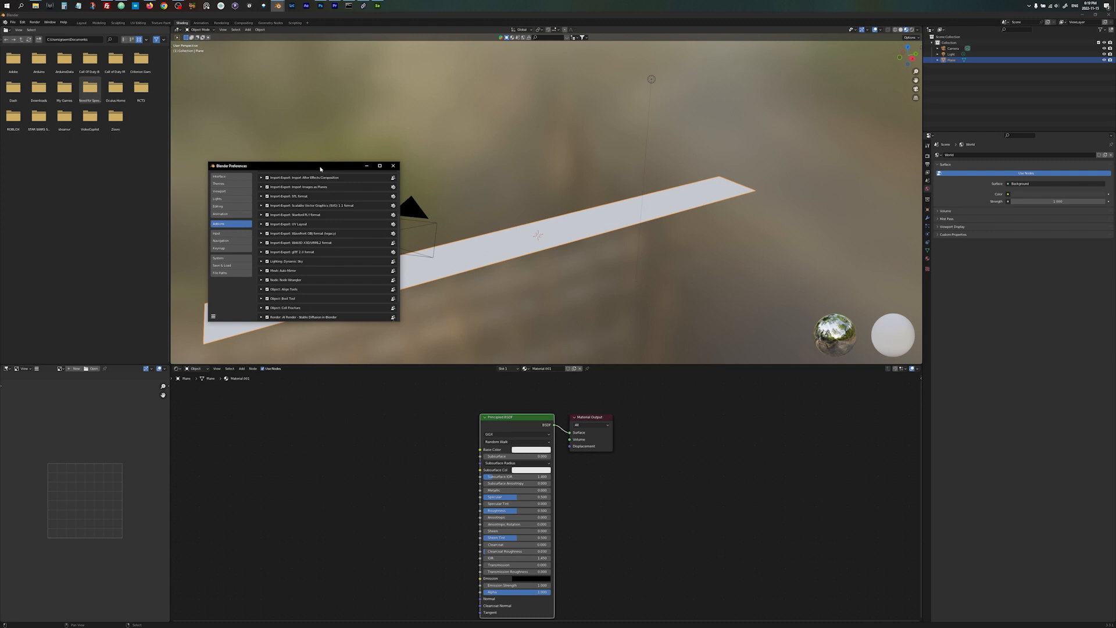
pyautogui.moveTo(282, 280)
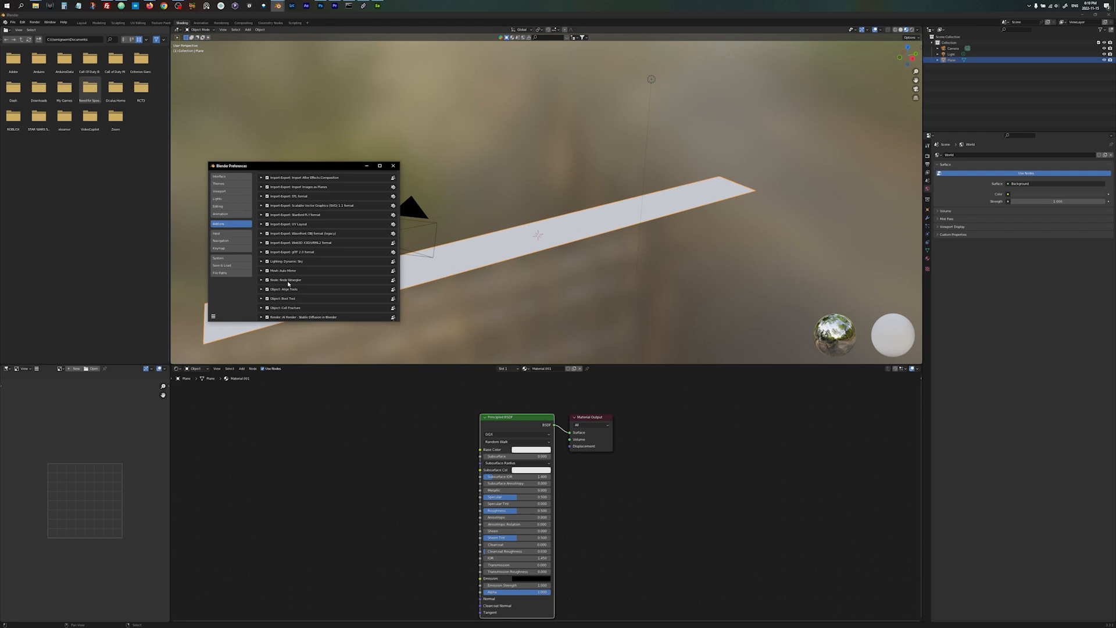
pyautogui.moveTo(292, 285)
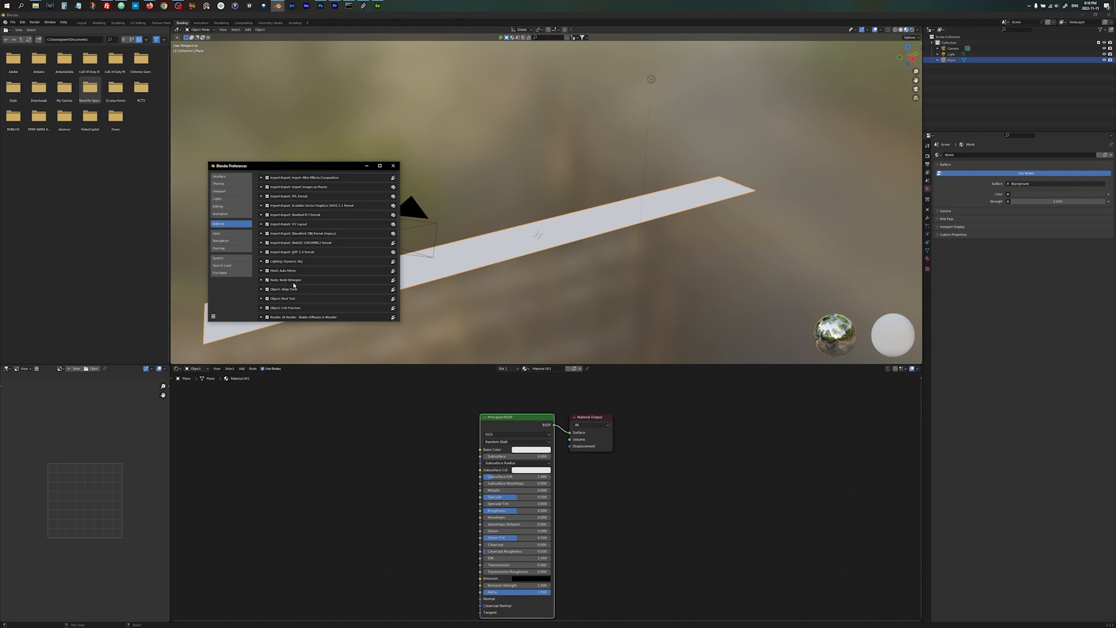
pyautogui.click(393, 165)
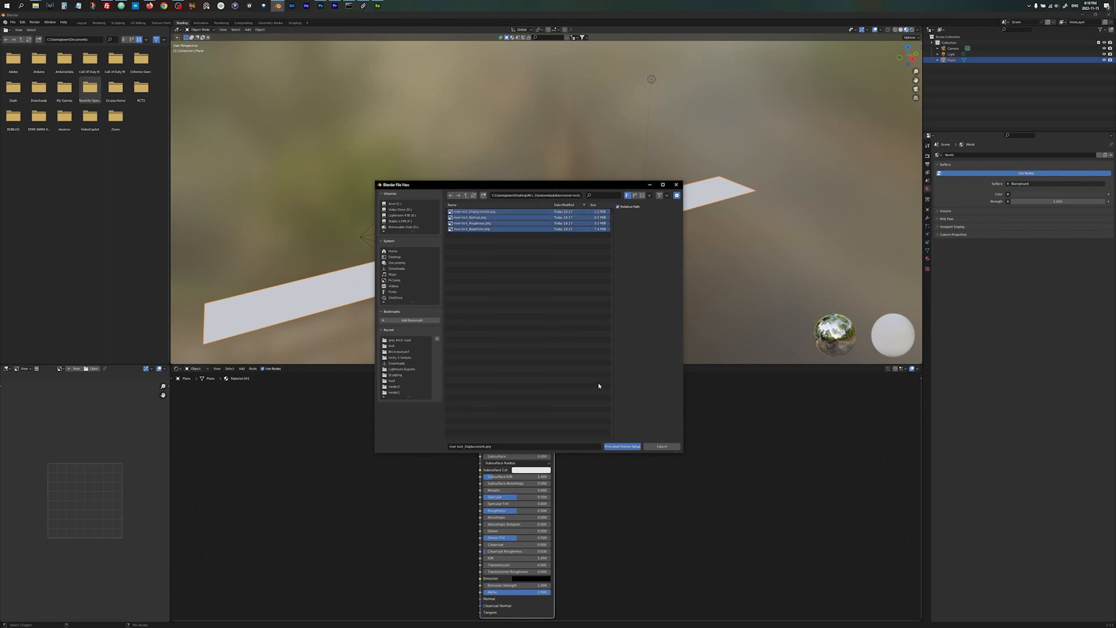
# Step: Load the four selected river rock maps with Principled Texture Setup
pyautogui.click(622, 447)
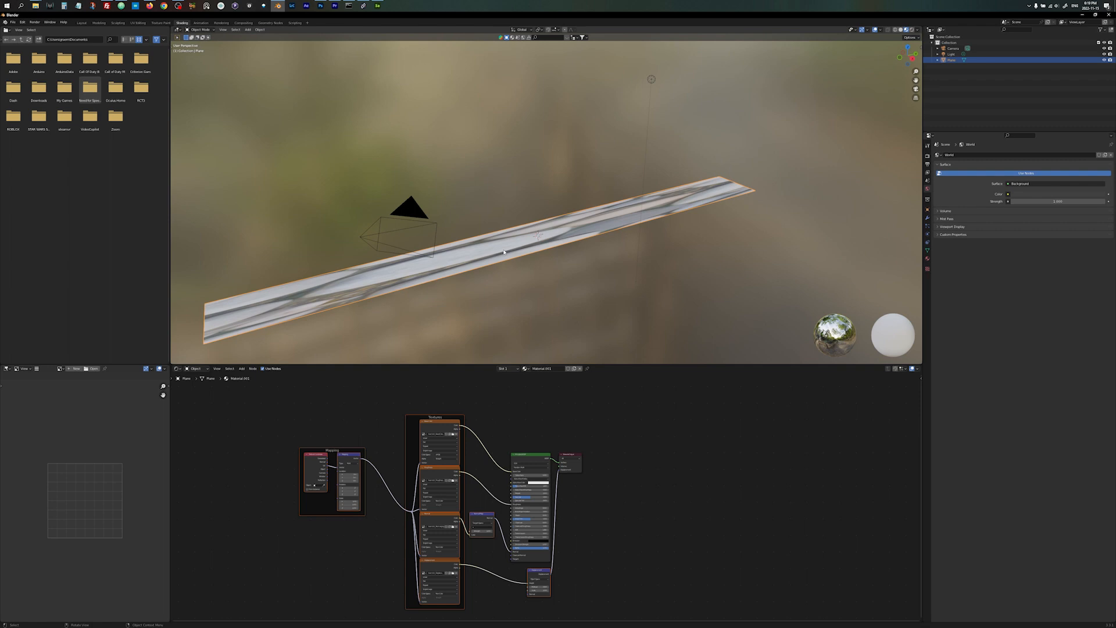
# Step: Unwrap the strip, set the Mapping node Scale to 5.0, and stretch the UVs to fit
pyautogui.press('Tab')
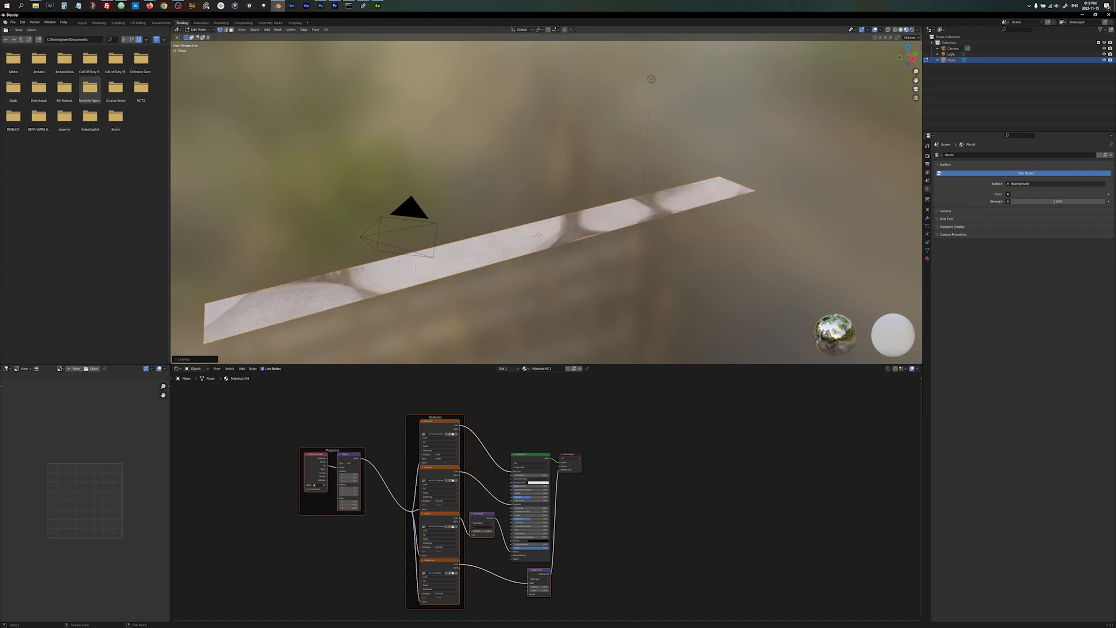
pyautogui.press('Tab')
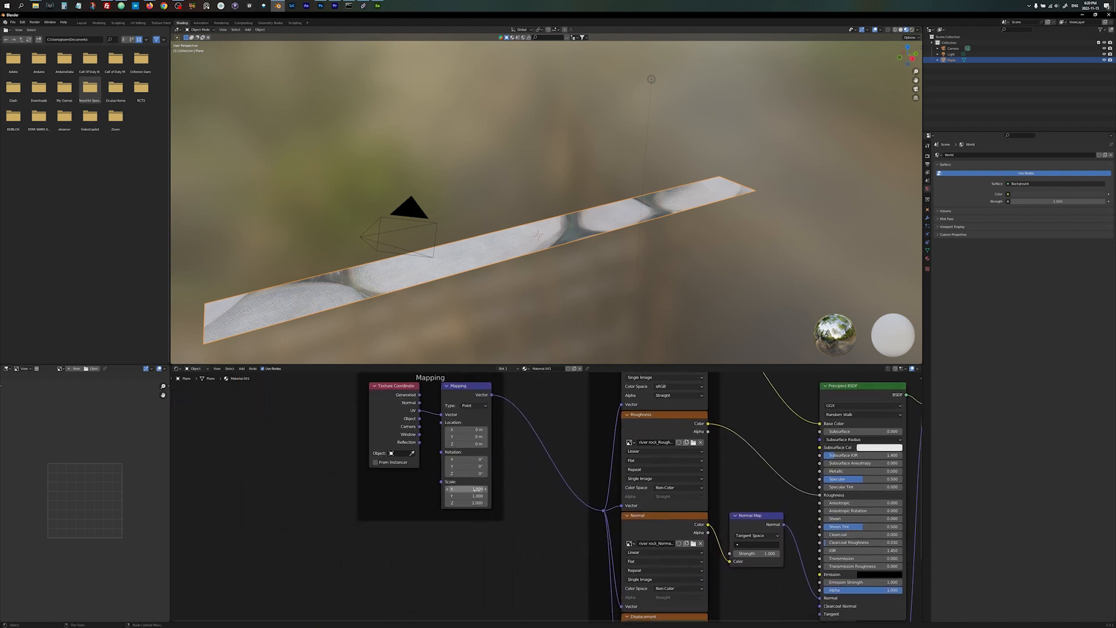
pyautogui.click(466, 489)
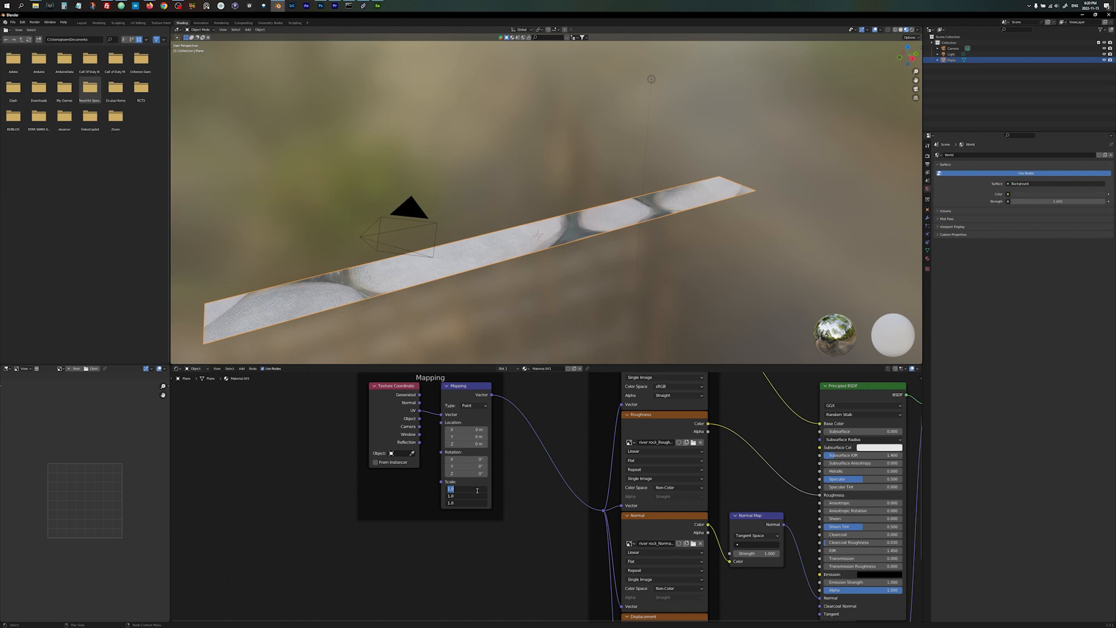
pyautogui.write('5.0')
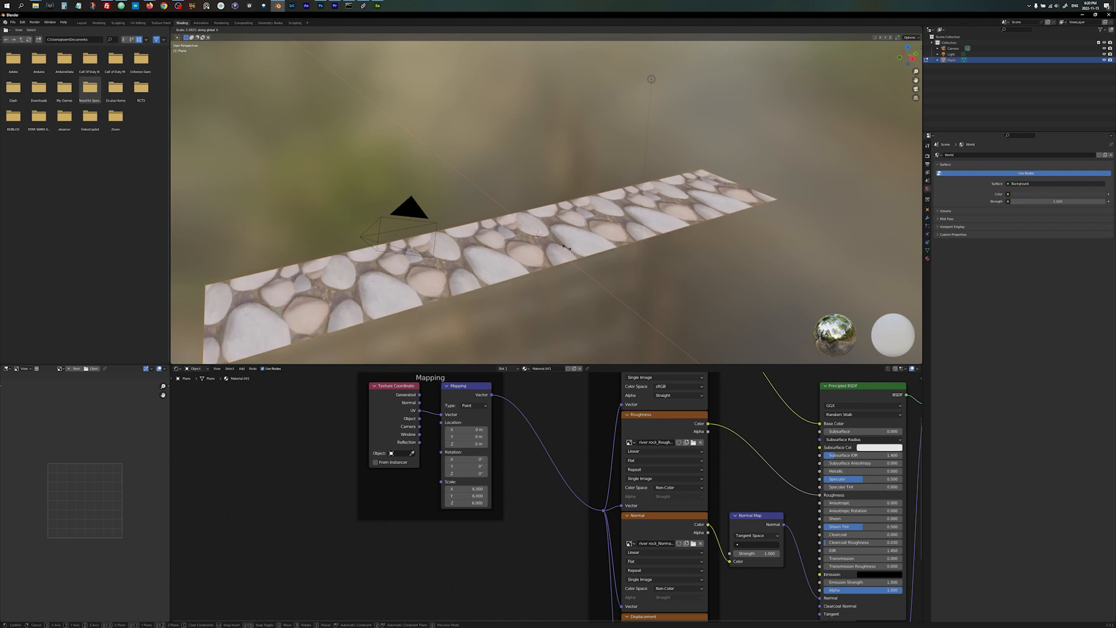
pyautogui.press('Tab')
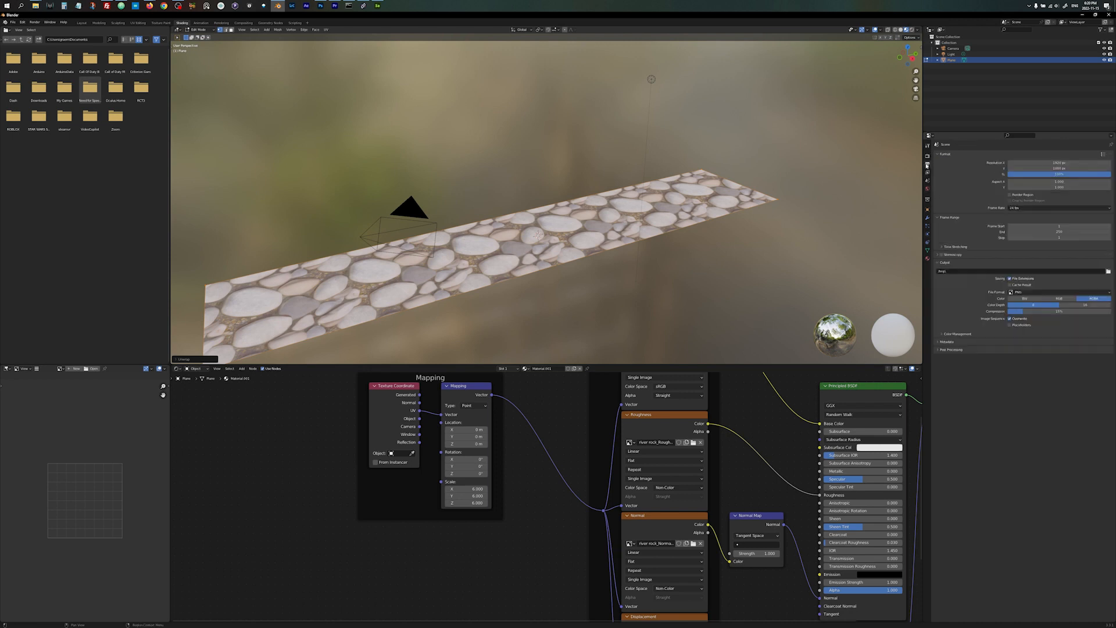
# Step: Render with Cycles on GPU Compute and open the material's displacement method options
pyautogui.click(928, 157)
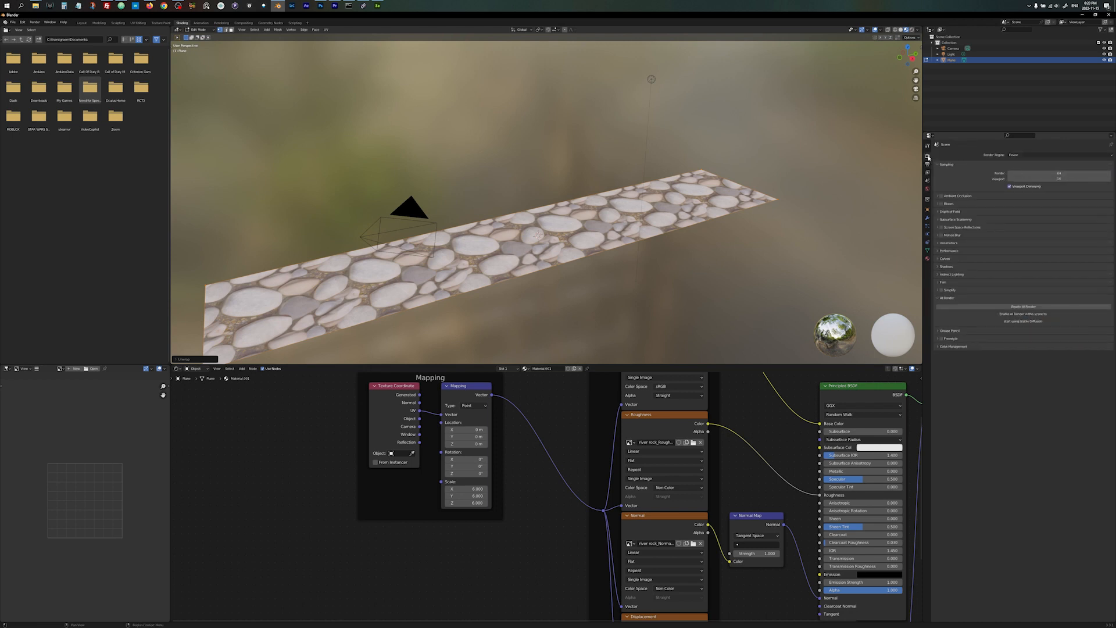
pyautogui.click(1057, 155)
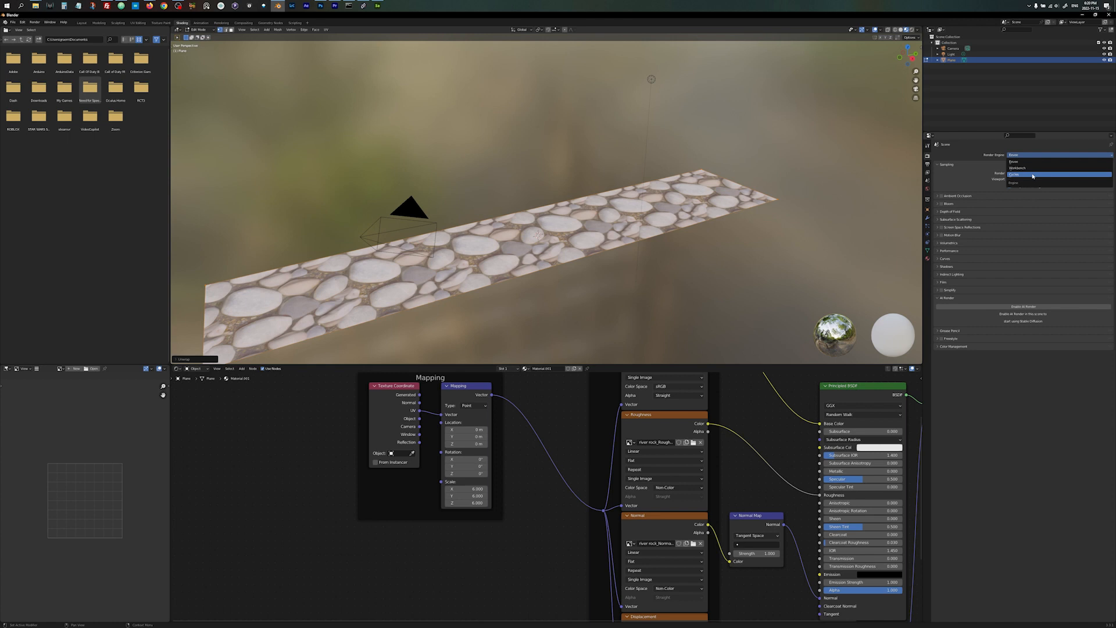
pyautogui.click(1053, 175)
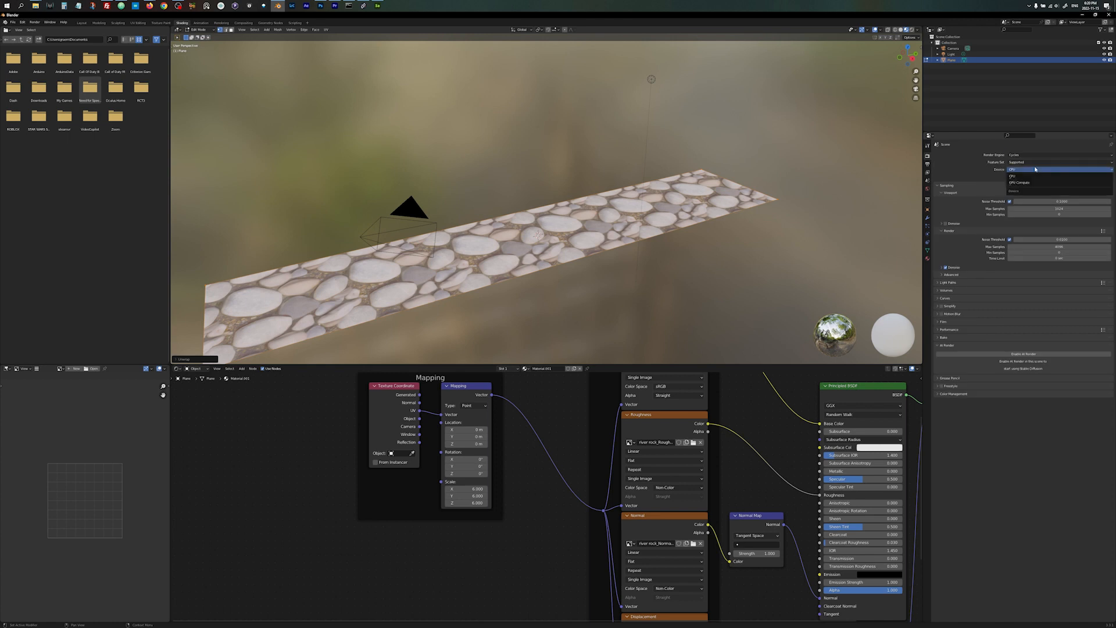
pyautogui.click(1019, 182)
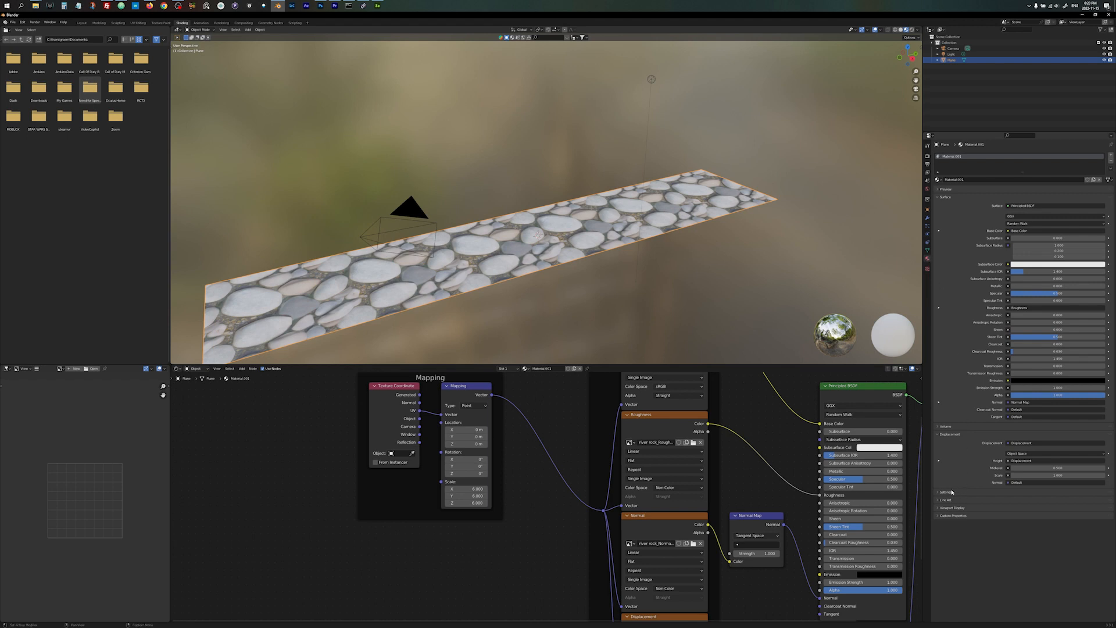
pyautogui.click(946, 492)
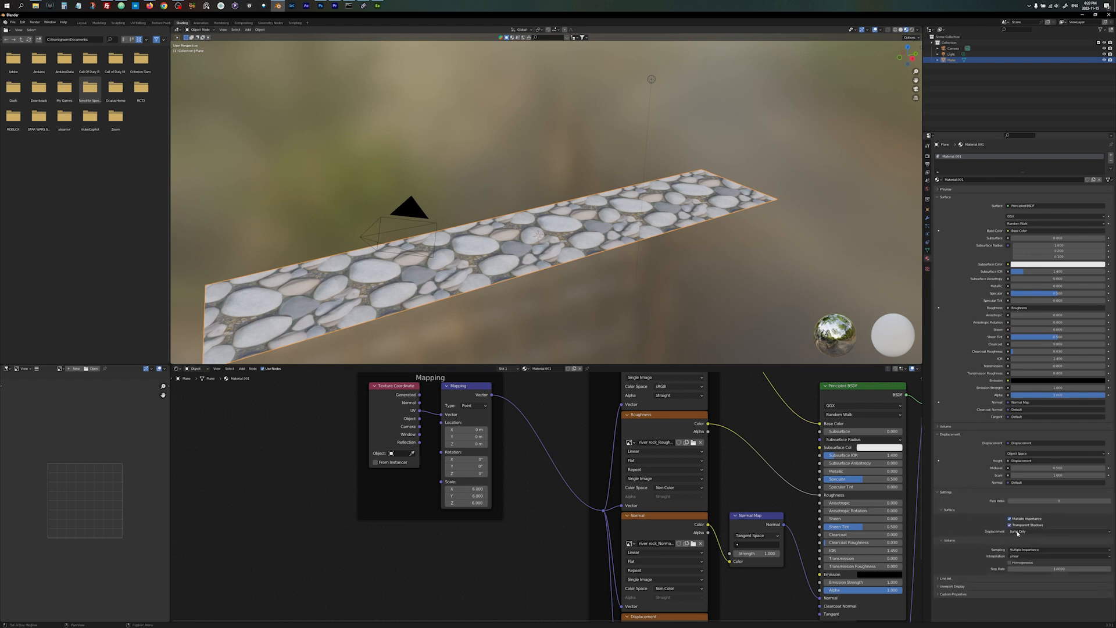
pyautogui.click(1028, 530)
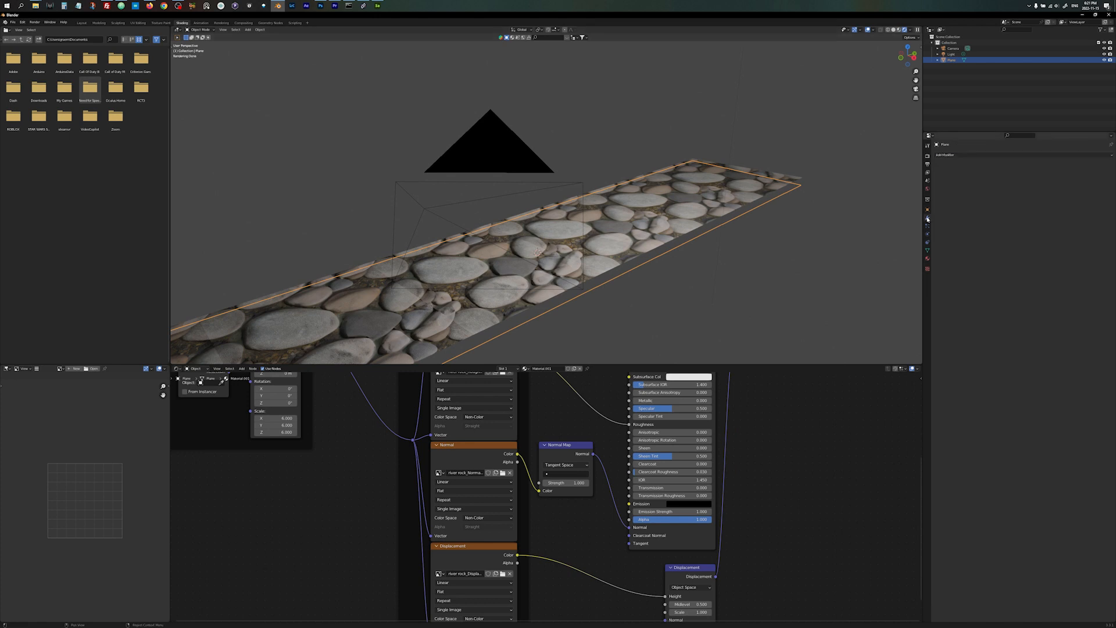
# Step: Add a Subdivision Surface modifier to the strip in Simple mode
pyautogui.click(943, 155)
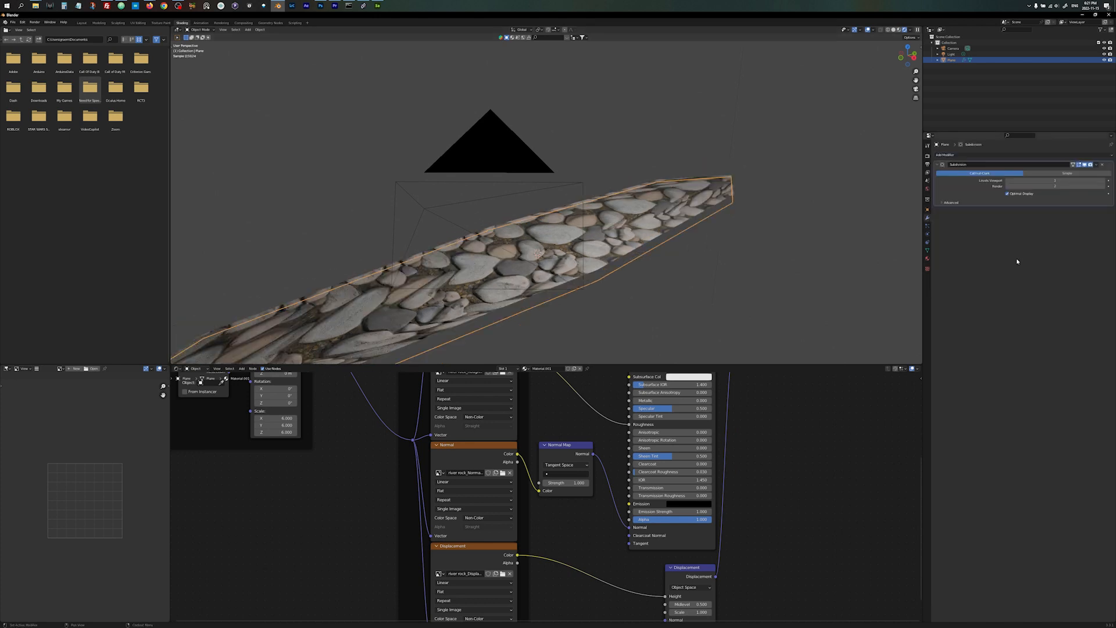
pyautogui.click(1067, 174)
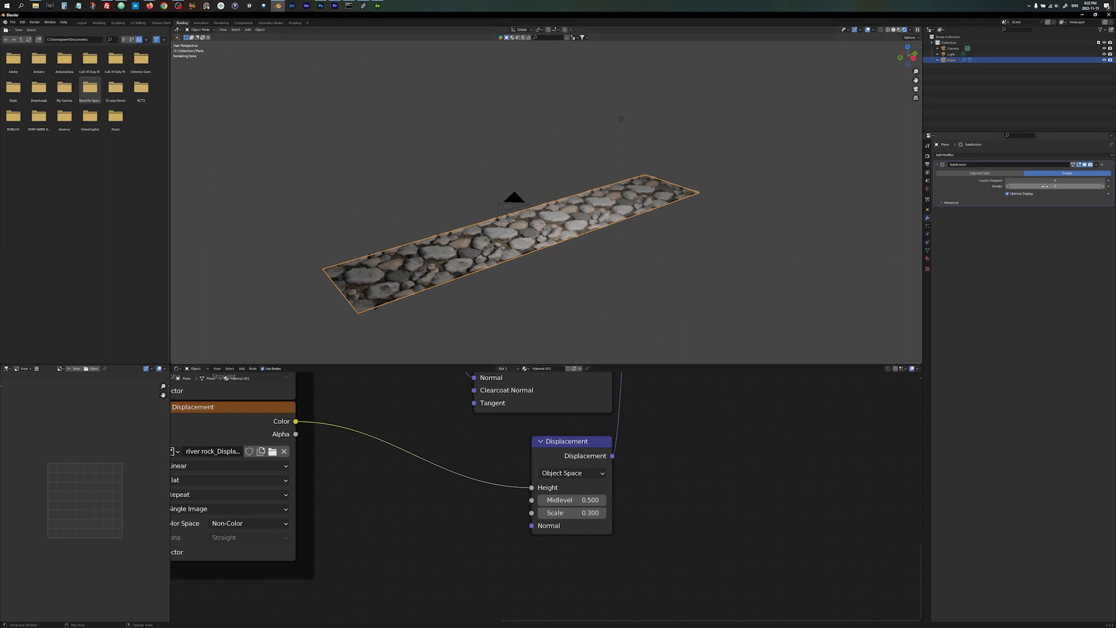
# Step: Start entering a higher viewport level count in the Subdivision modifier
pyautogui.click(1056, 180)
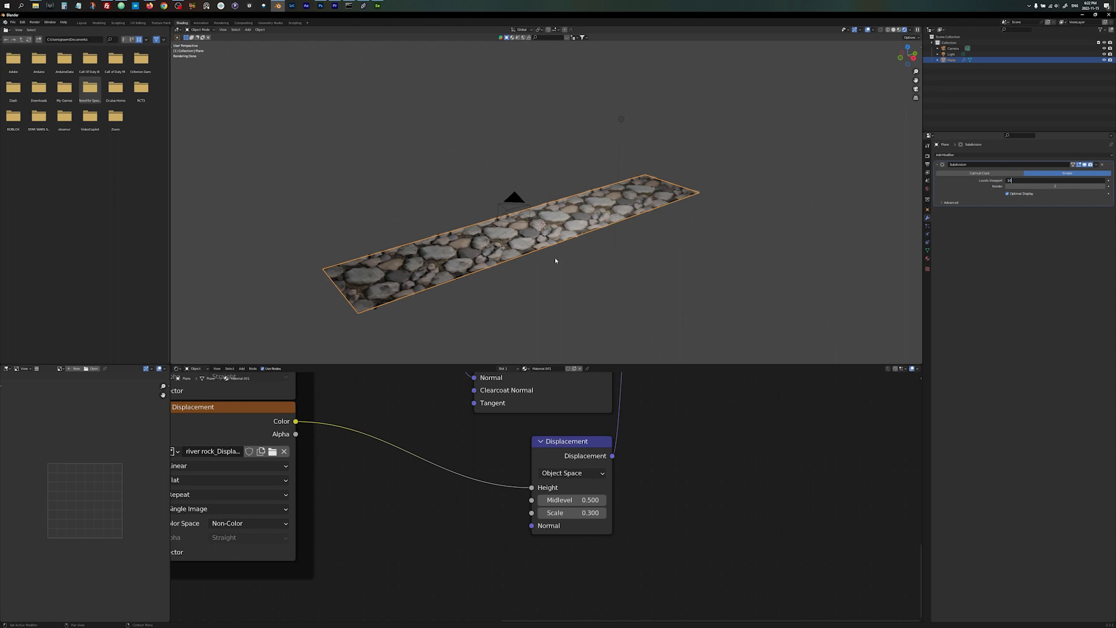
pyautogui.moveTo(450, 291)
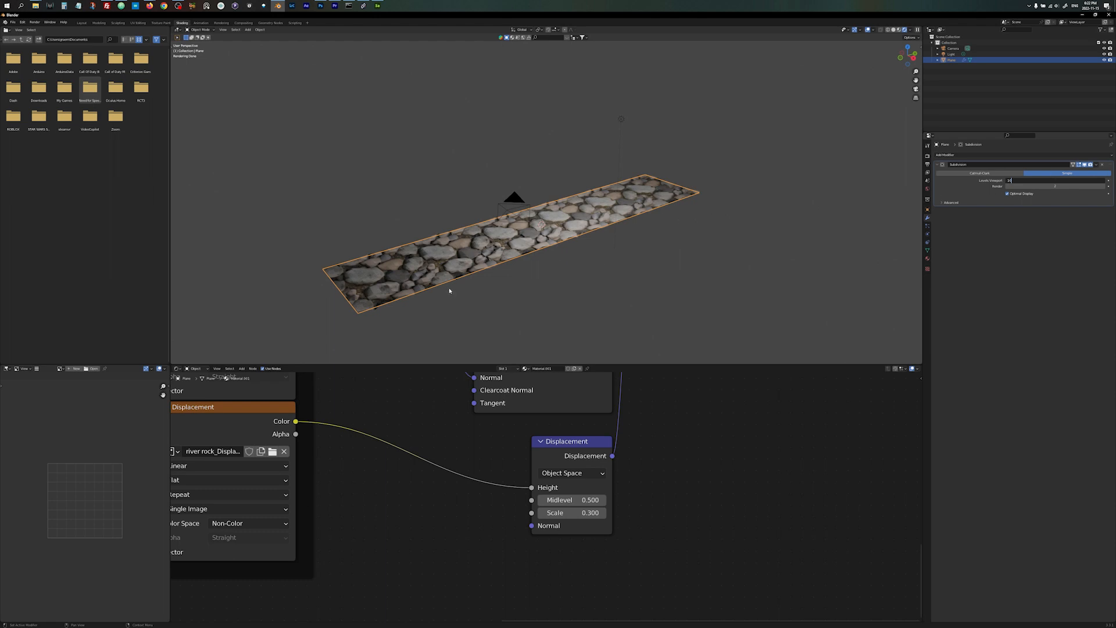
pyautogui.moveTo(542, 260)
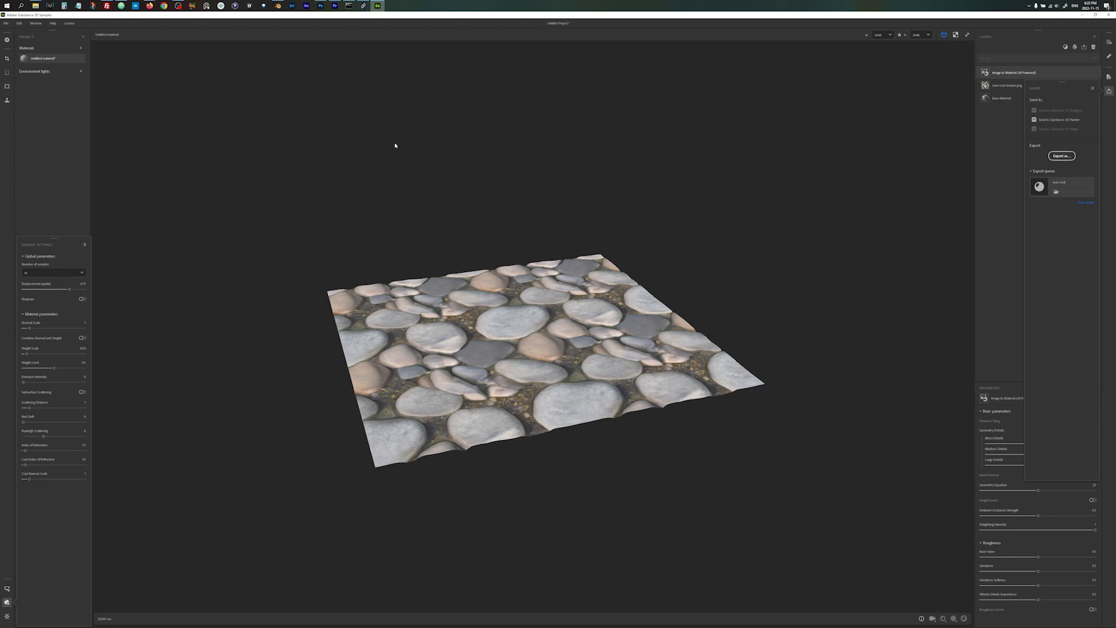
pyautogui.moveTo(725, 266)
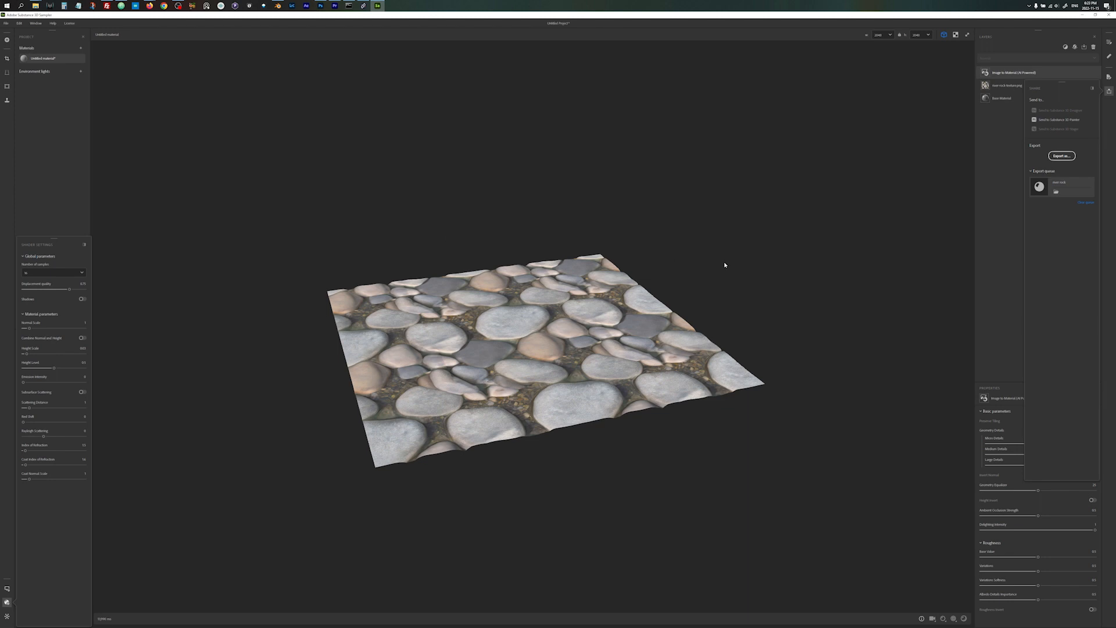
pyautogui.moveTo(687, 229)
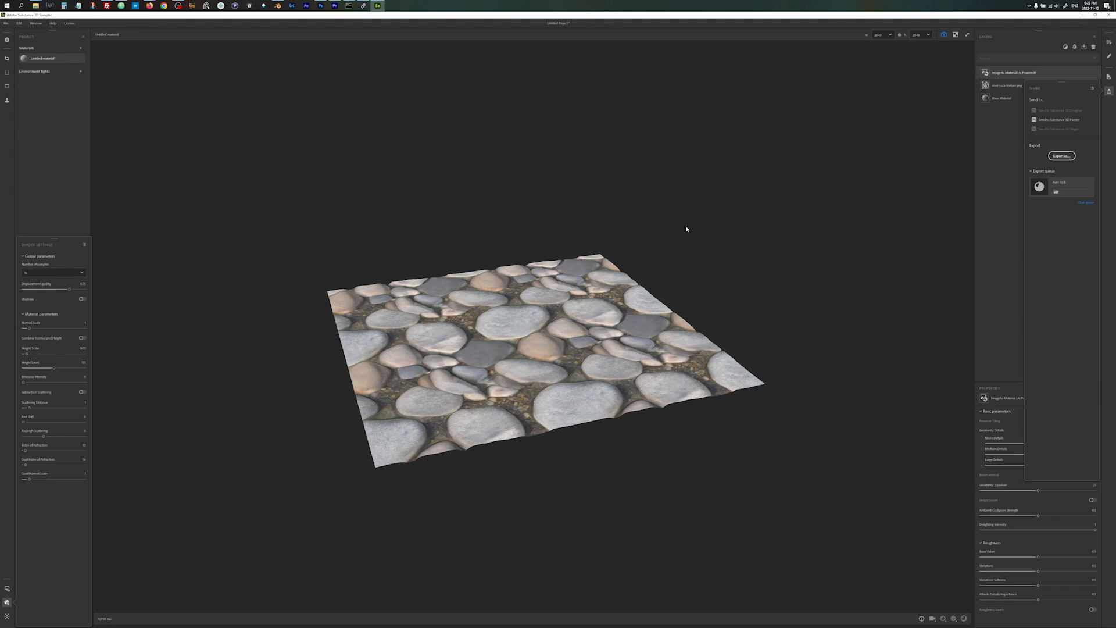
pyautogui.moveTo(397, 223)
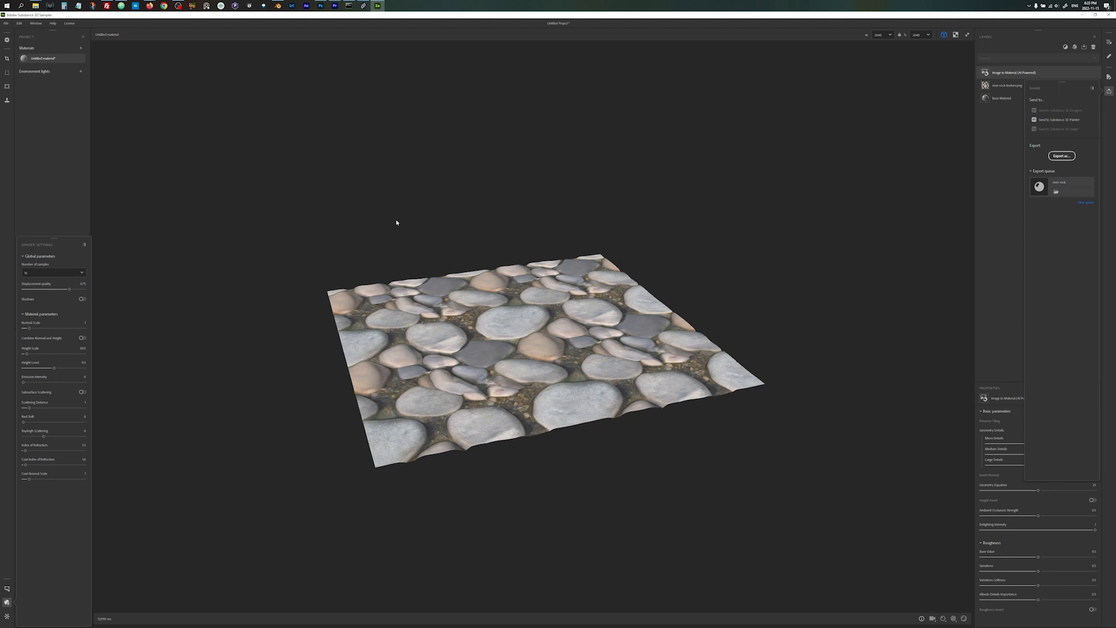
pyautogui.moveTo(567, 165)
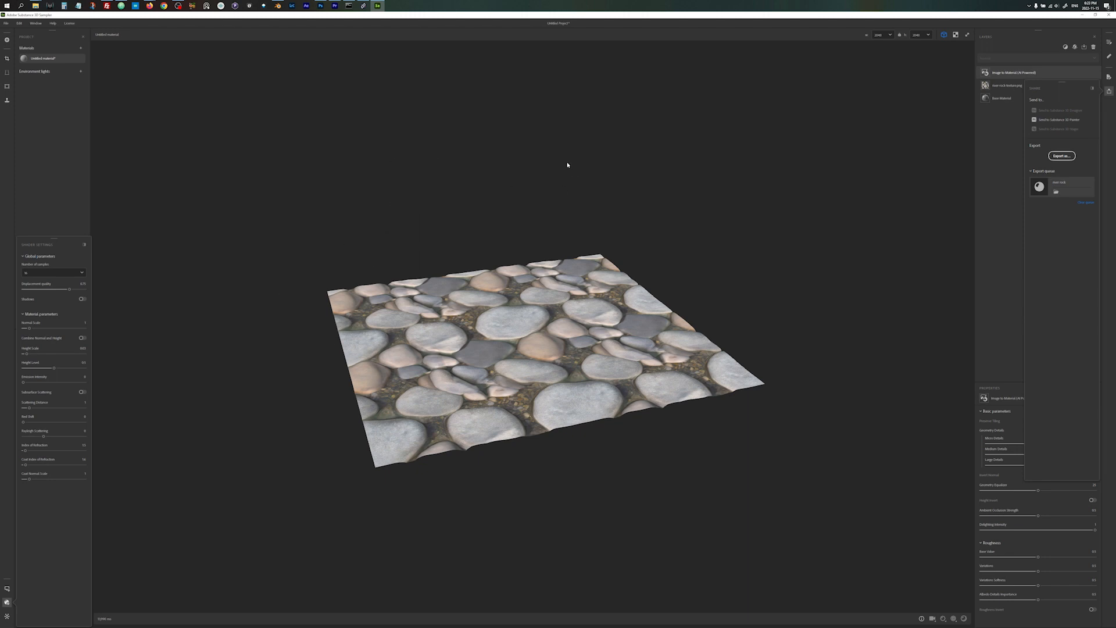
pyautogui.moveTo(795, 232)
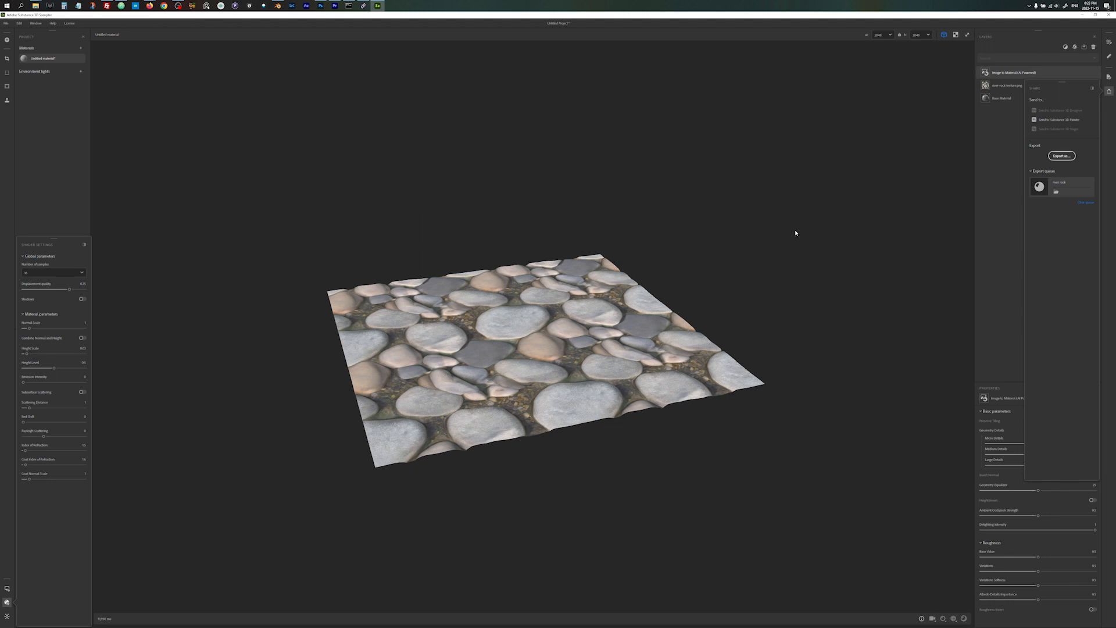
pyautogui.moveTo(955, 209)
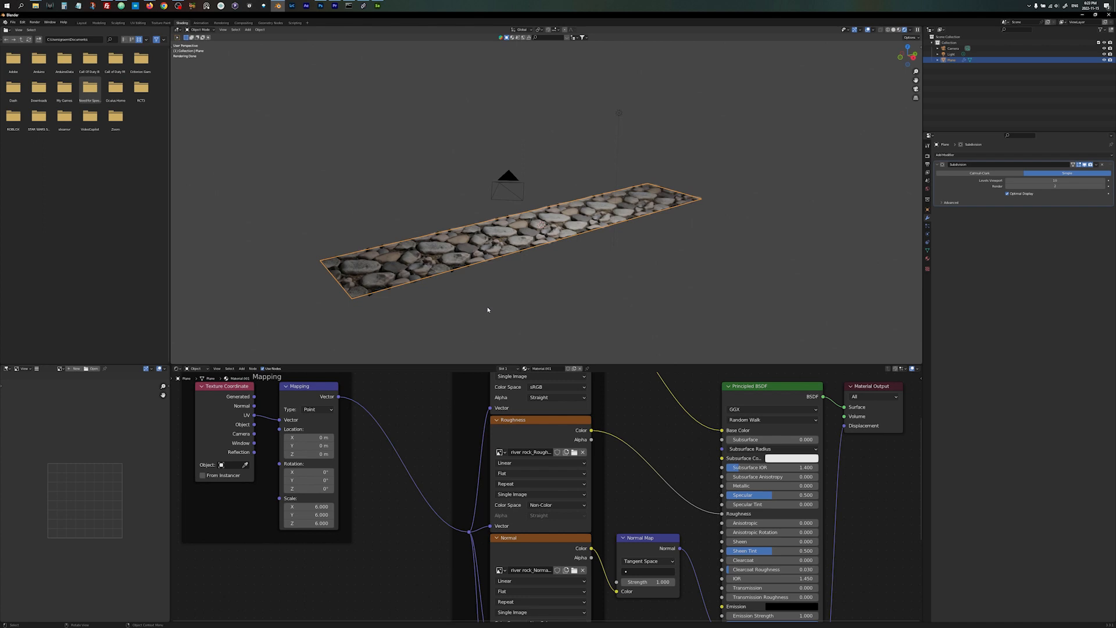
# Step: Zoom the viewport in on the displaced river rock strip
pyautogui.scroll(-3)
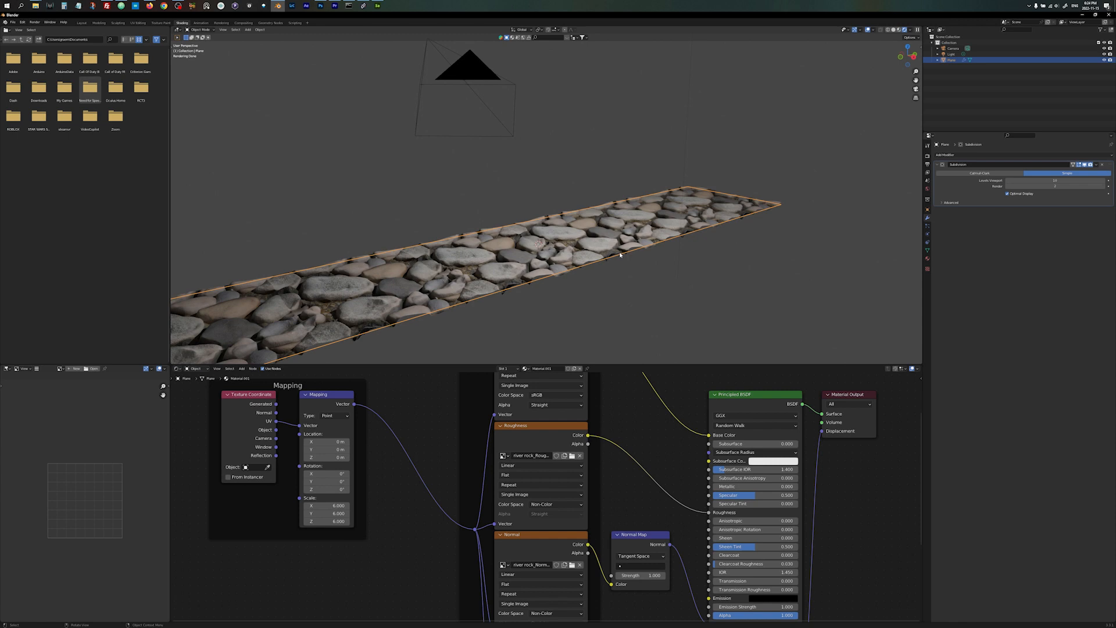
pyautogui.moveTo(583, 244)
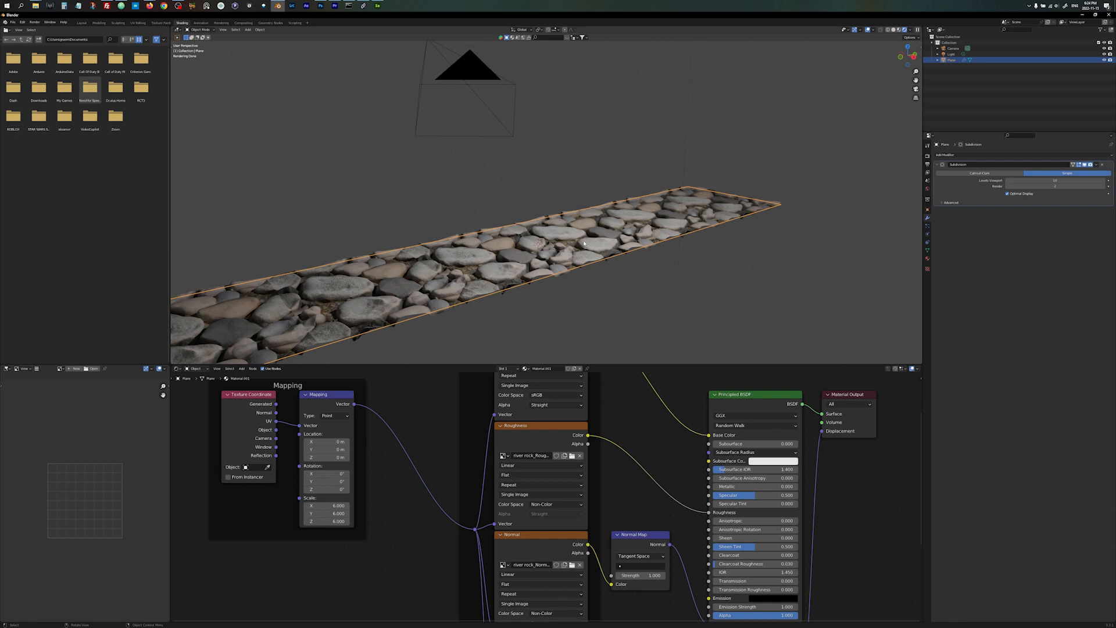